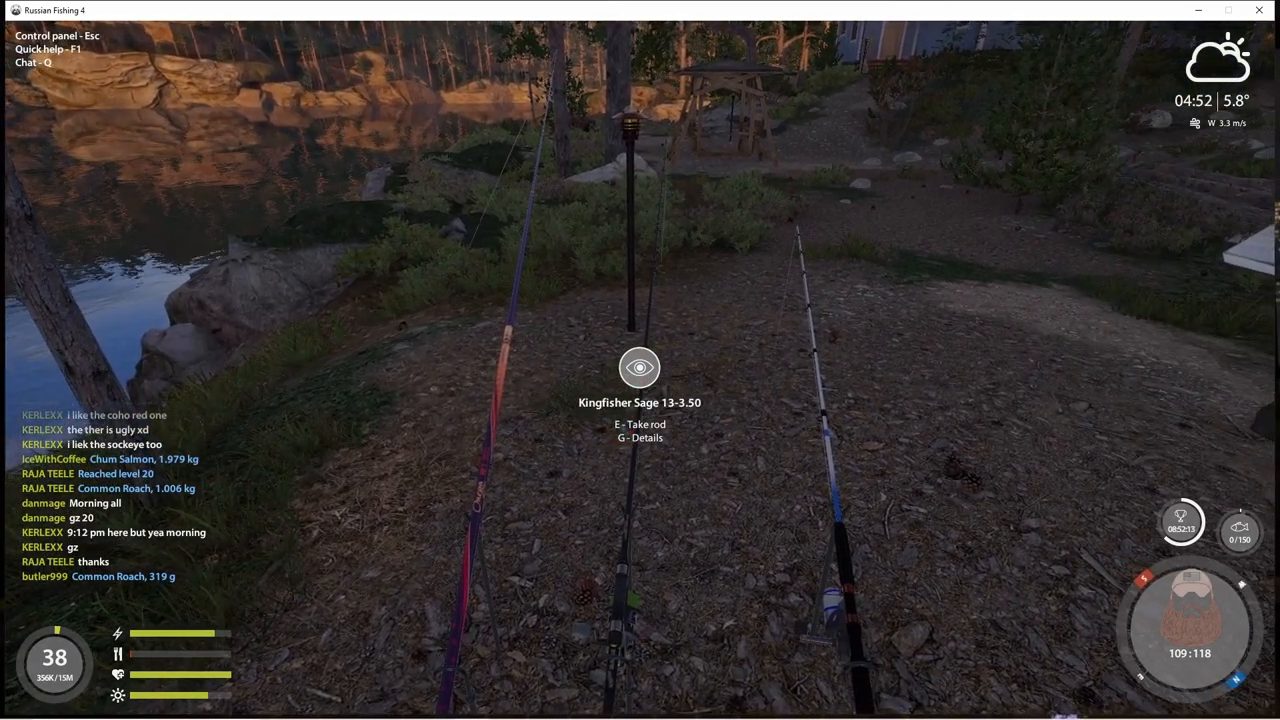
mouse_move(640, 360)
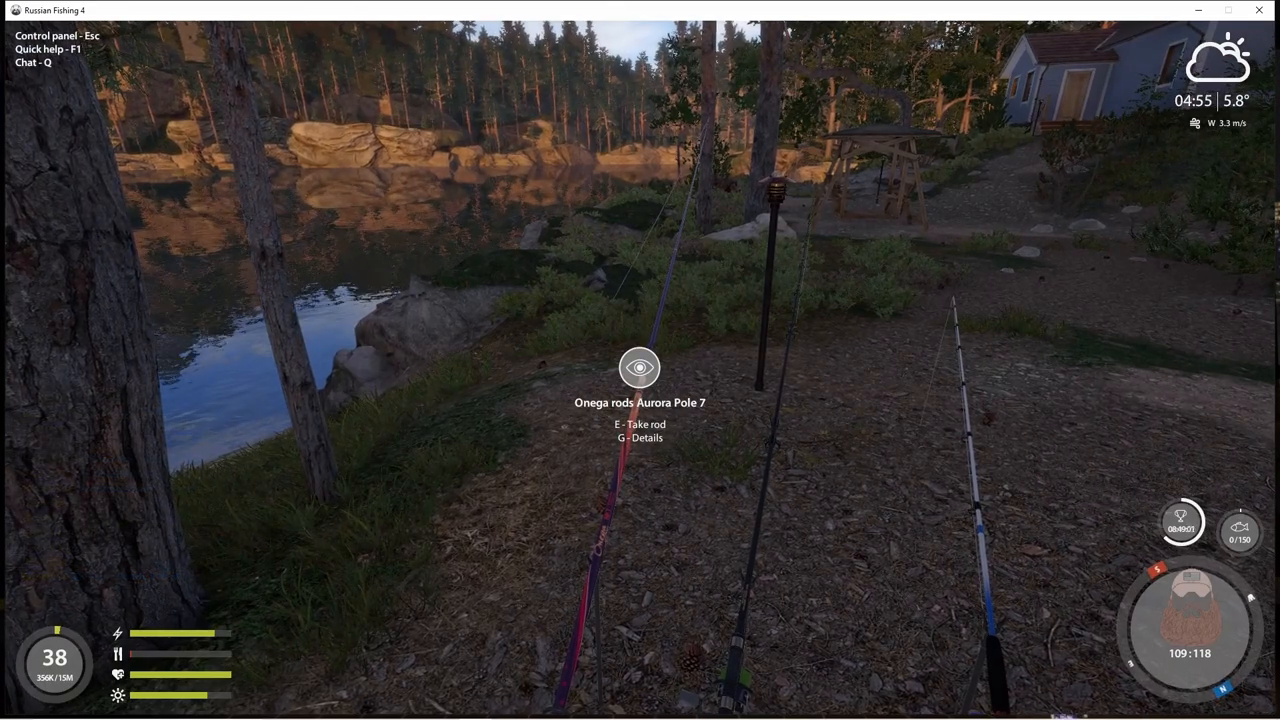
- Show the Aurora Pole 7 rig details with the G key: 12 kg rod, 11.6 kg line
key(g)
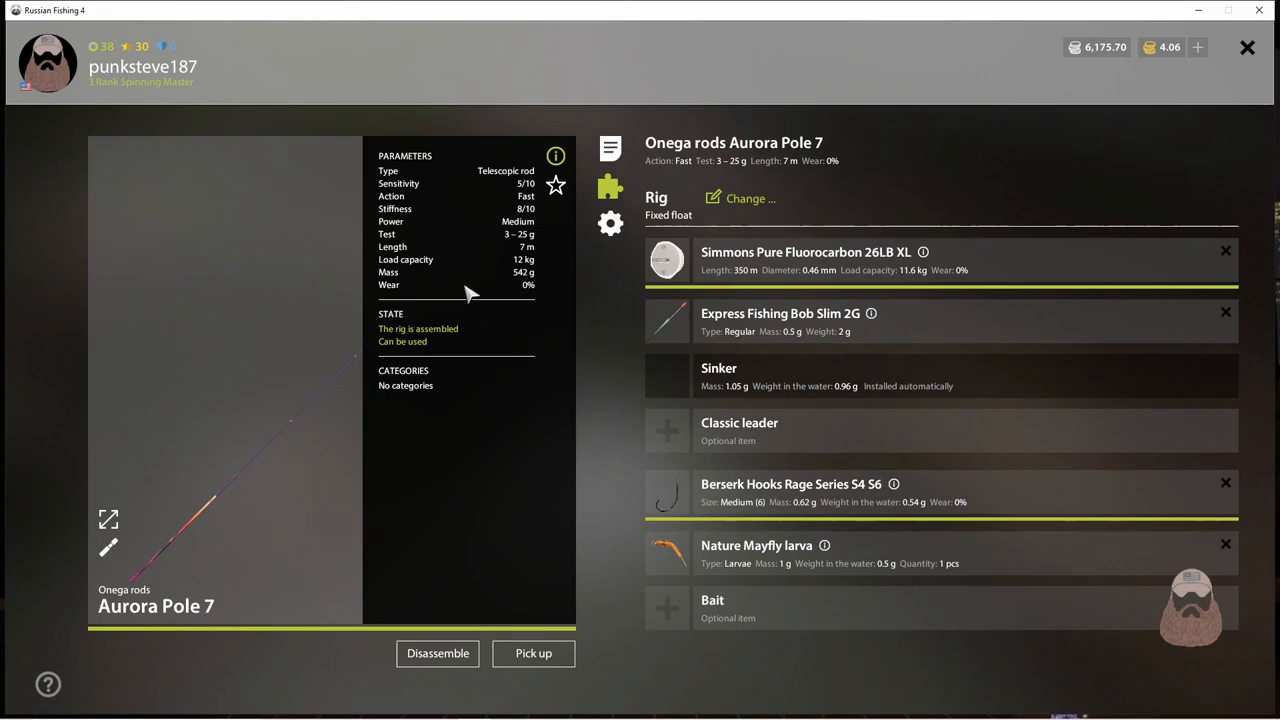
mouse_move(428, 346)
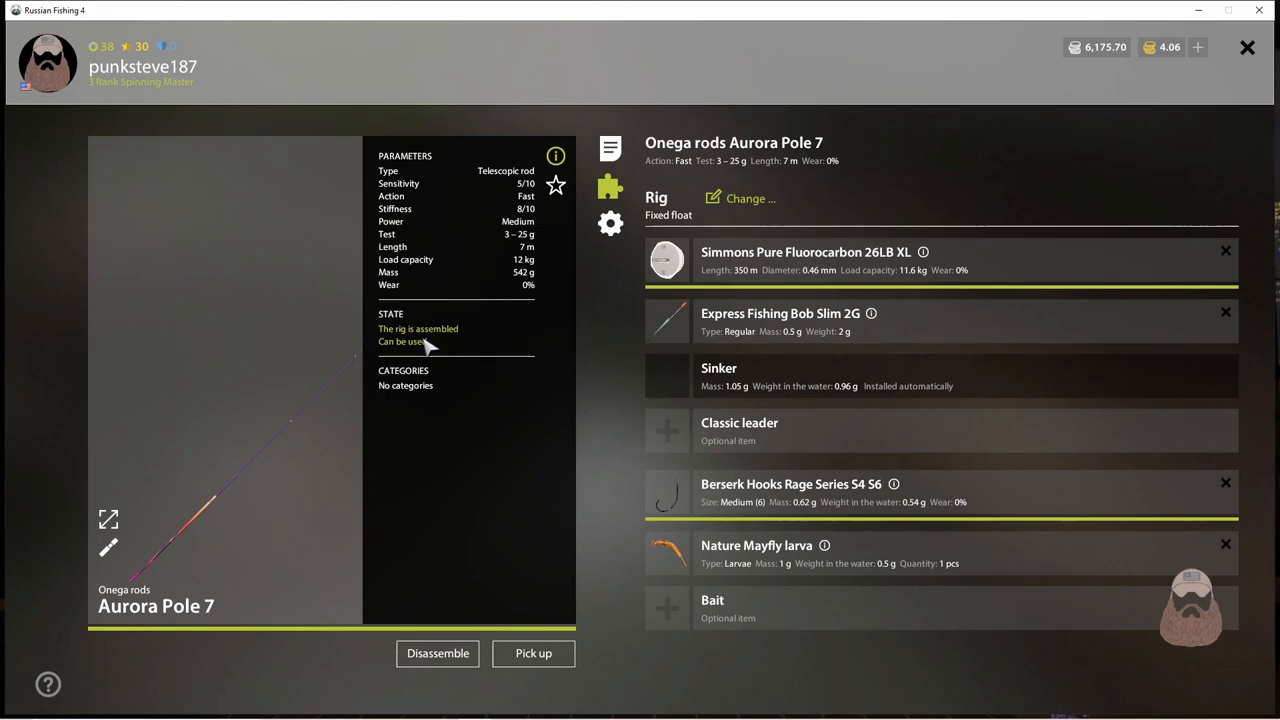
mouse_move(408, 232)
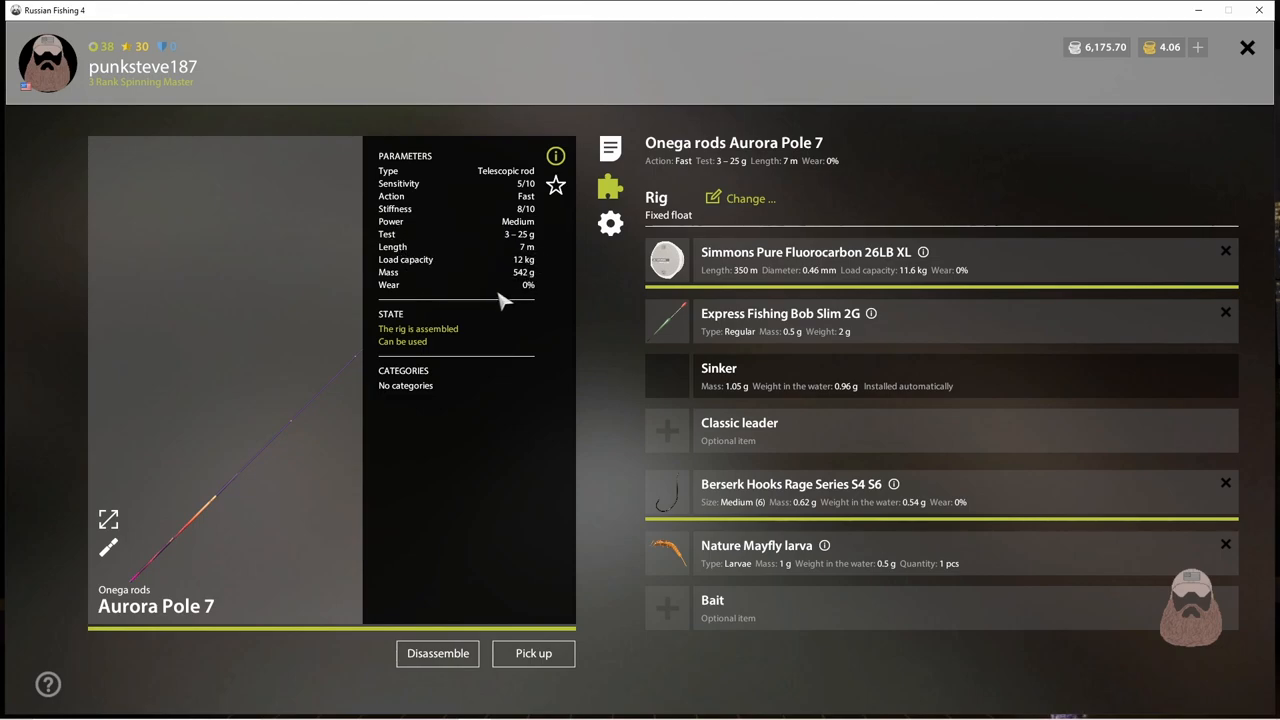
mouse_move(478, 282)
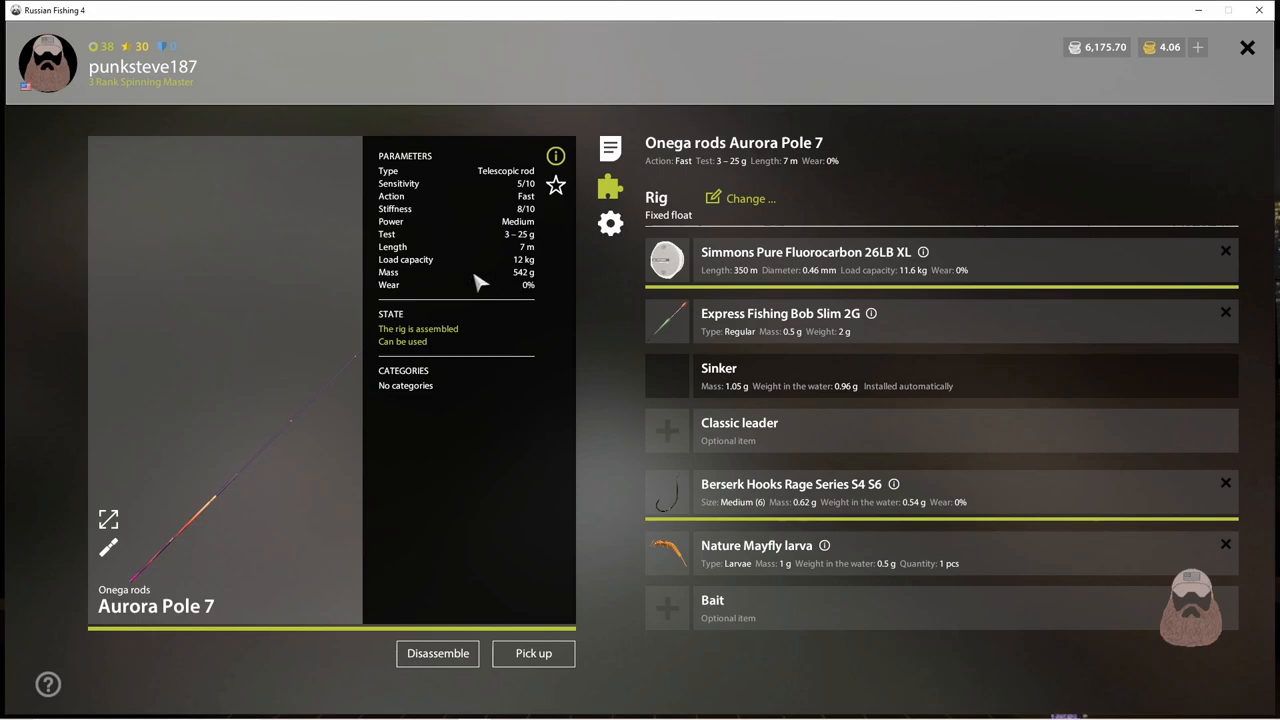
mouse_move(530, 278)
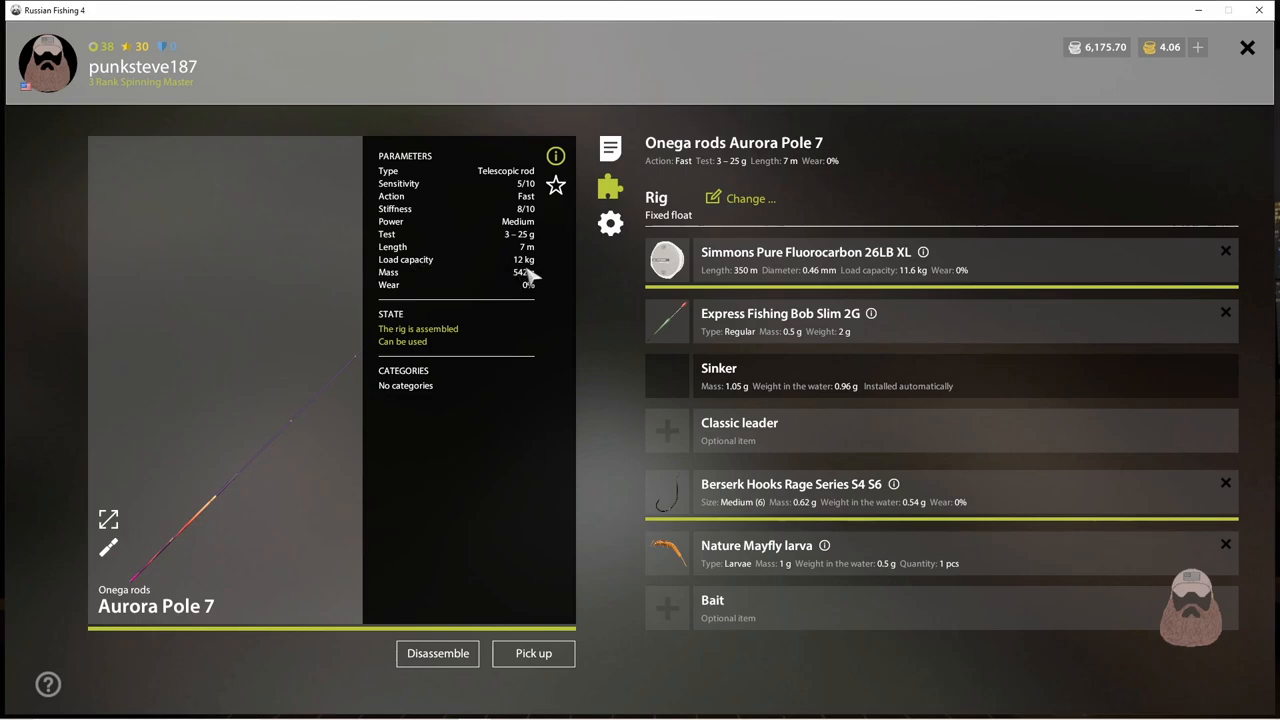
mouse_move(424, 270)
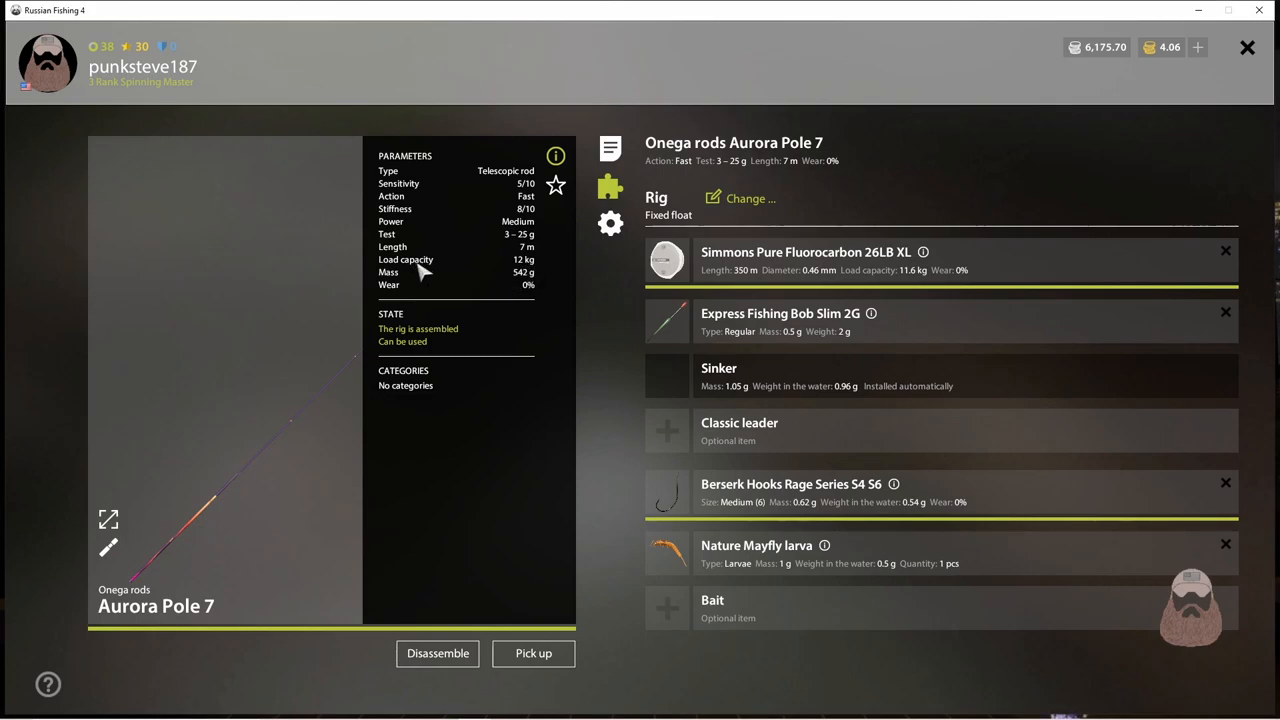
mouse_move(490, 272)
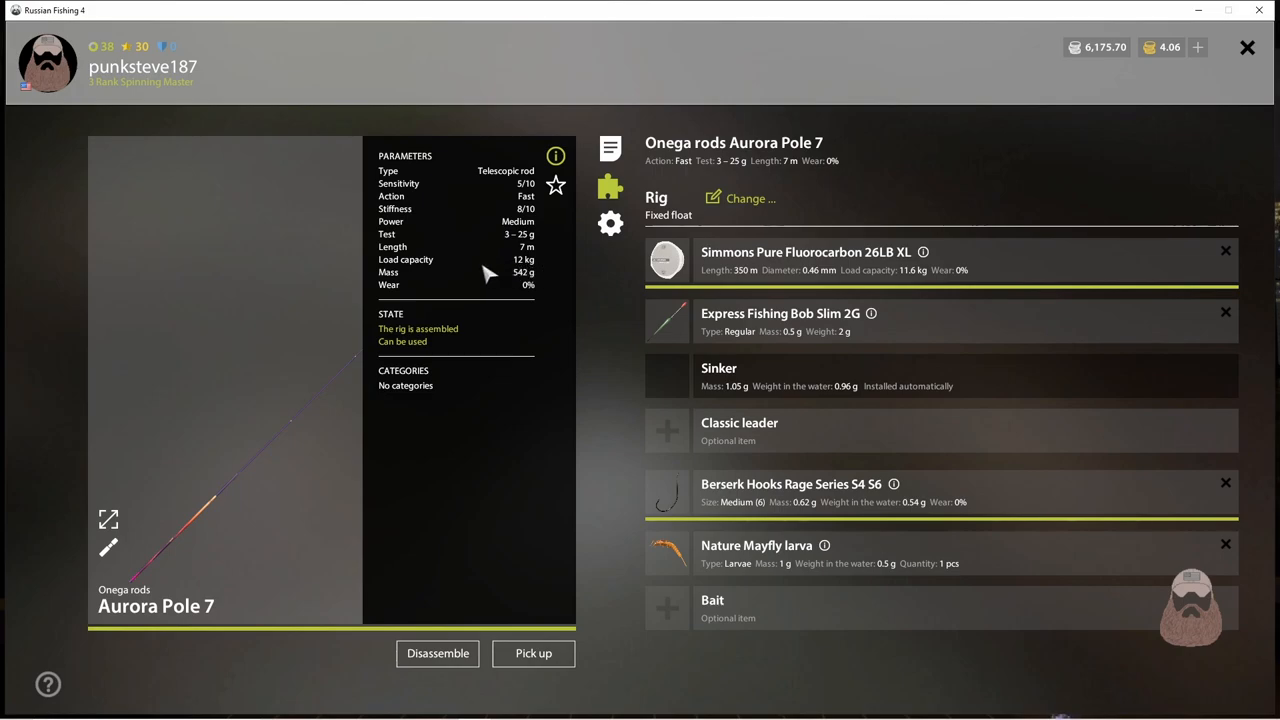
mouse_move(536, 270)
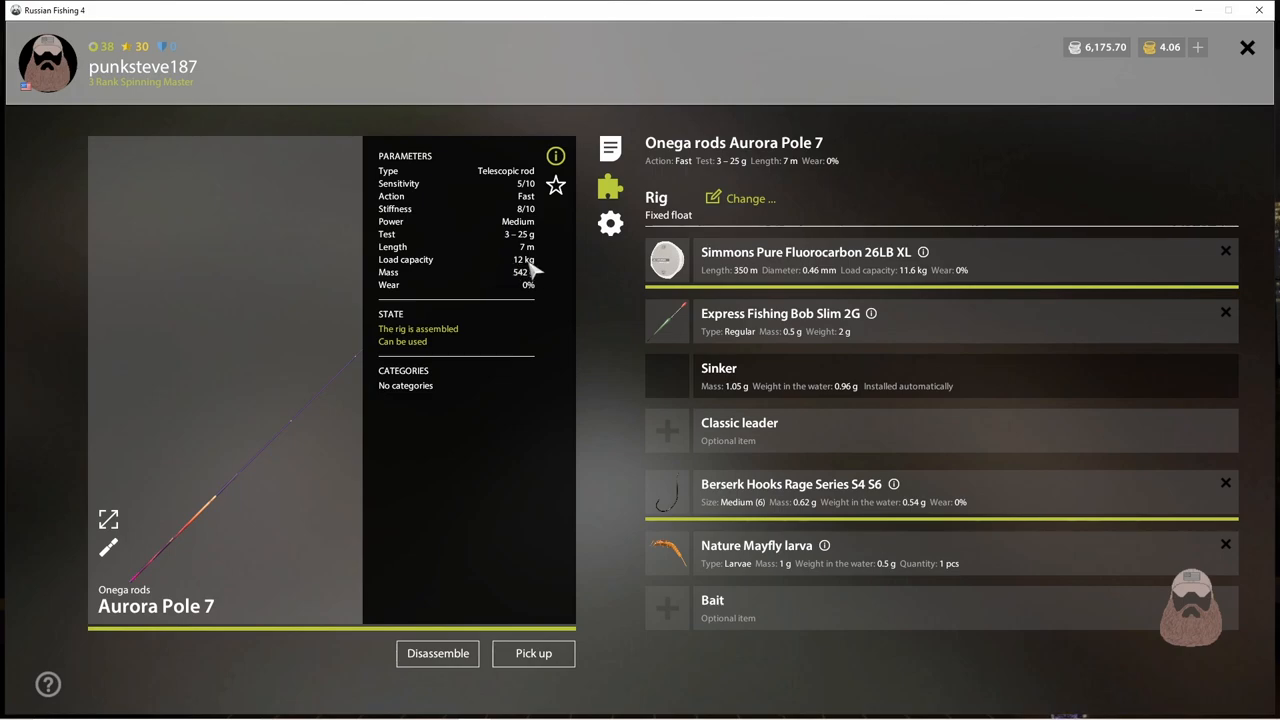
mouse_move(520, 280)
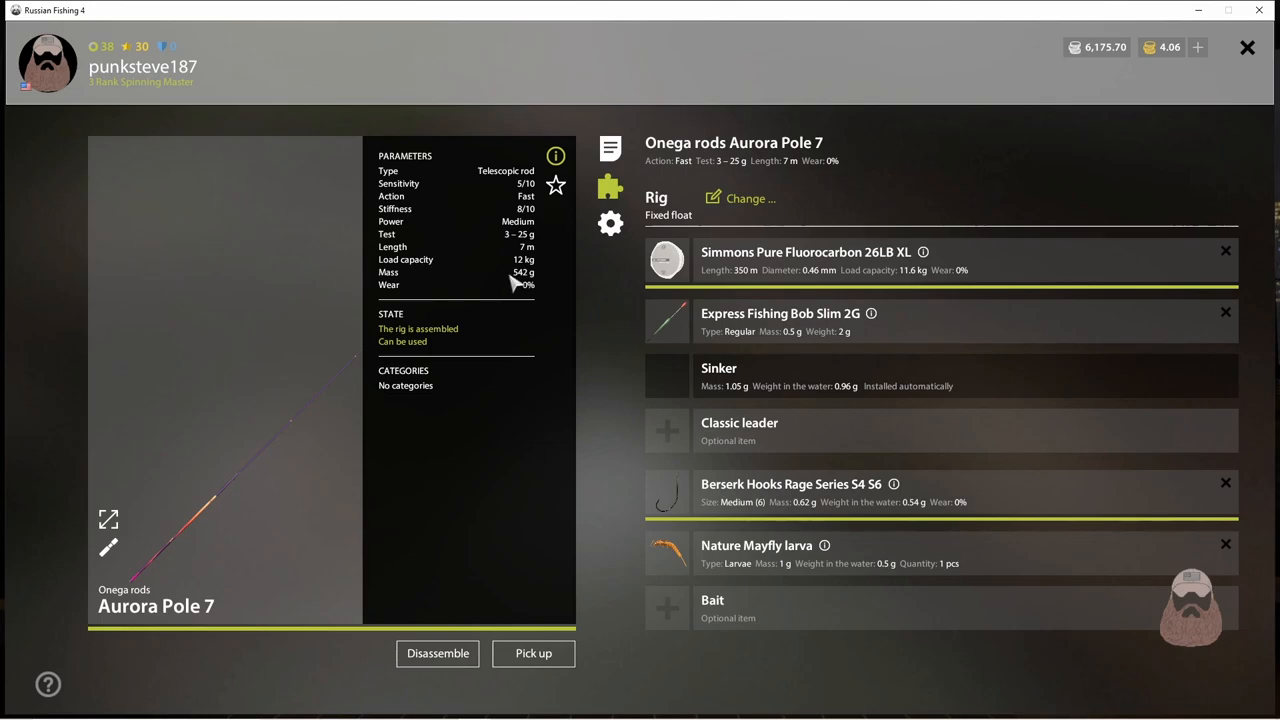
mouse_move(524, 272)
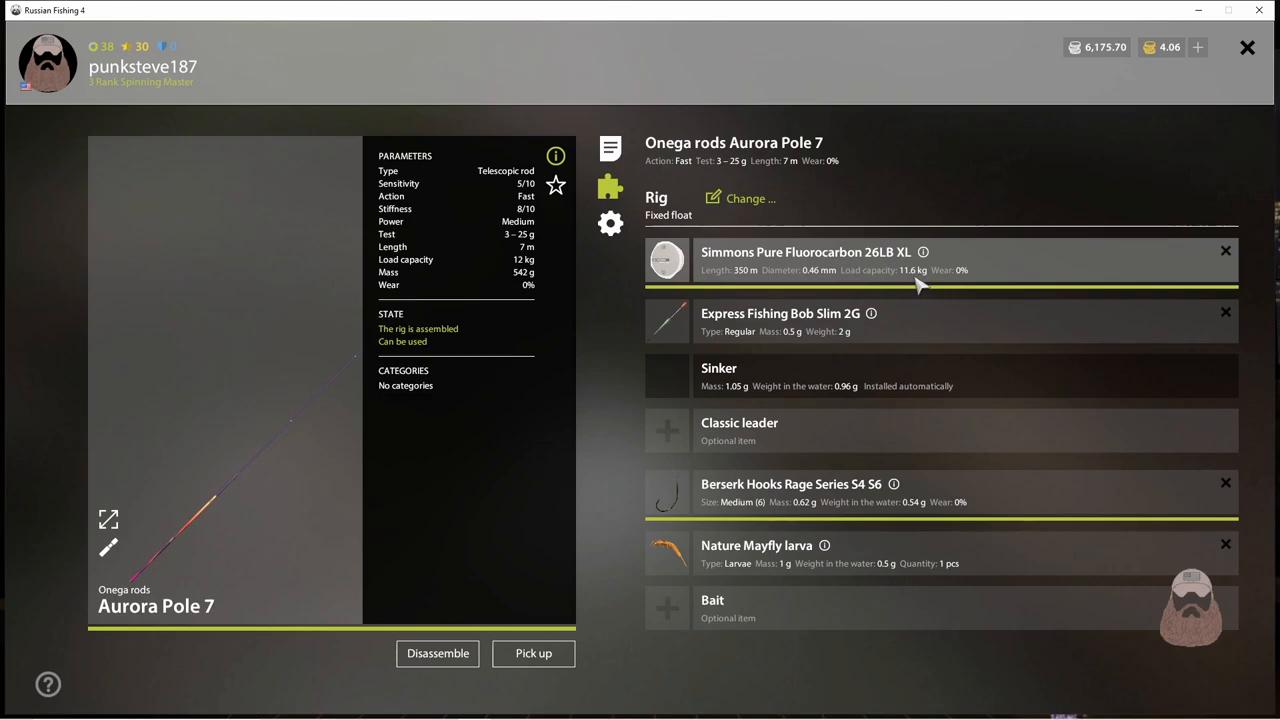
mouse_move(500, 272)
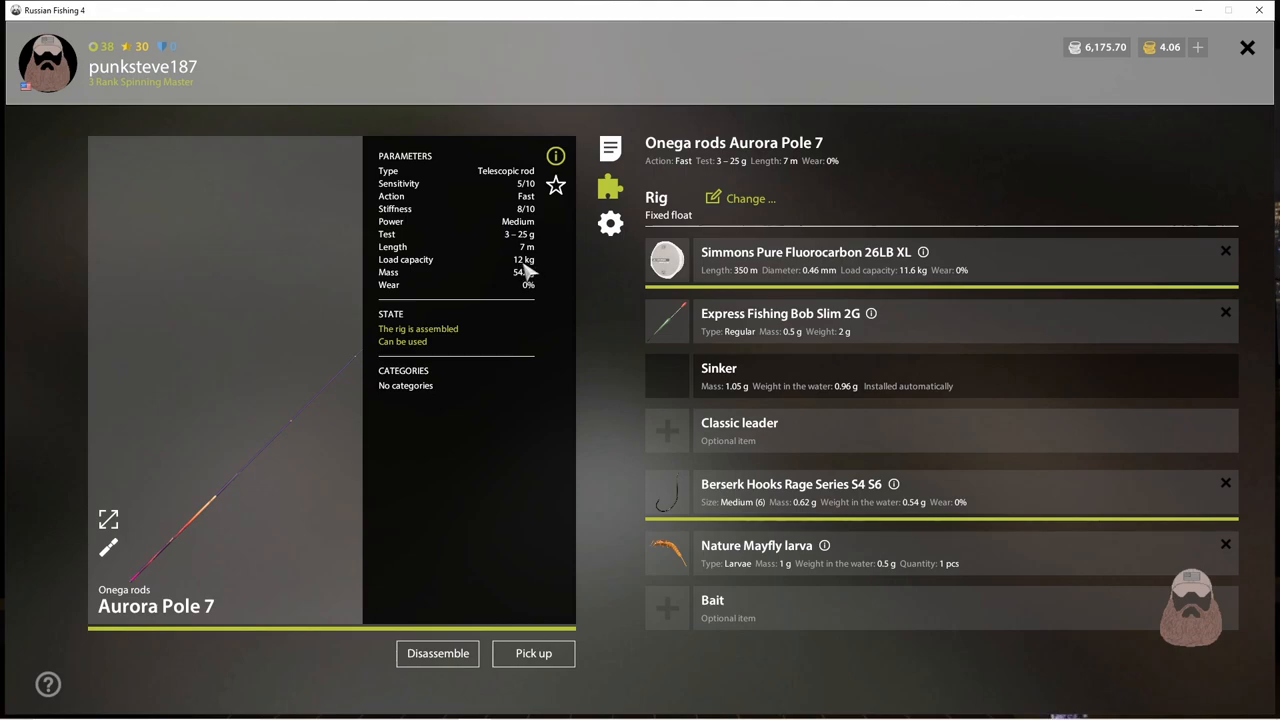
mouse_move(522, 270)
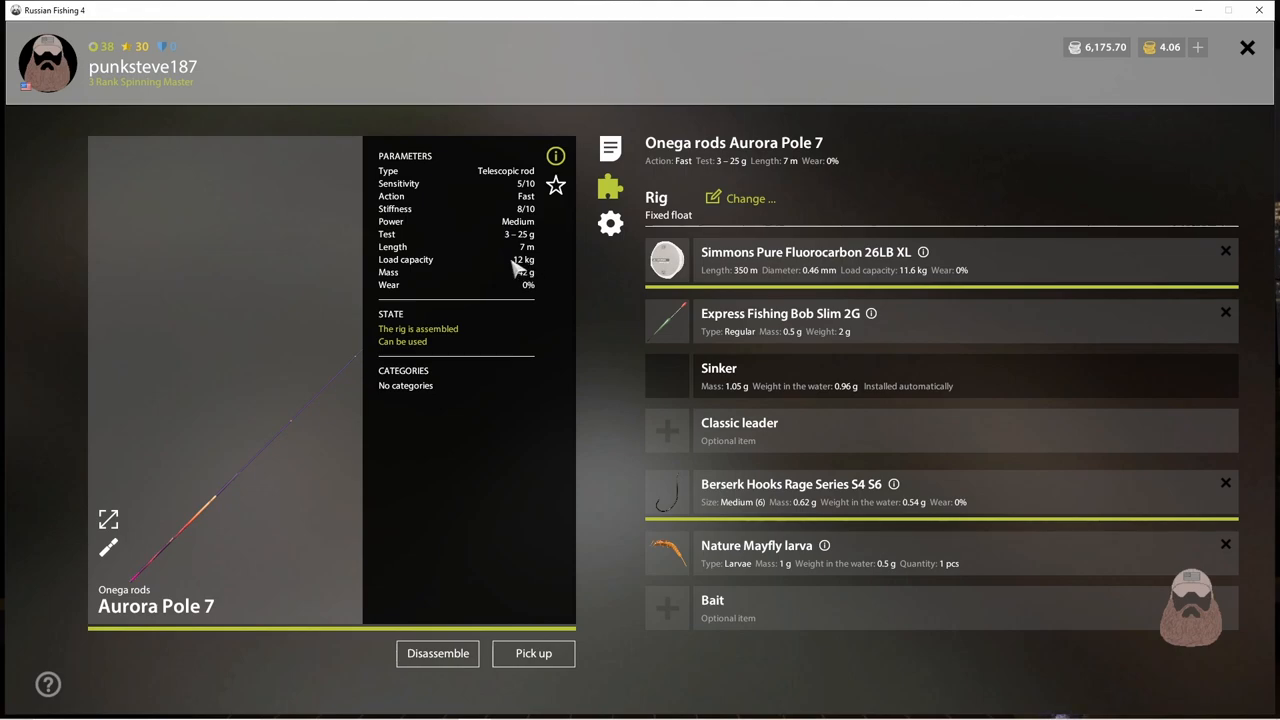
mouse_move(890, 260)
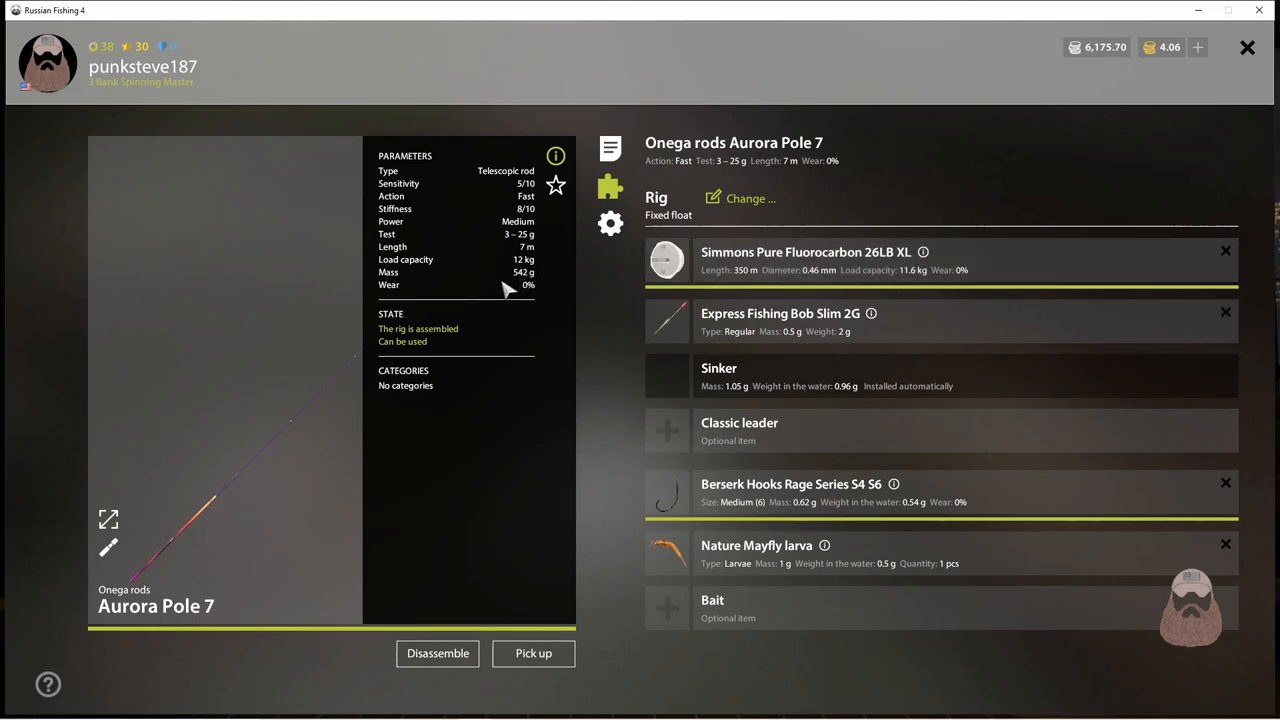
mouse_move(770, 438)
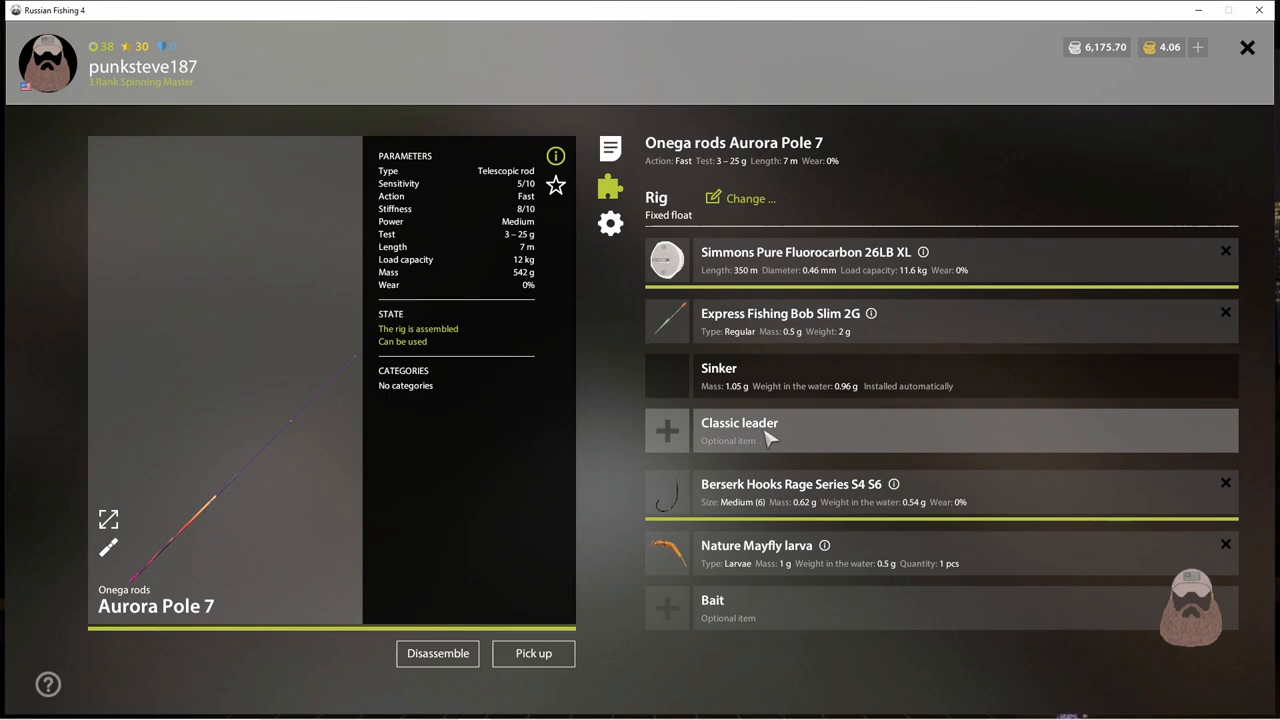
mouse_move(770, 440)
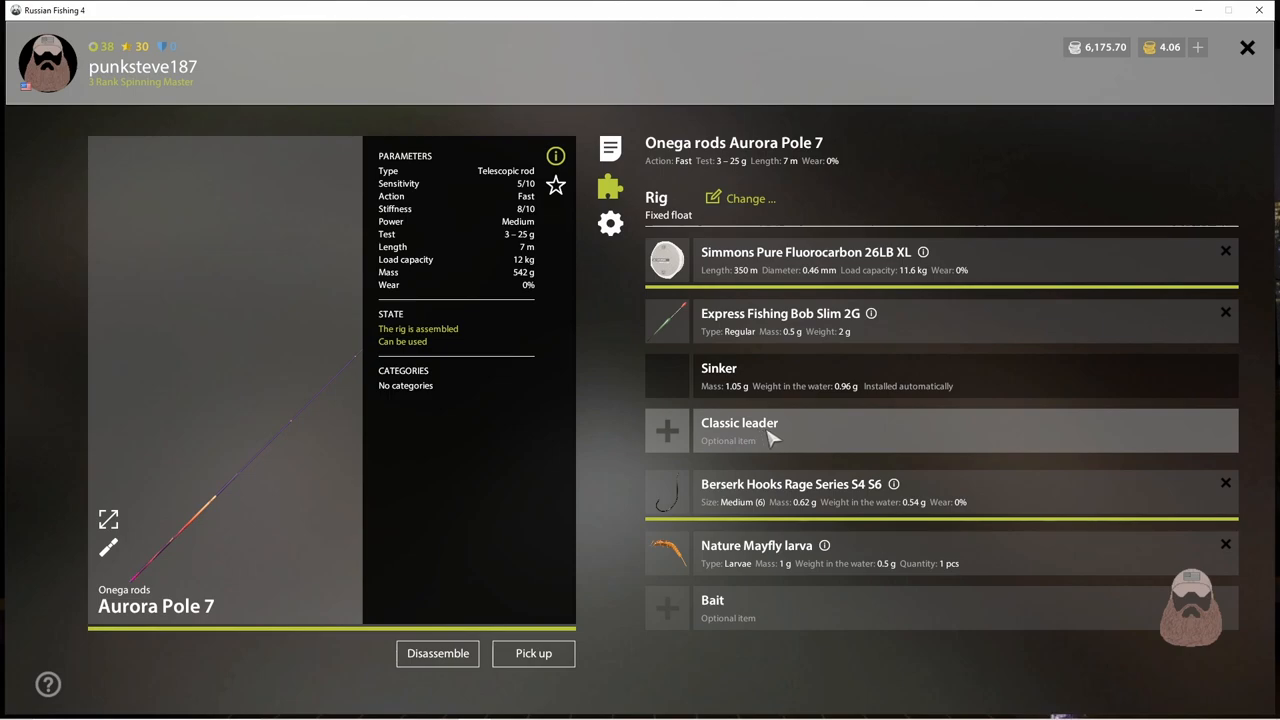
mouse_move(910, 280)
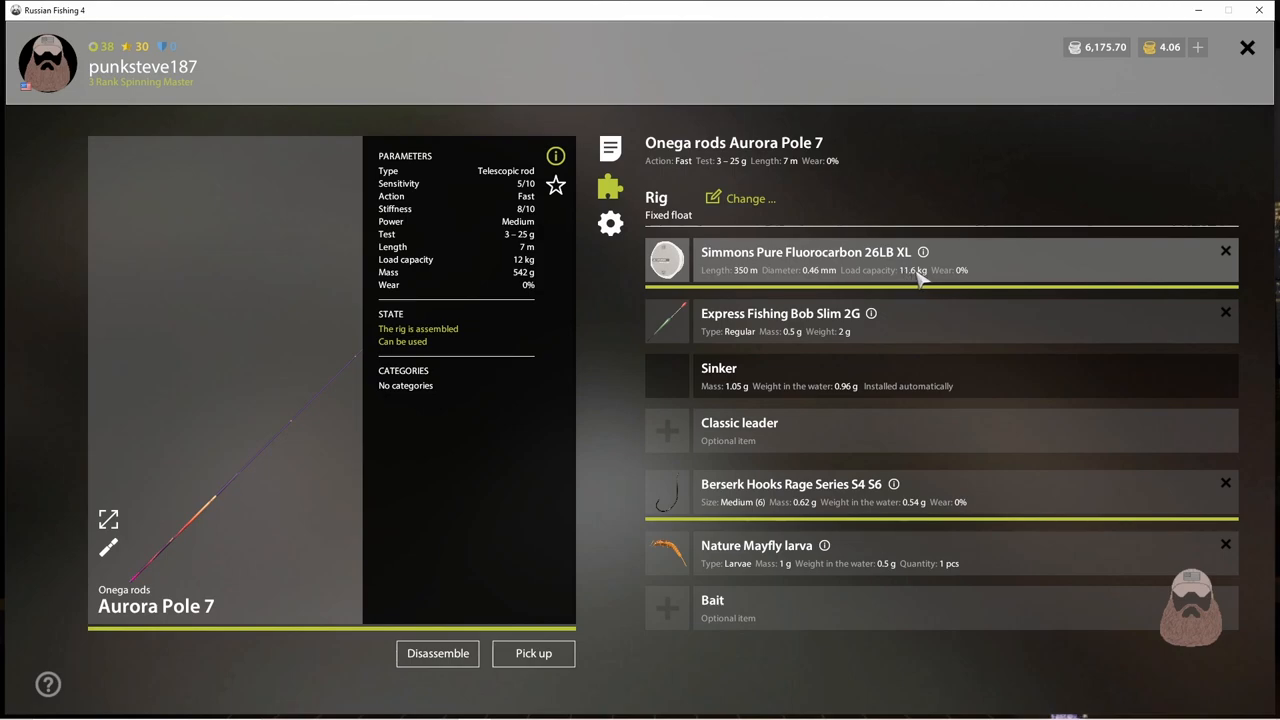
- Fit a GreencoreXXL Fluorocarbon 9.3 kg leader into the Aurora Pole 7 rig's leader slot
click(750, 198)
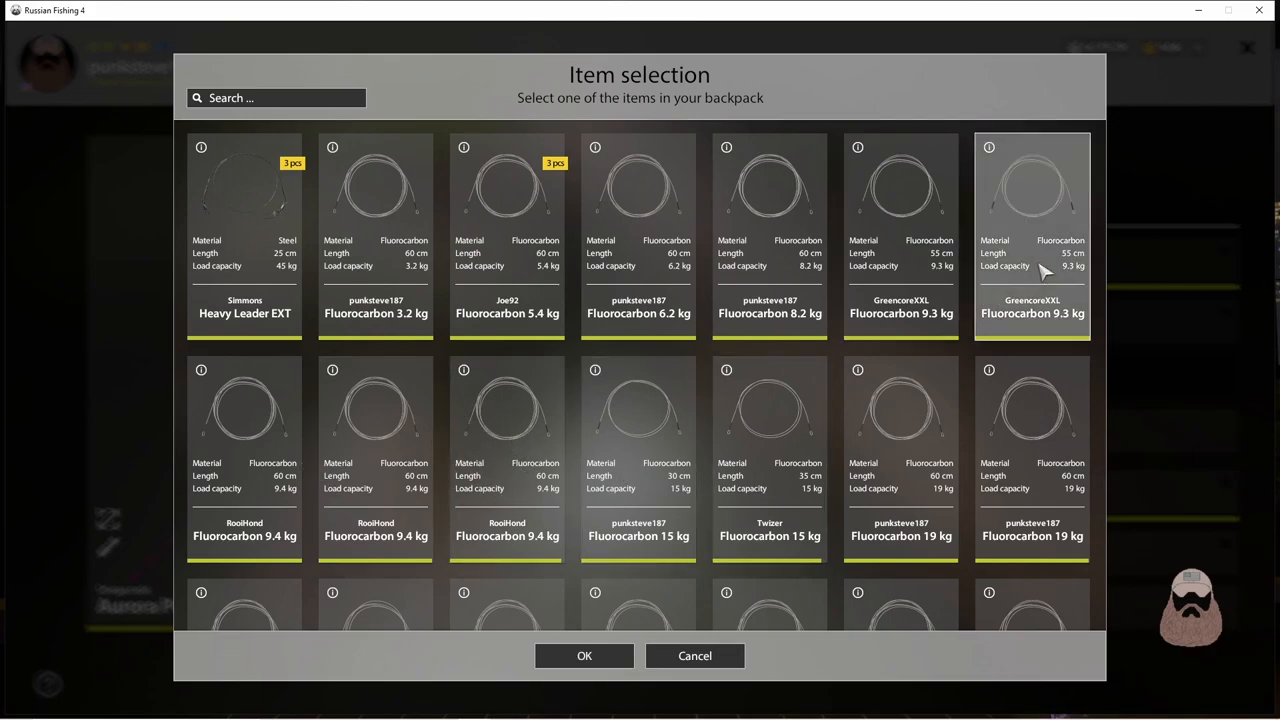
click(584, 656)
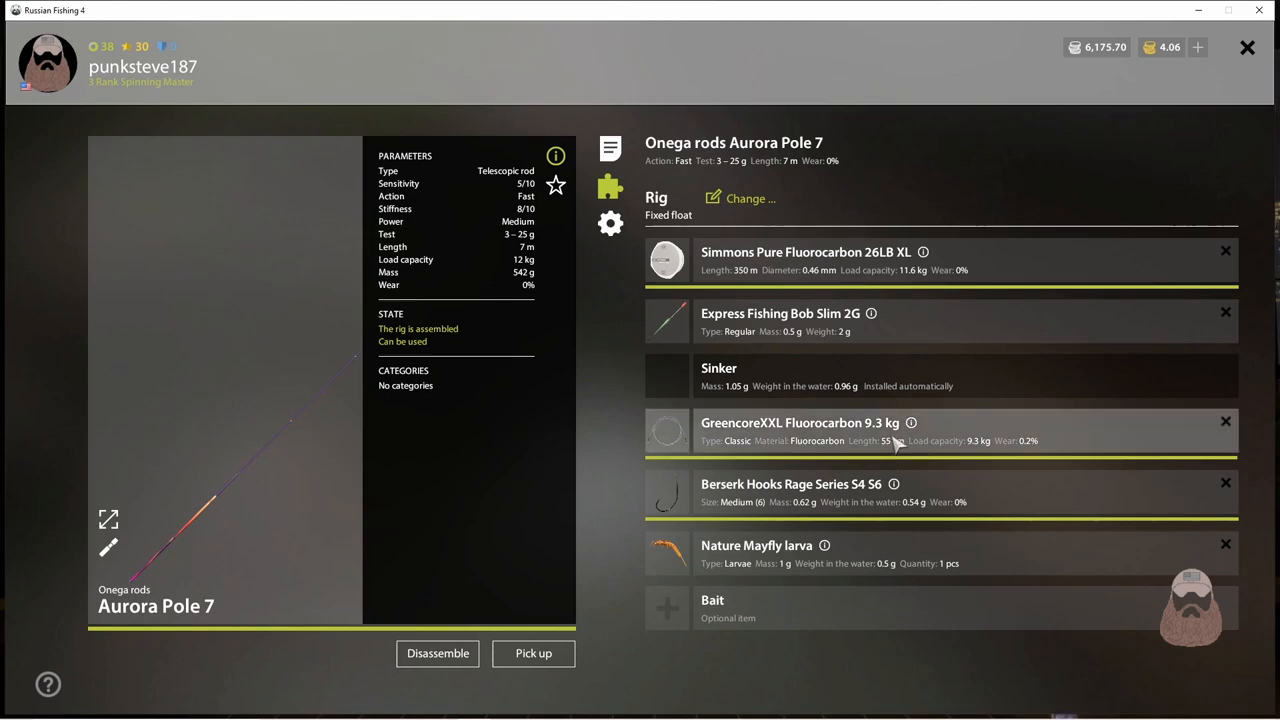
mouse_move(790, 432)
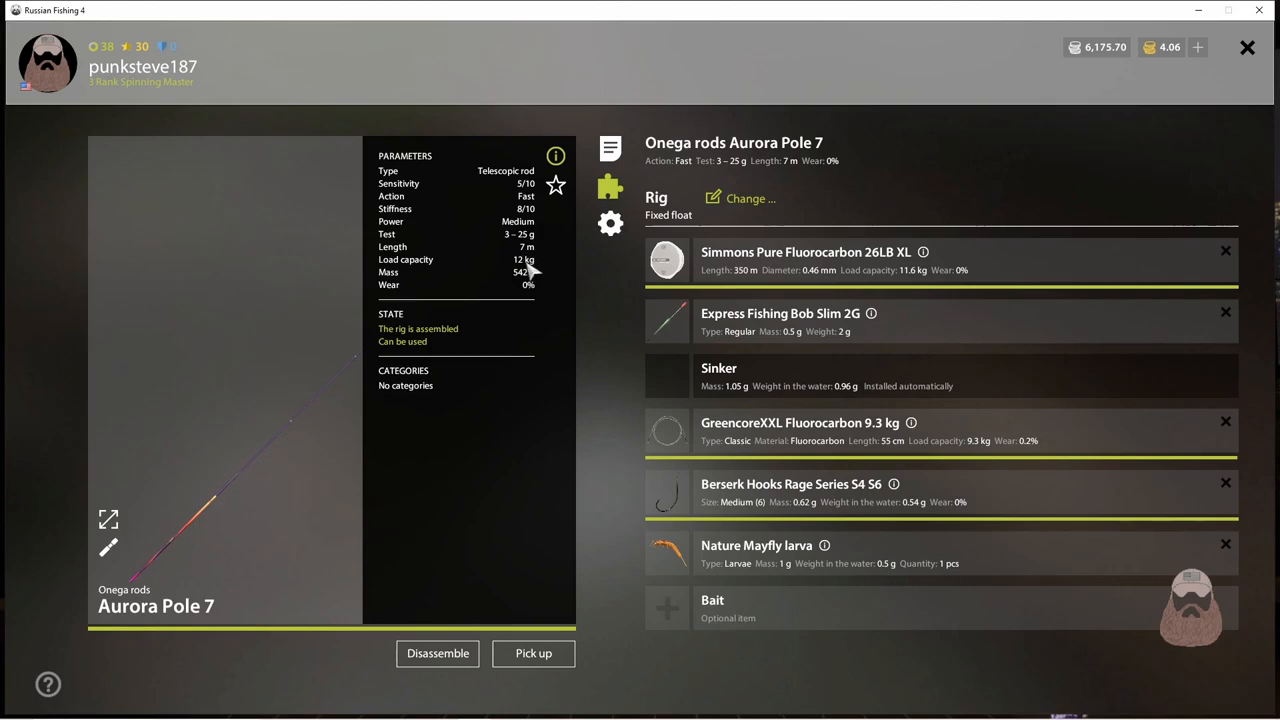
mouse_move(490, 260)
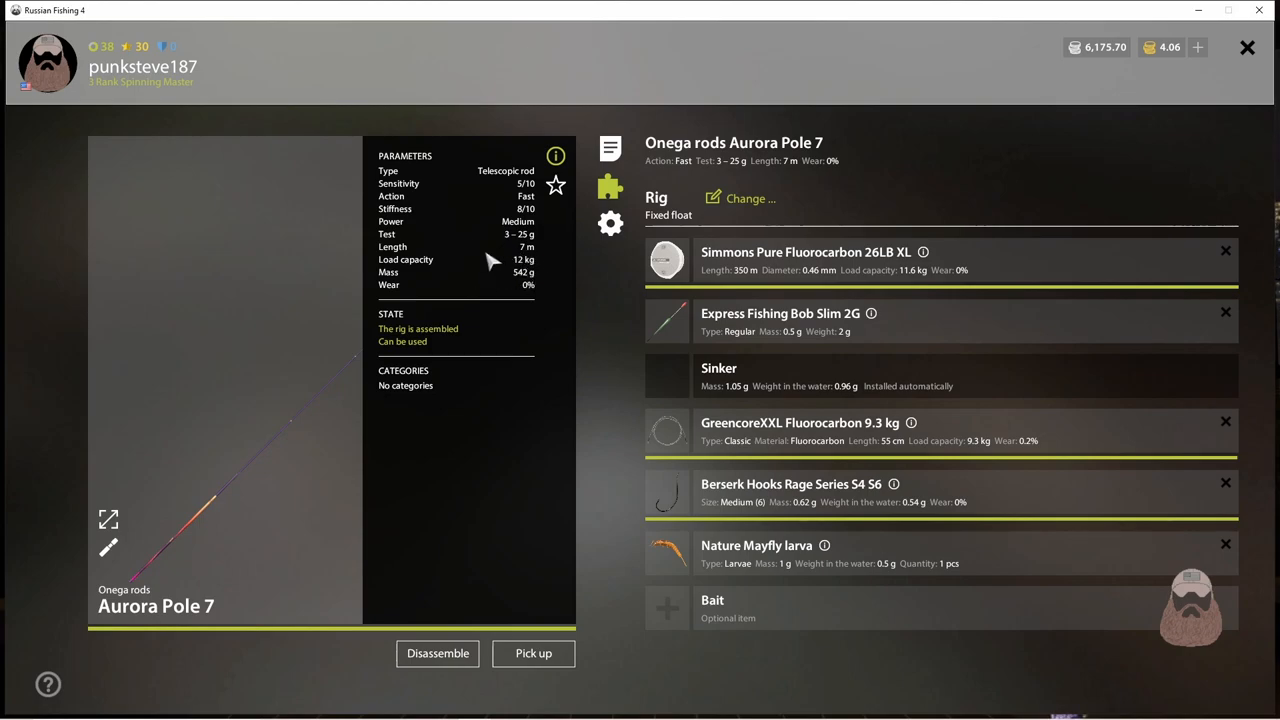
mouse_move(850, 270)
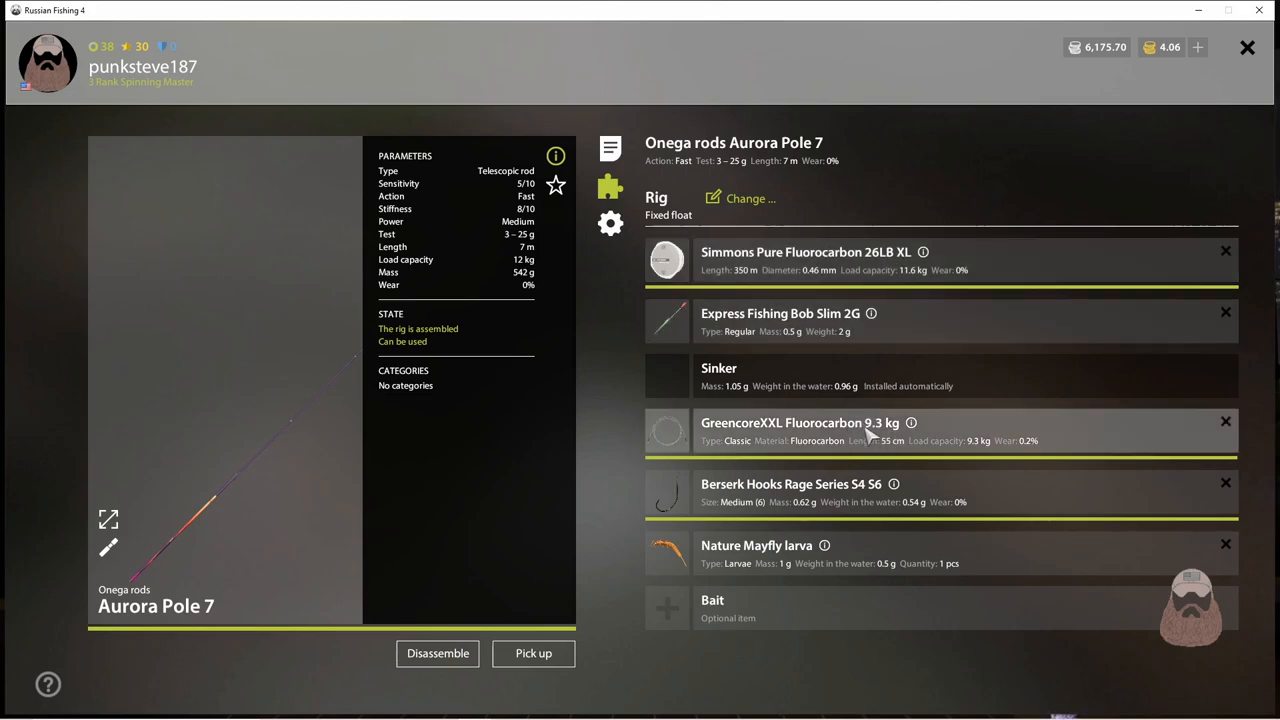
mouse_move(850, 444)
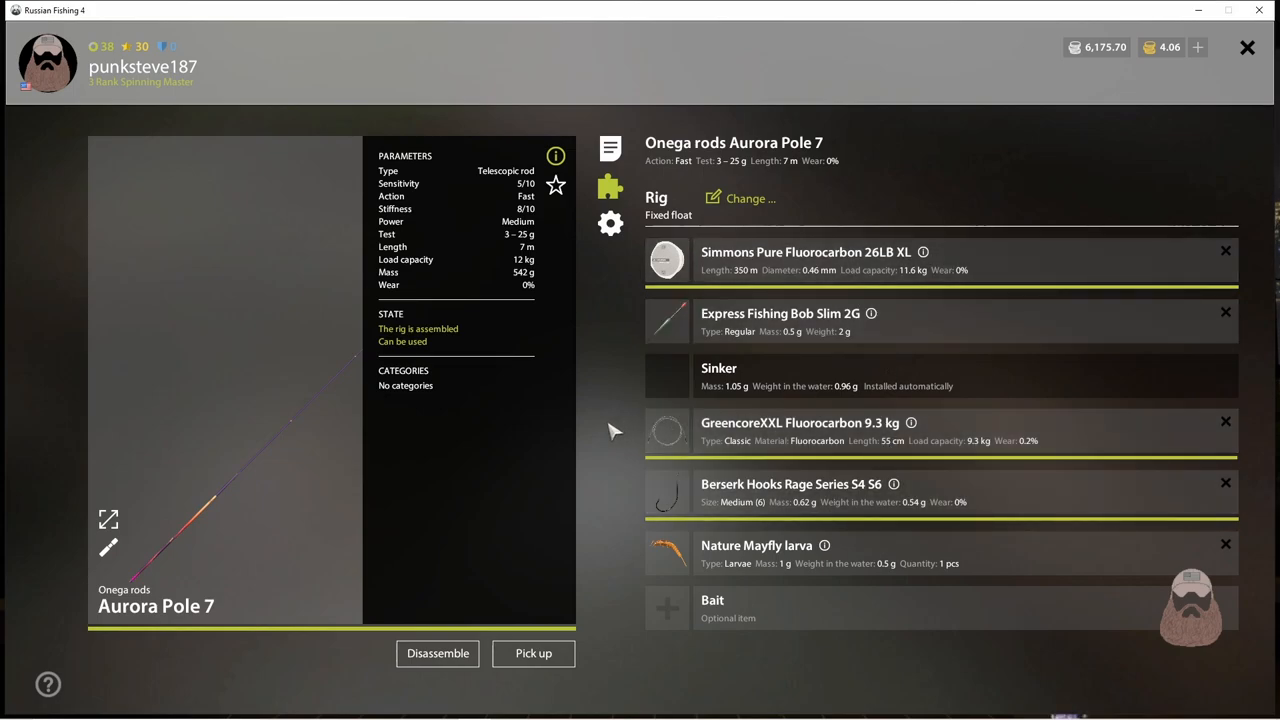
mouse_move(856, 448)
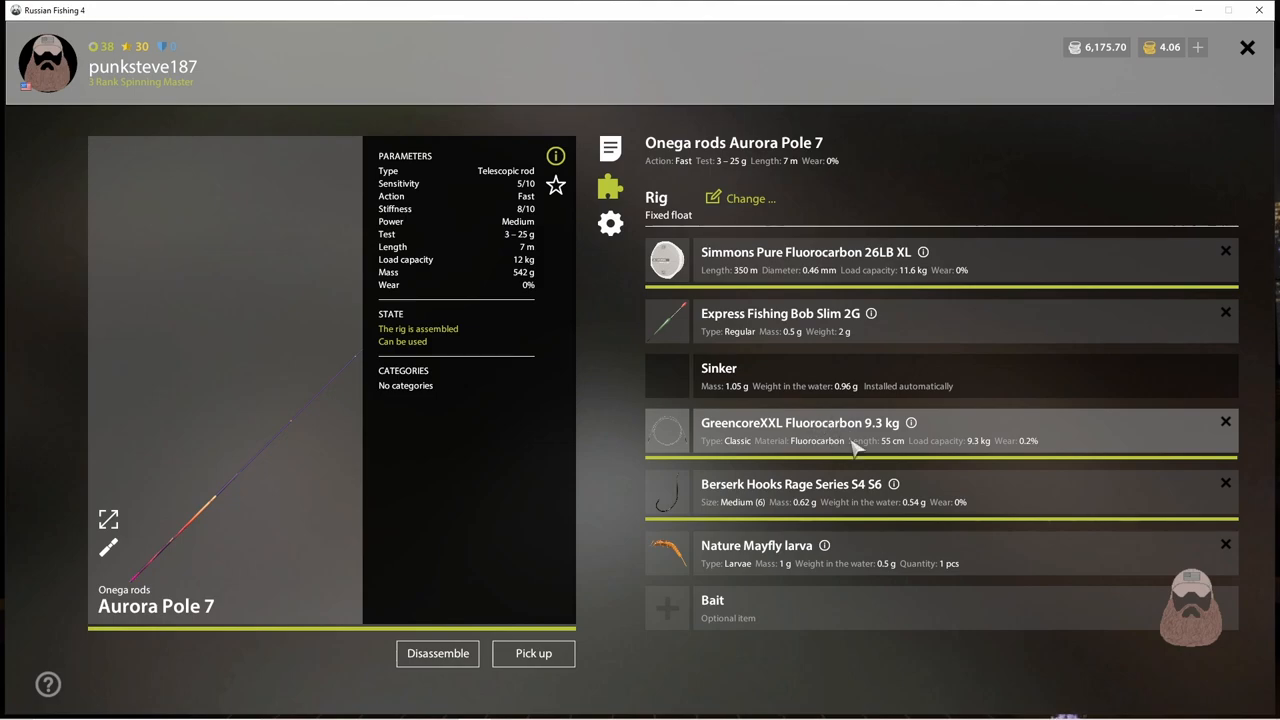
mouse_move(830, 490)
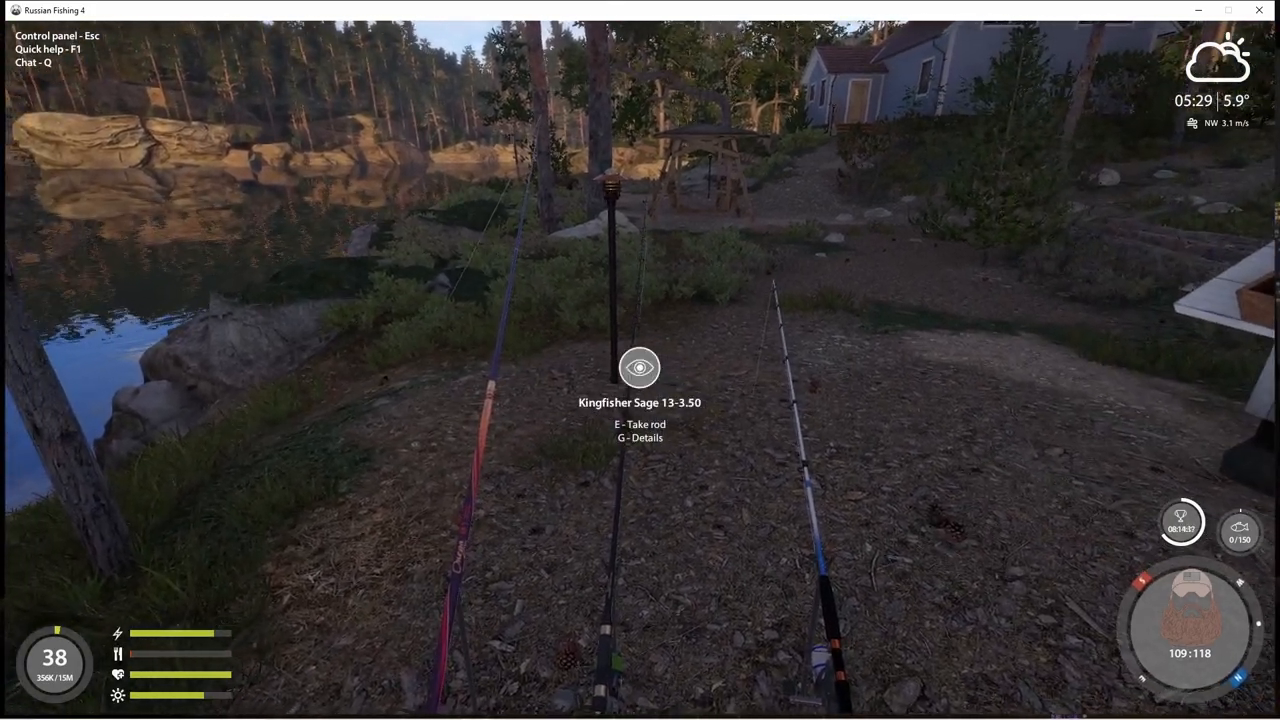
- Show the Kingfisher Sage 13-3.50 carp rod's rig details with the G key
key(g)
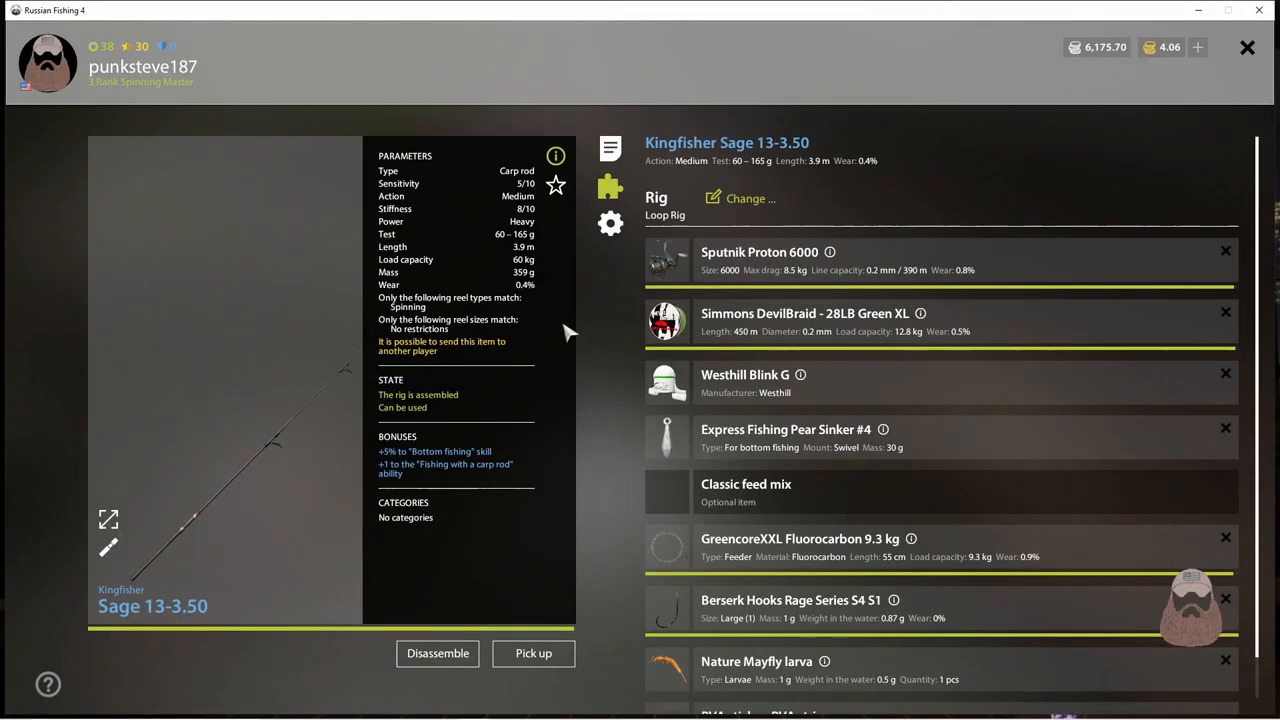
mouse_move(700, 280)
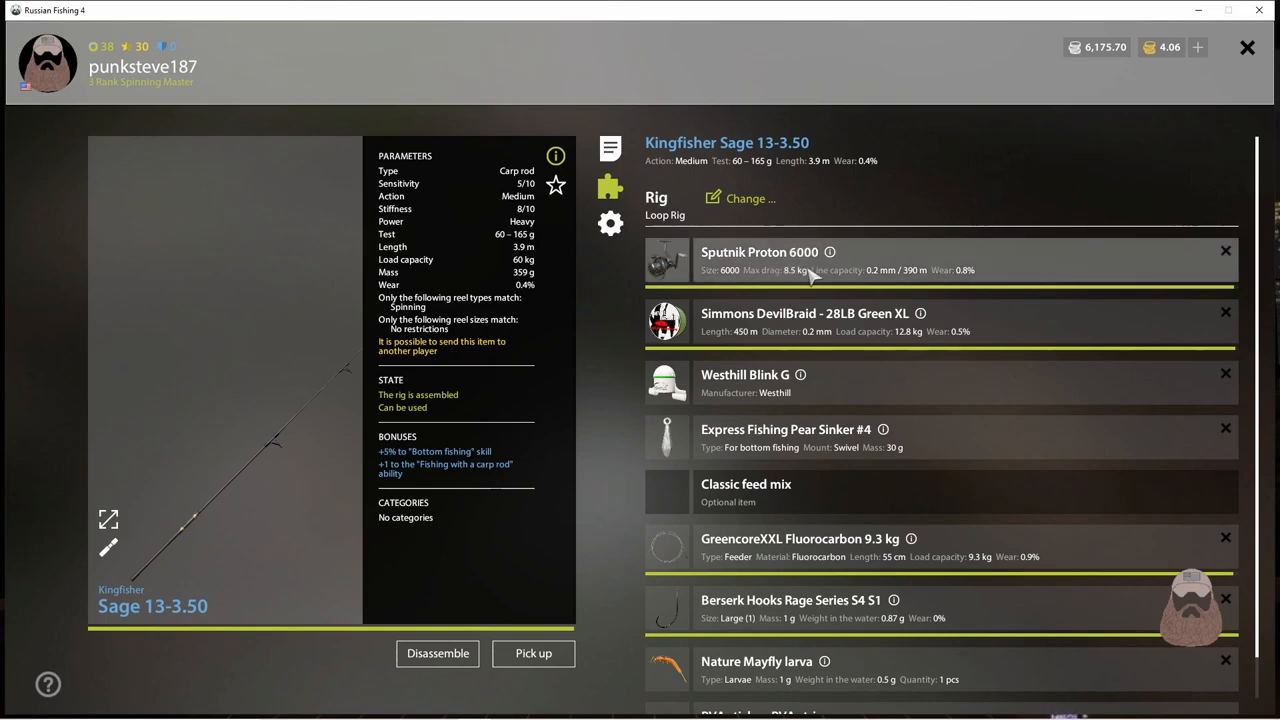
mouse_move(562, 290)
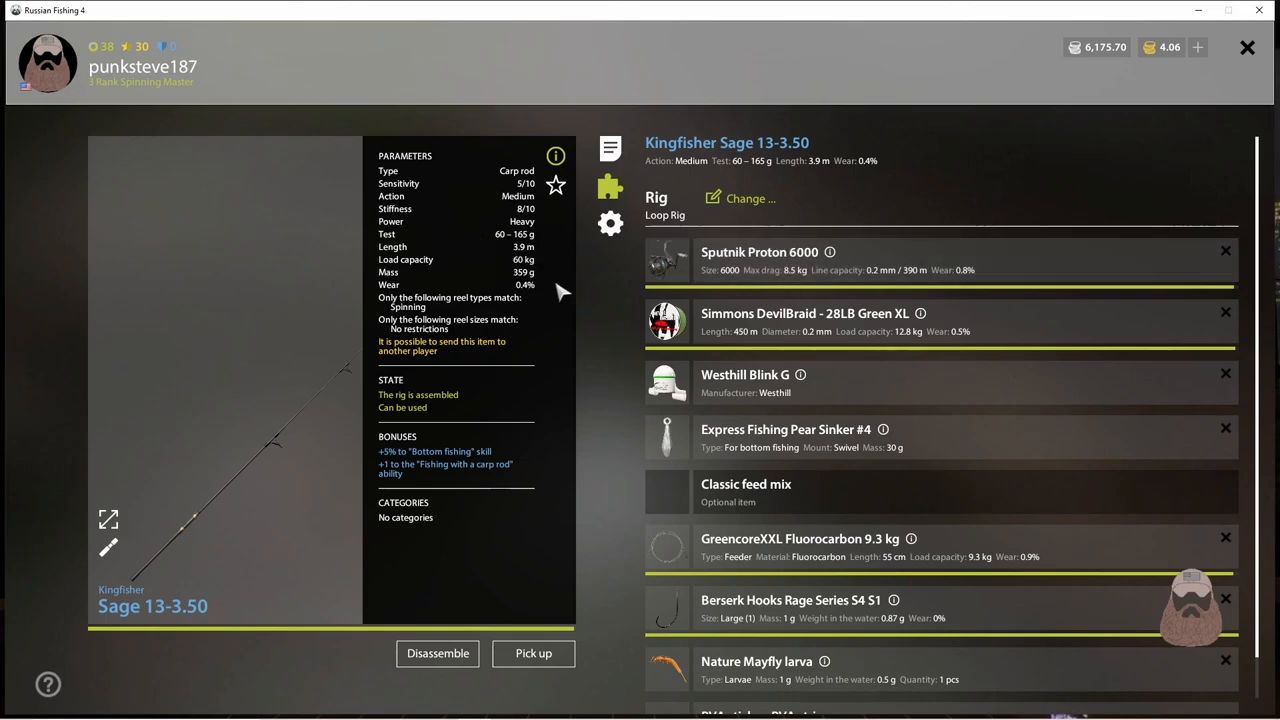
mouse_move(508, 260)
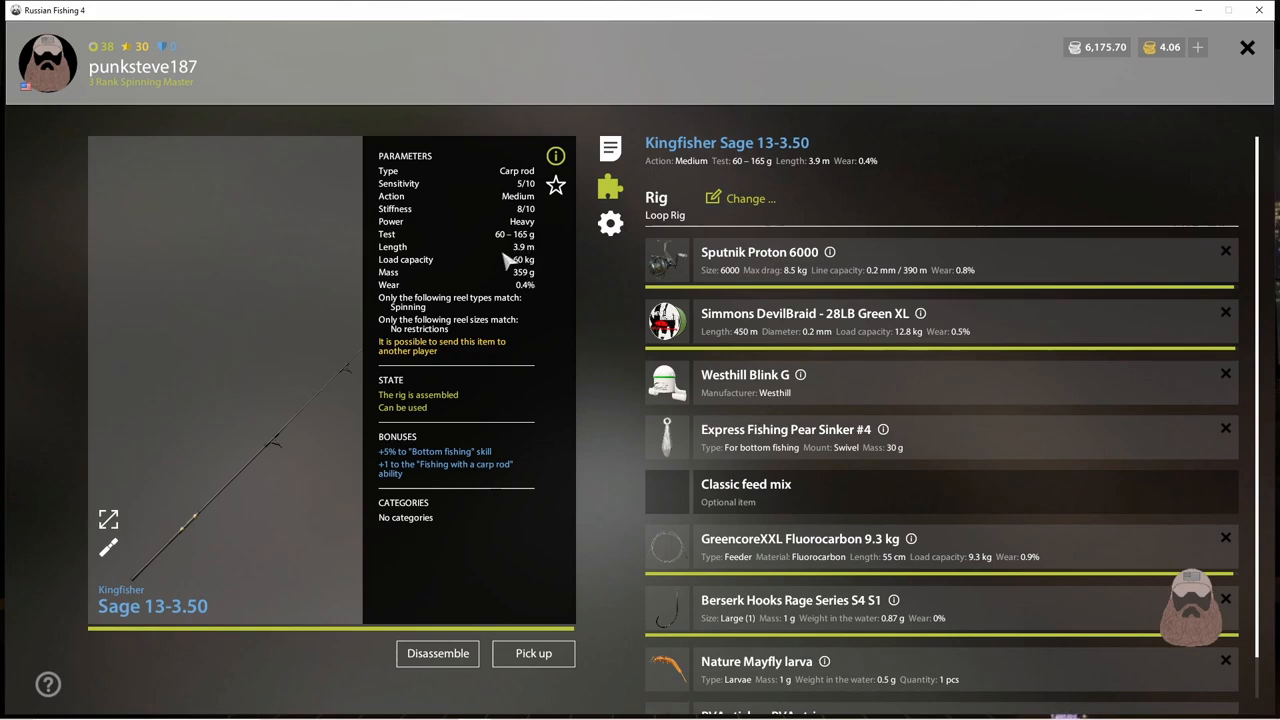
mouse_move(522, 284)
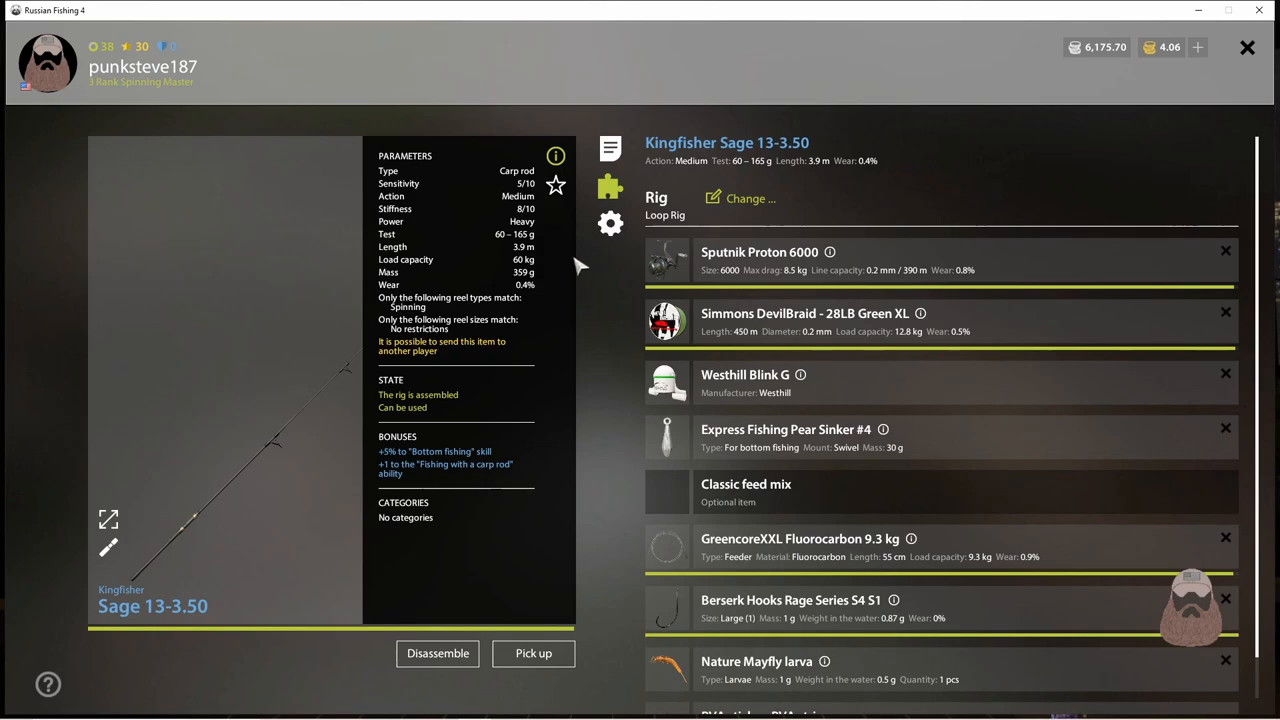
mouse_move(576, 300)
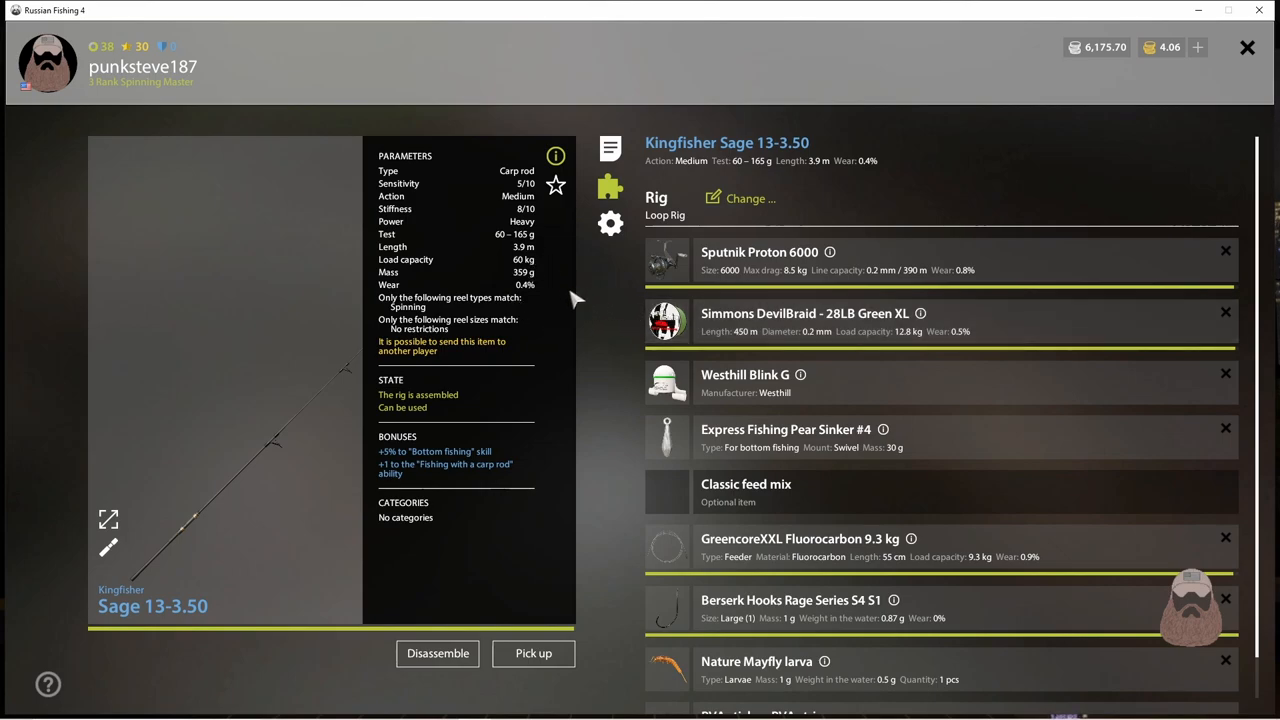
mouse_move(492, 252)
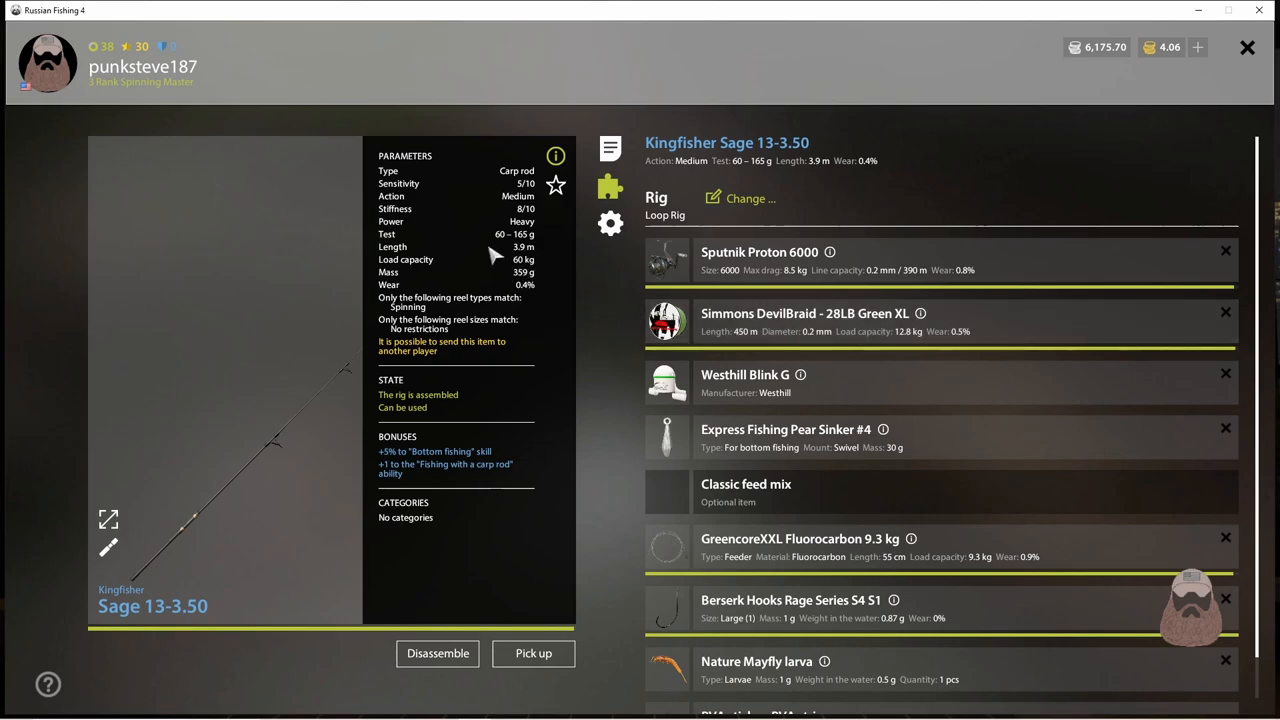
mouse_move(520, 270)
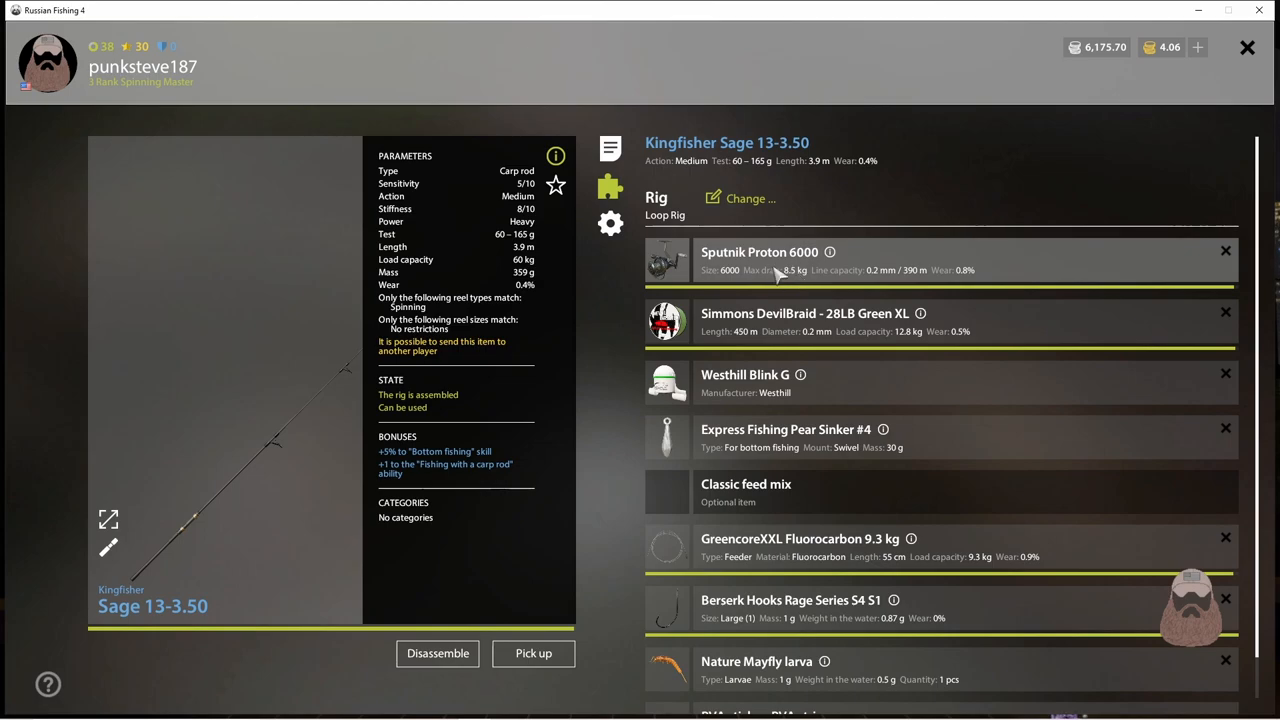
mouse_move(796, 284)
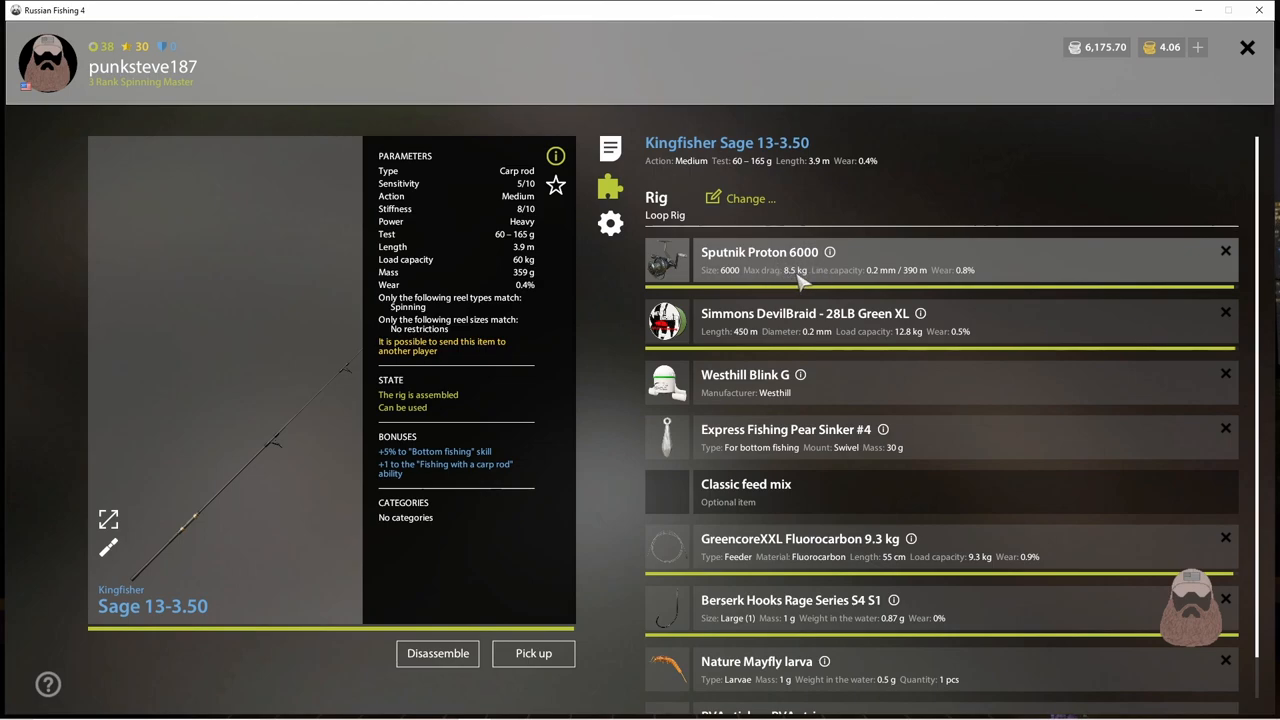
mouse_move(610, 520)
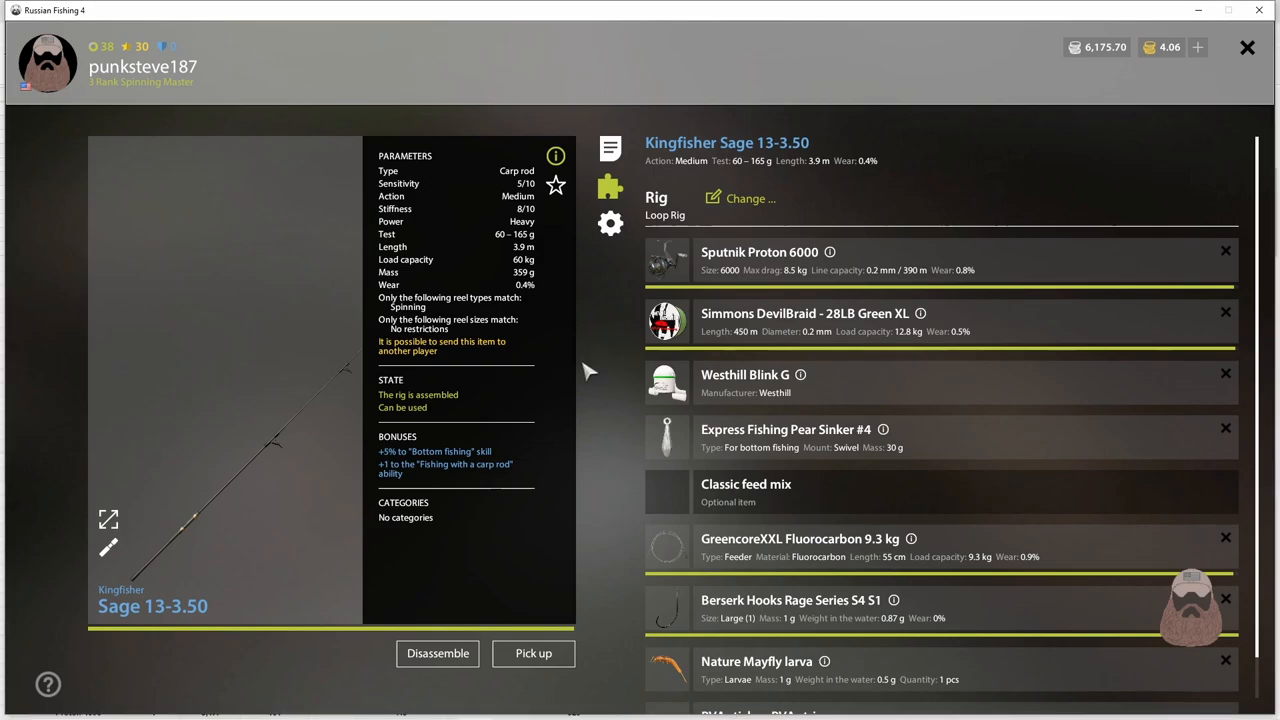
mouse_move(590, 362)
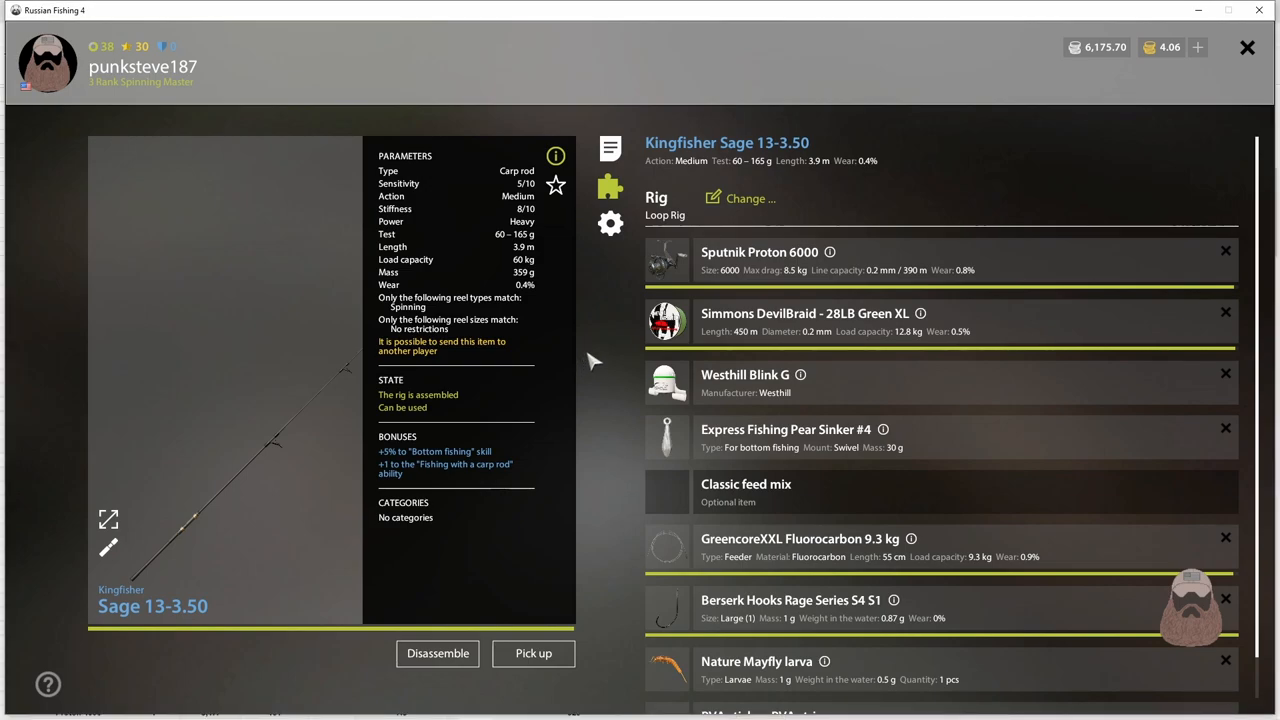
mouse_move(612, 352)
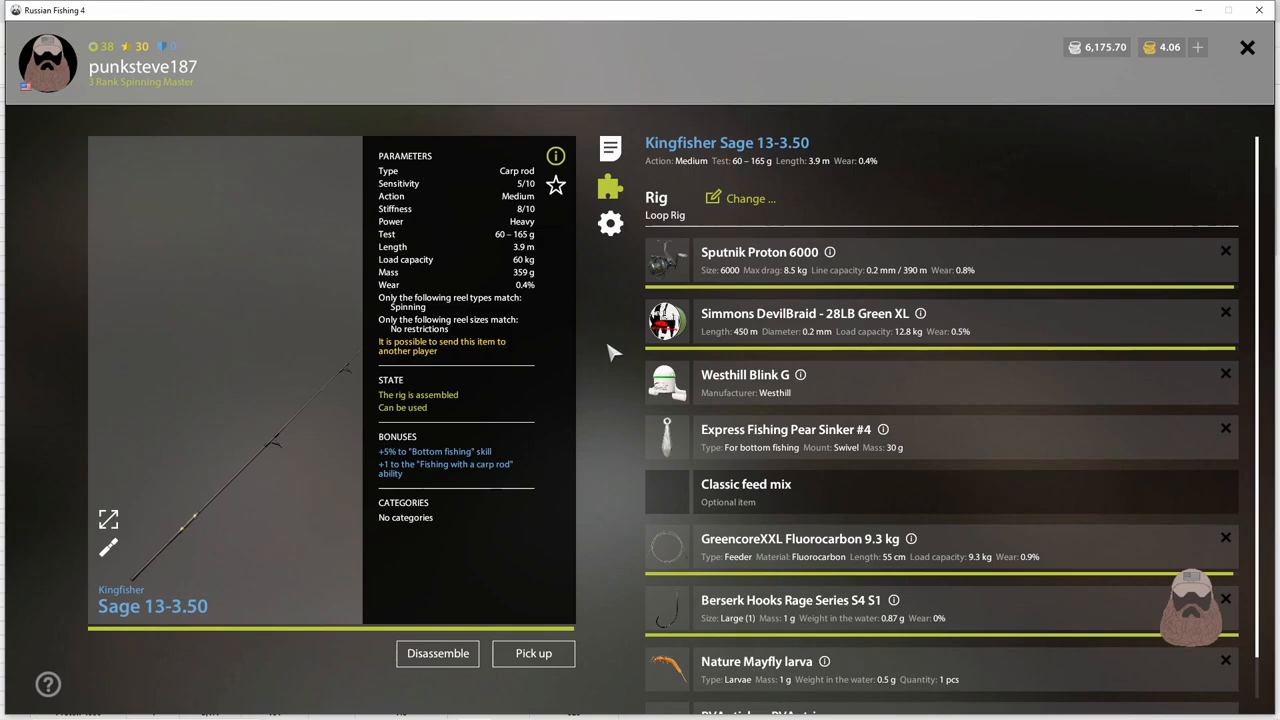
mouse_move(796, 280)
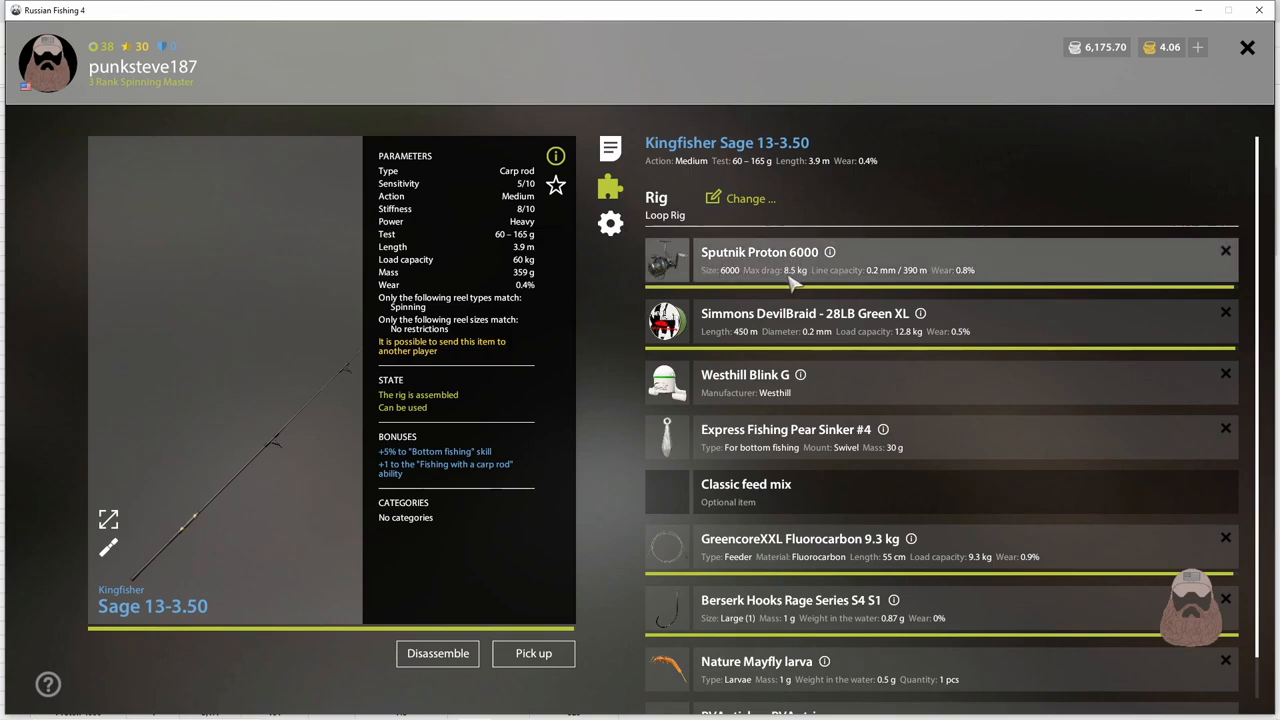
mouse_move(800, 288)
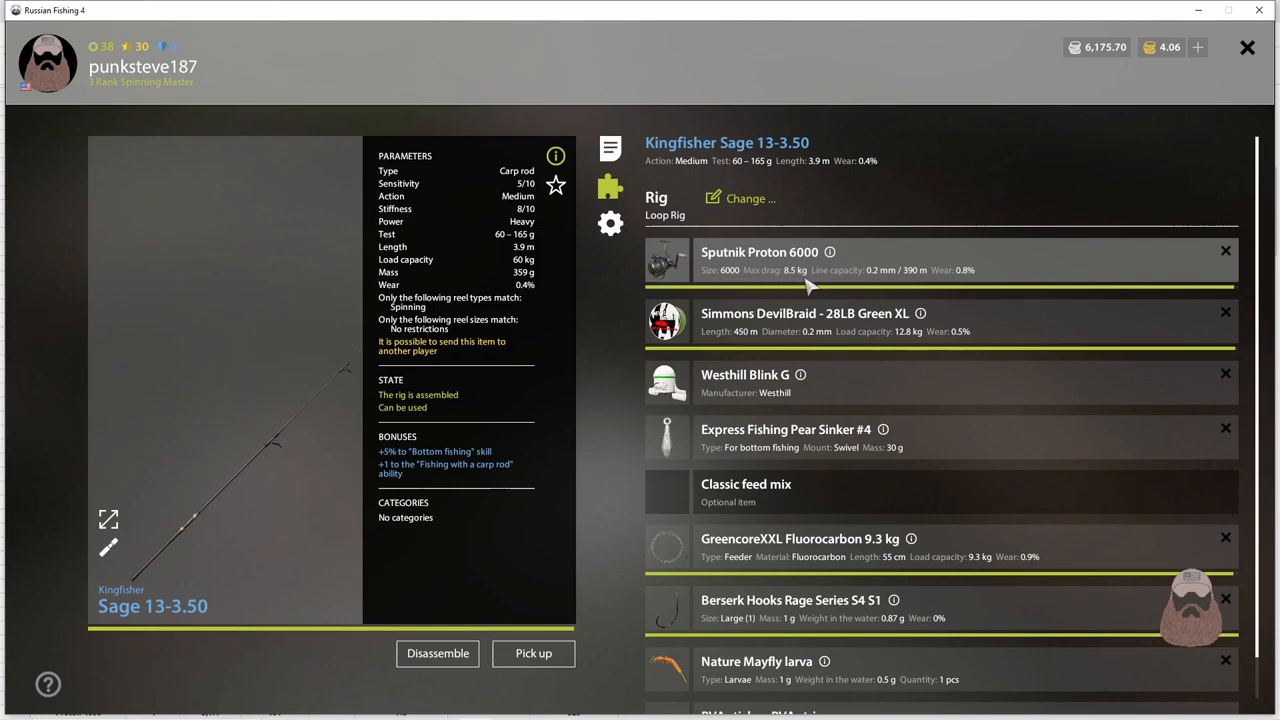
mouse_move(804, 288)
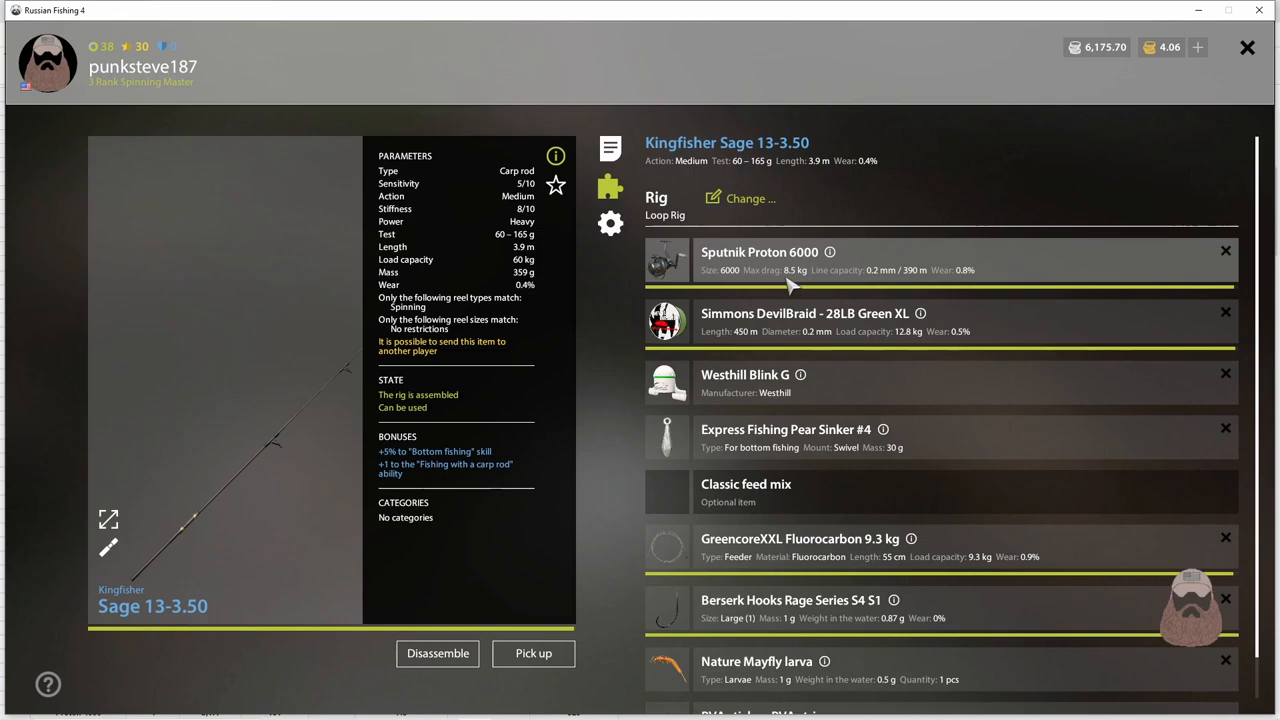
mouse_move(700, 296)
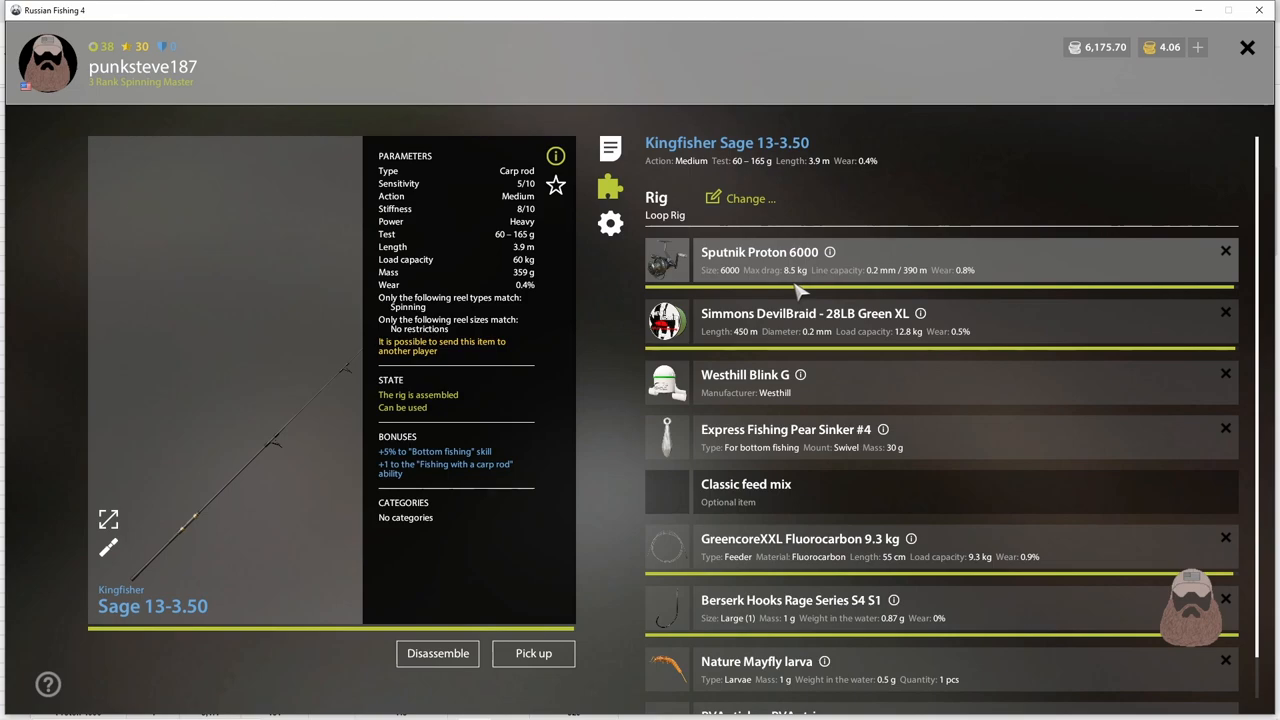
mouse_move(796, 290)
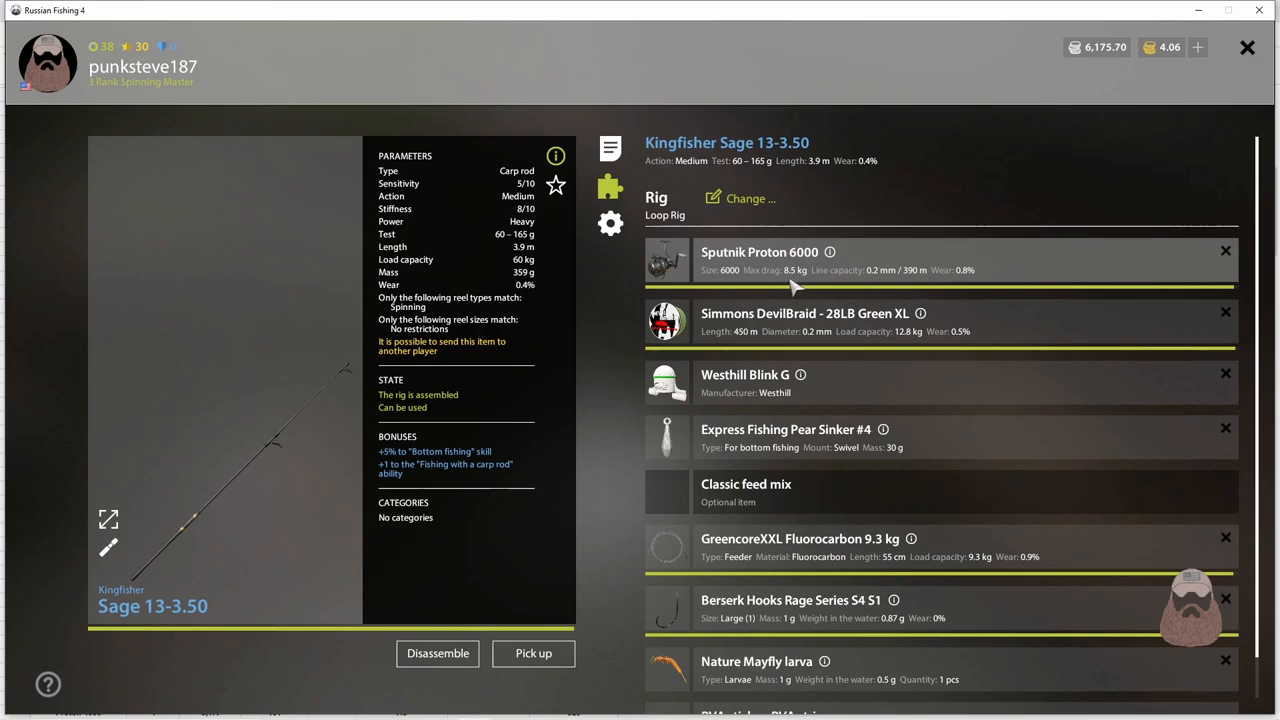
mouse_move(784, 304)
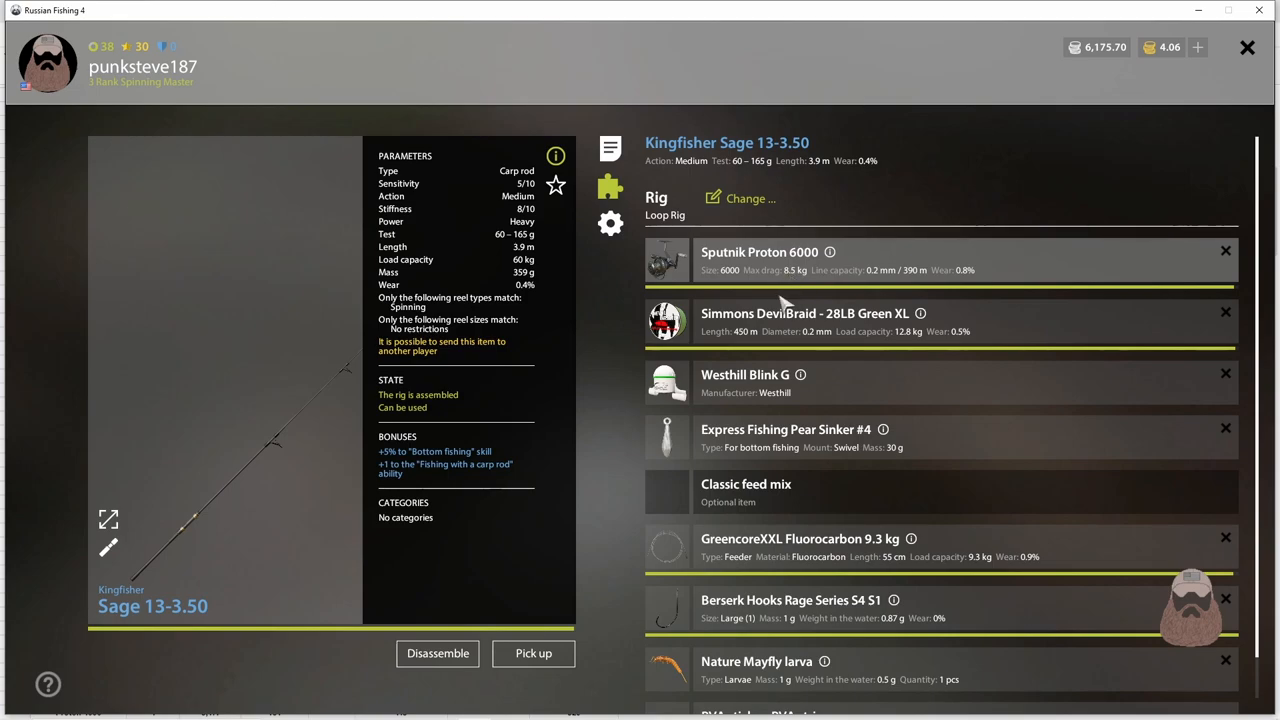
mouse_move(844, 552)
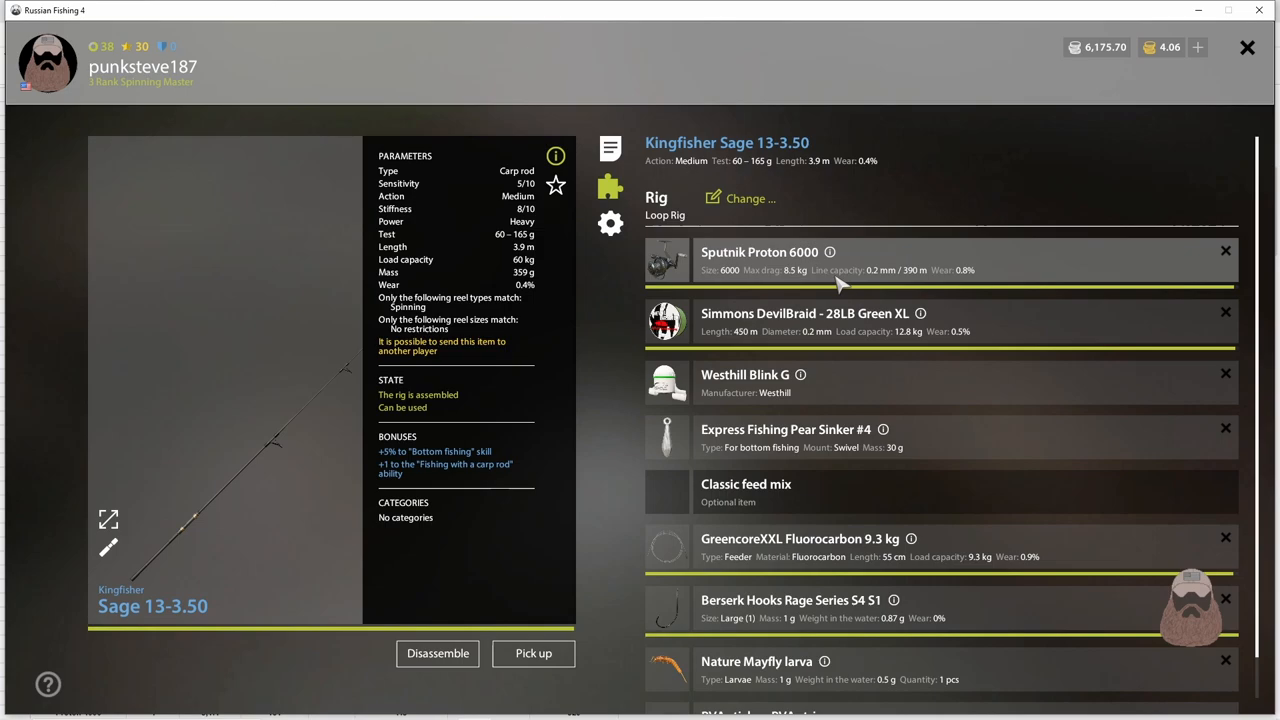
mouse_move(912, 338)
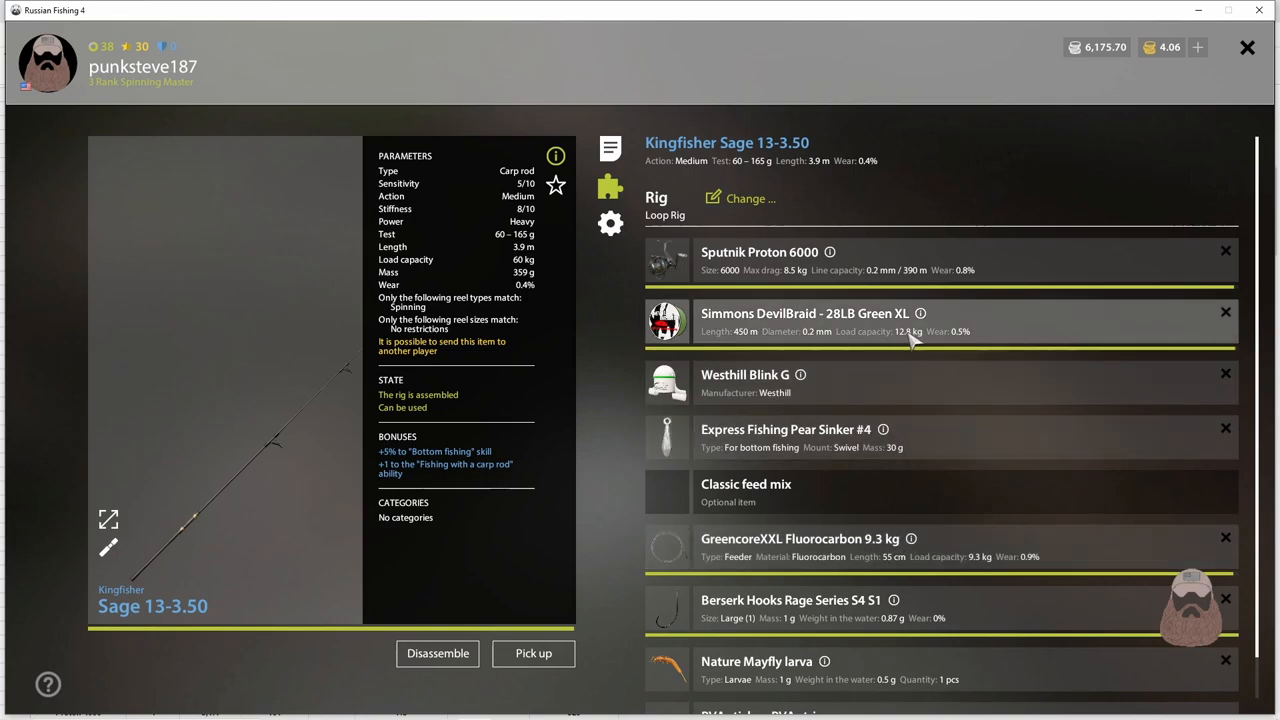
mouse_move(916, 342)
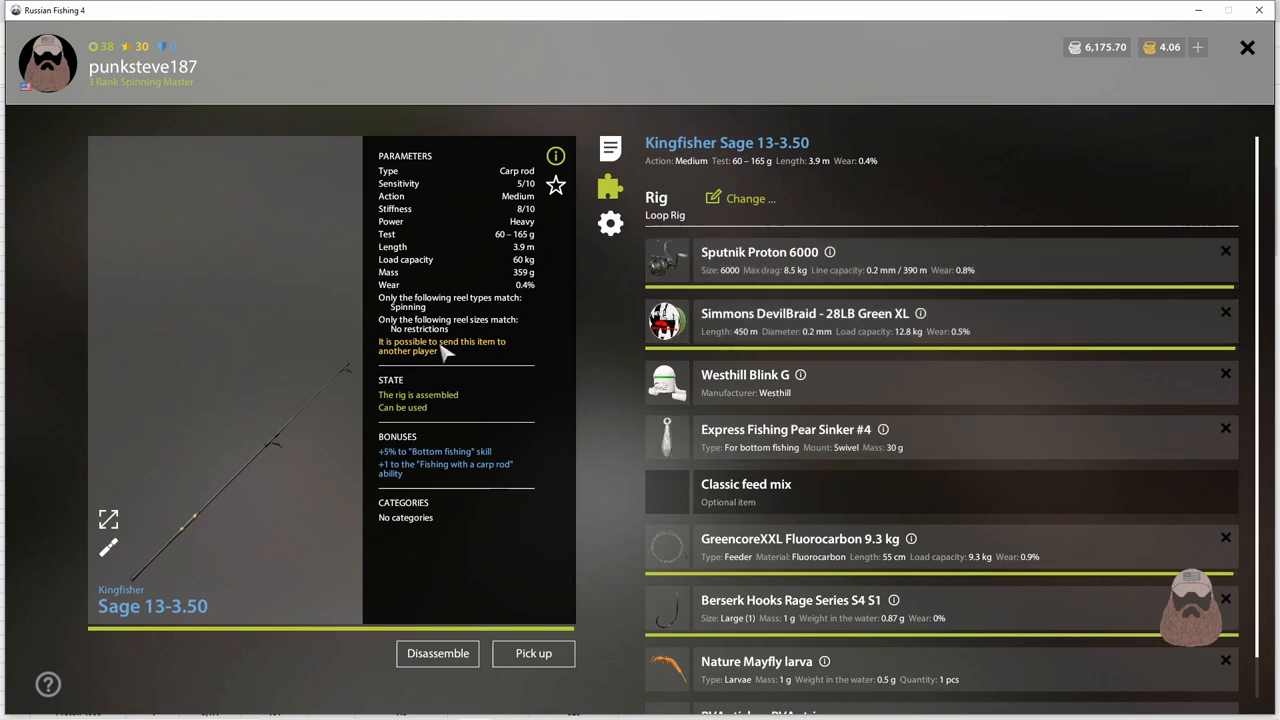
mouse_move(816, 490)
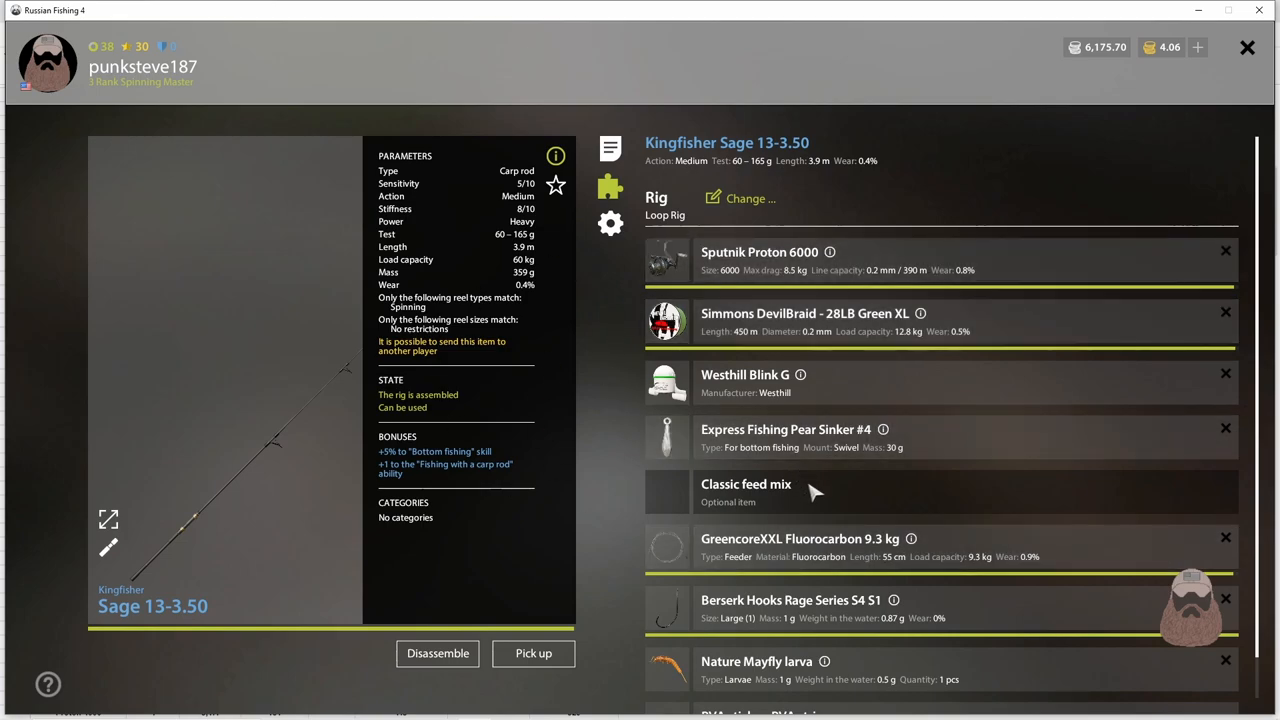
mouse_move(800, 490)
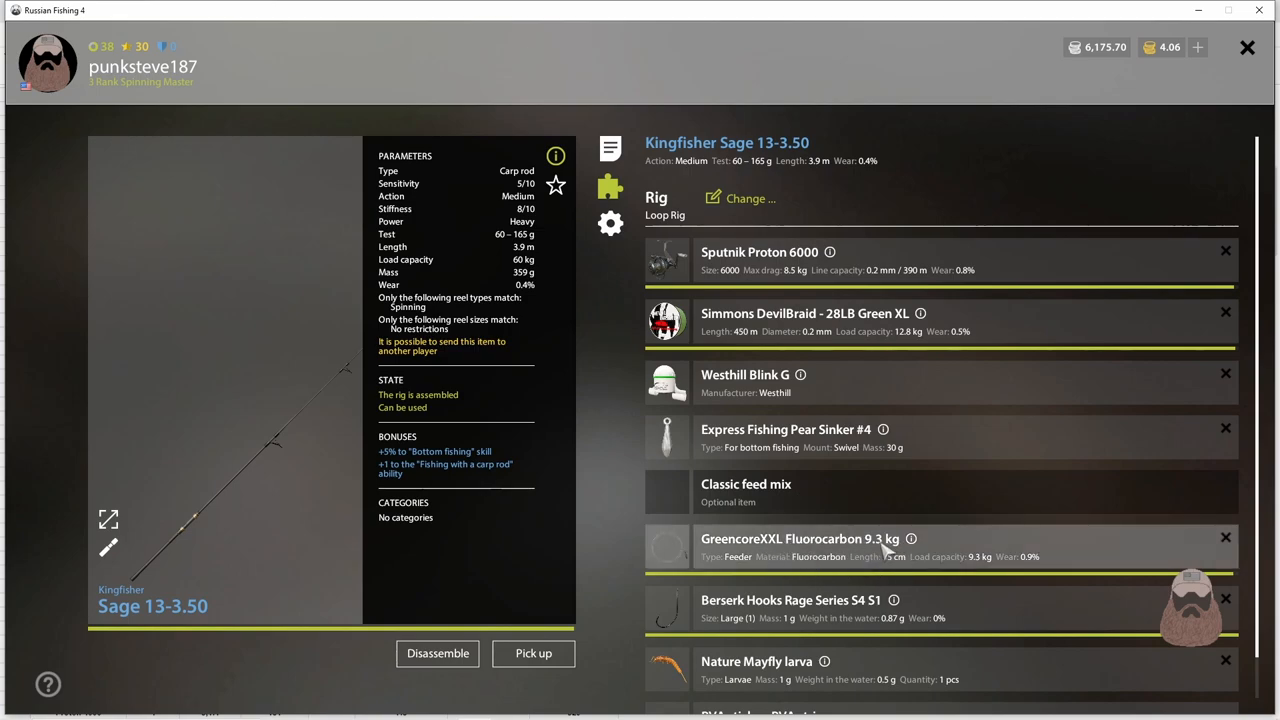
mouse_move(860, 634)
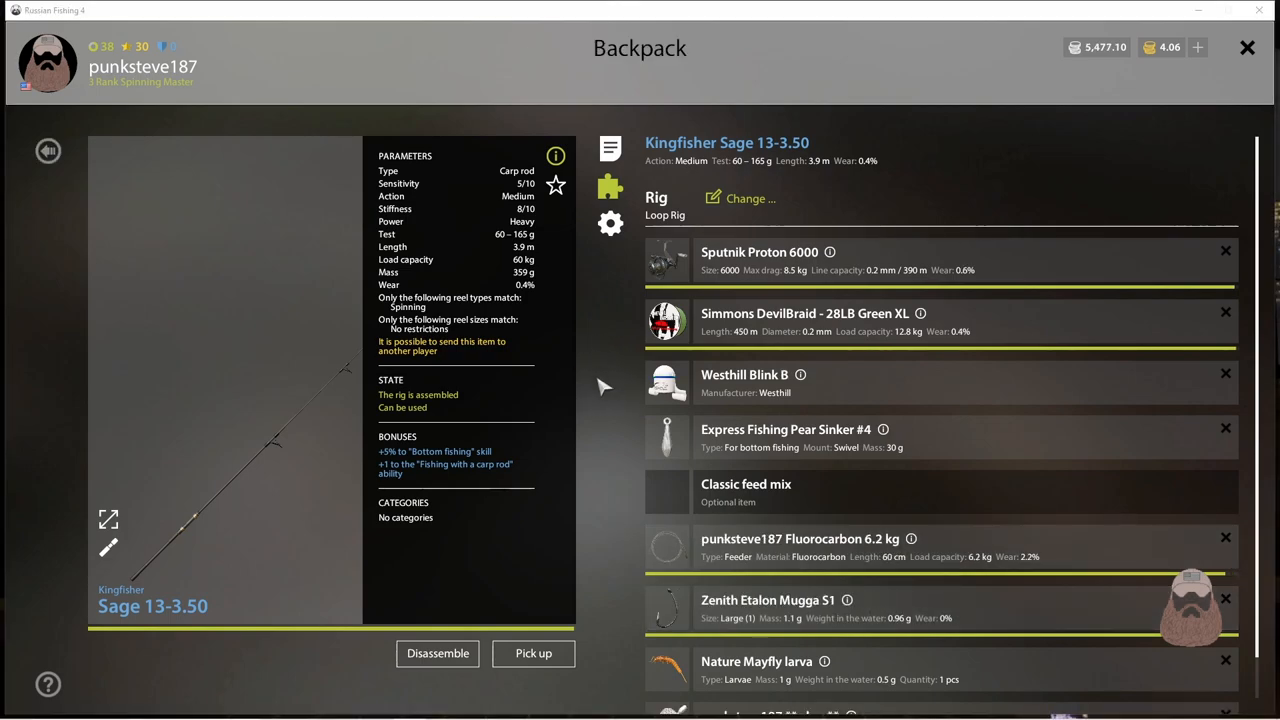
mouse_move(576, 312)
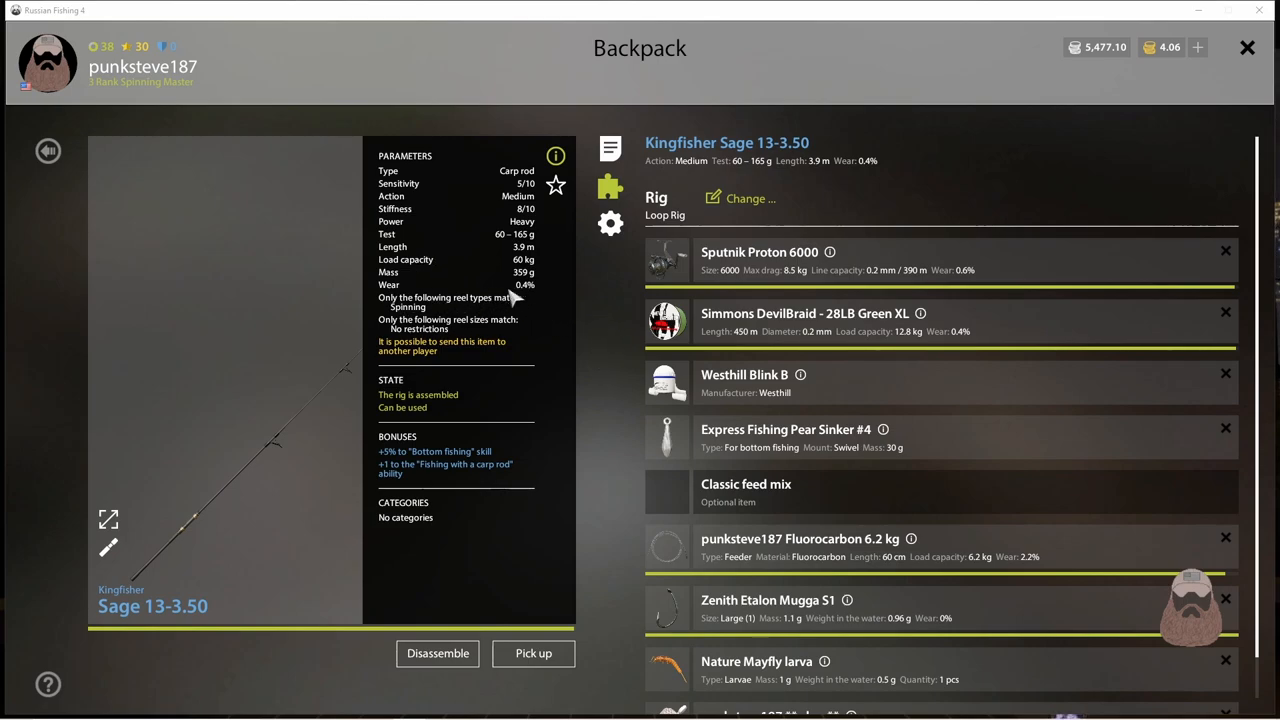
mouse_move(1236, 260)
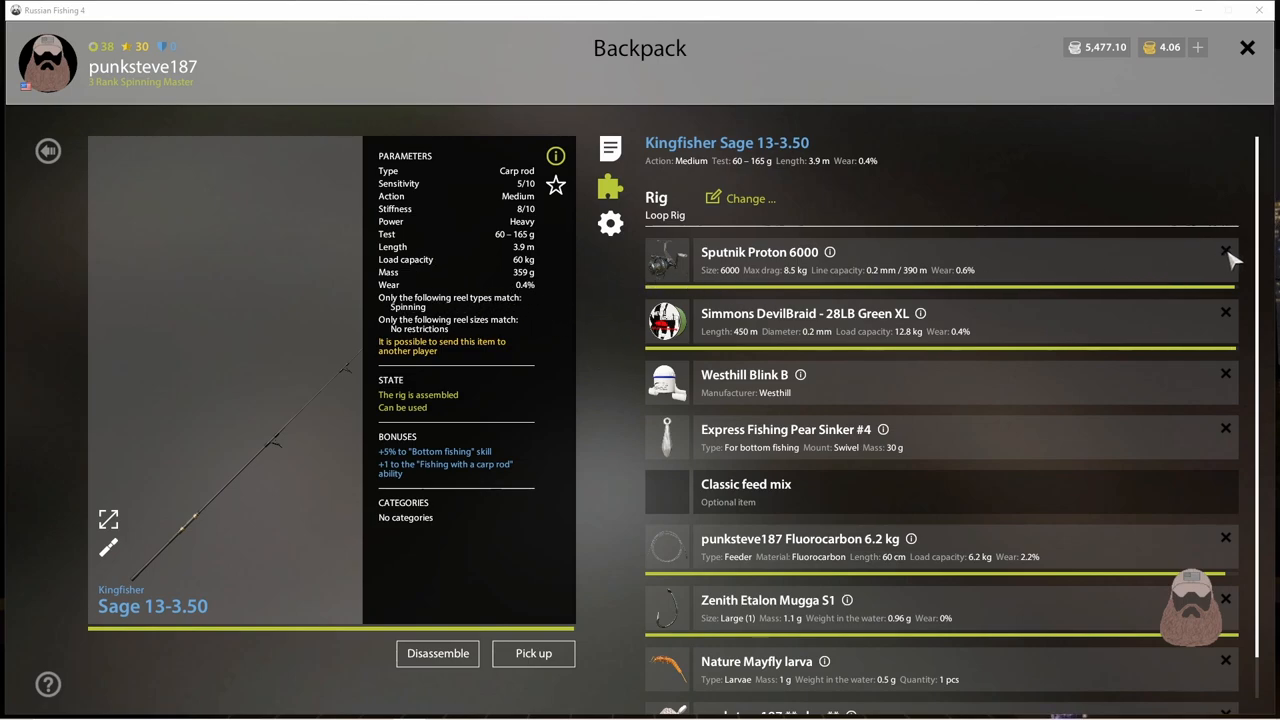
- Strip the reel, line and sinker from the Kingfisher Sage rig and bring up the reel choice
click(1226, 250)
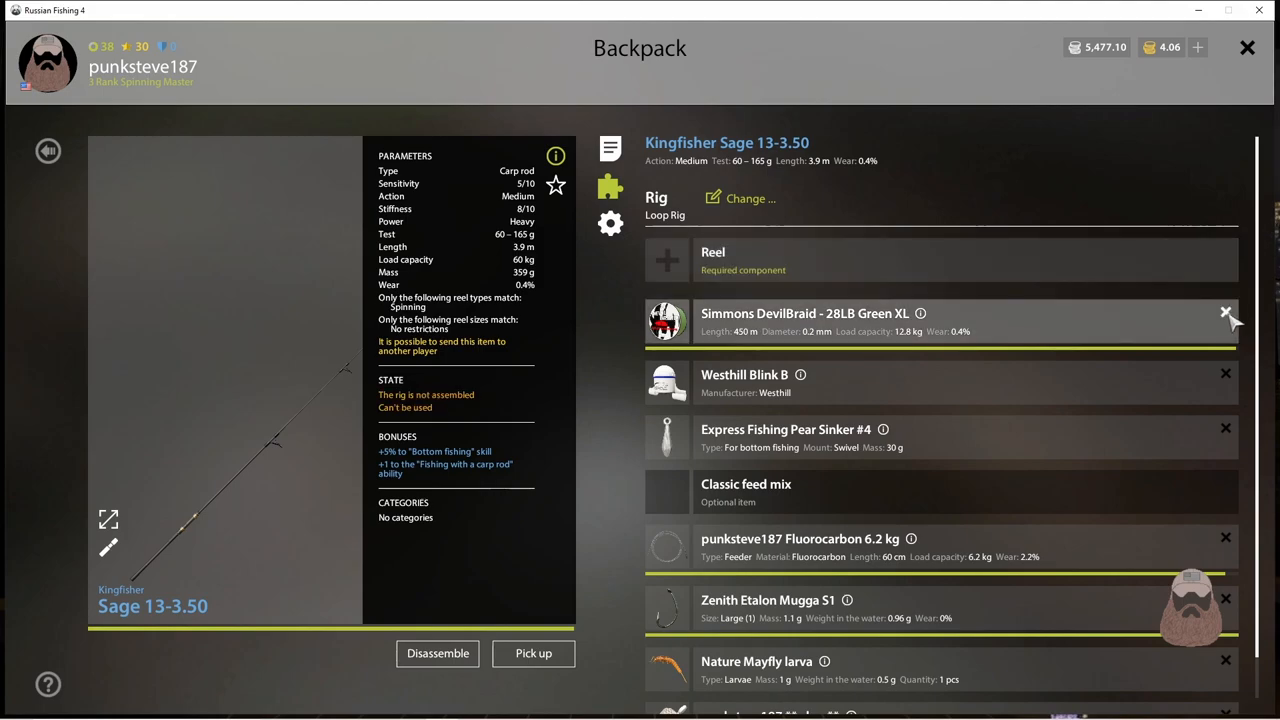
click(1224, 312)
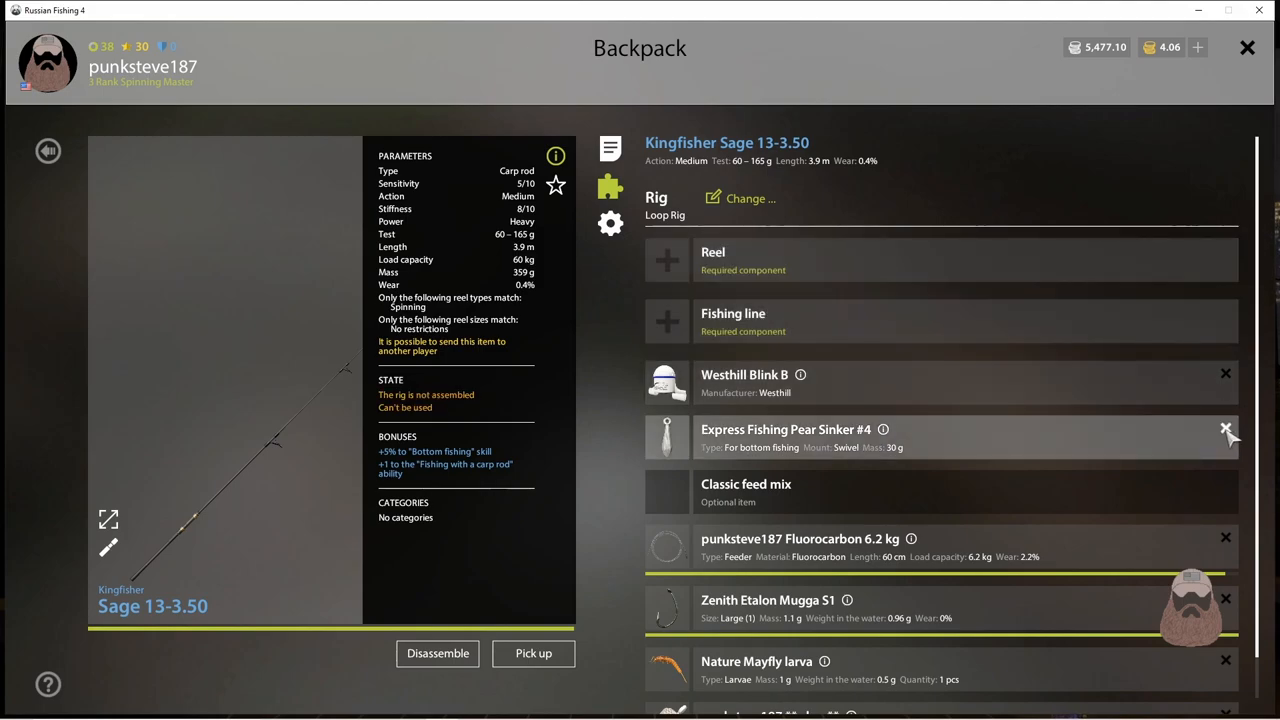
click(1226, 428)
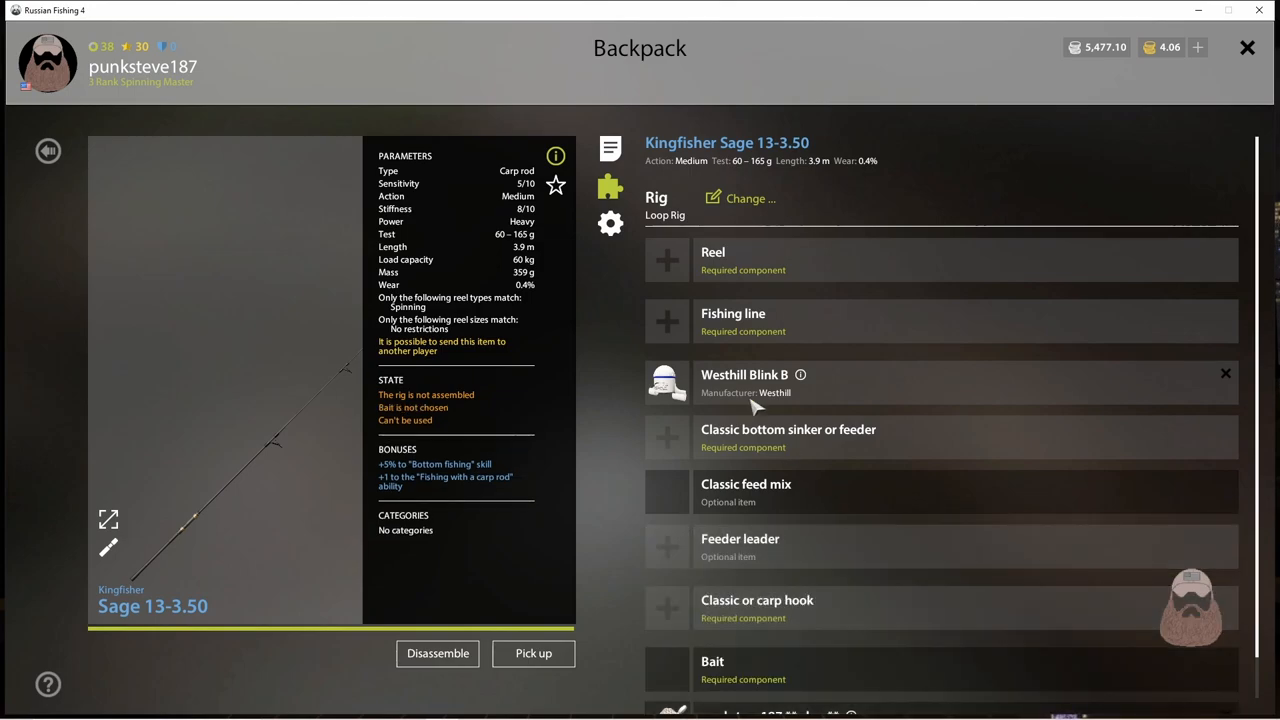
click(666, 260)
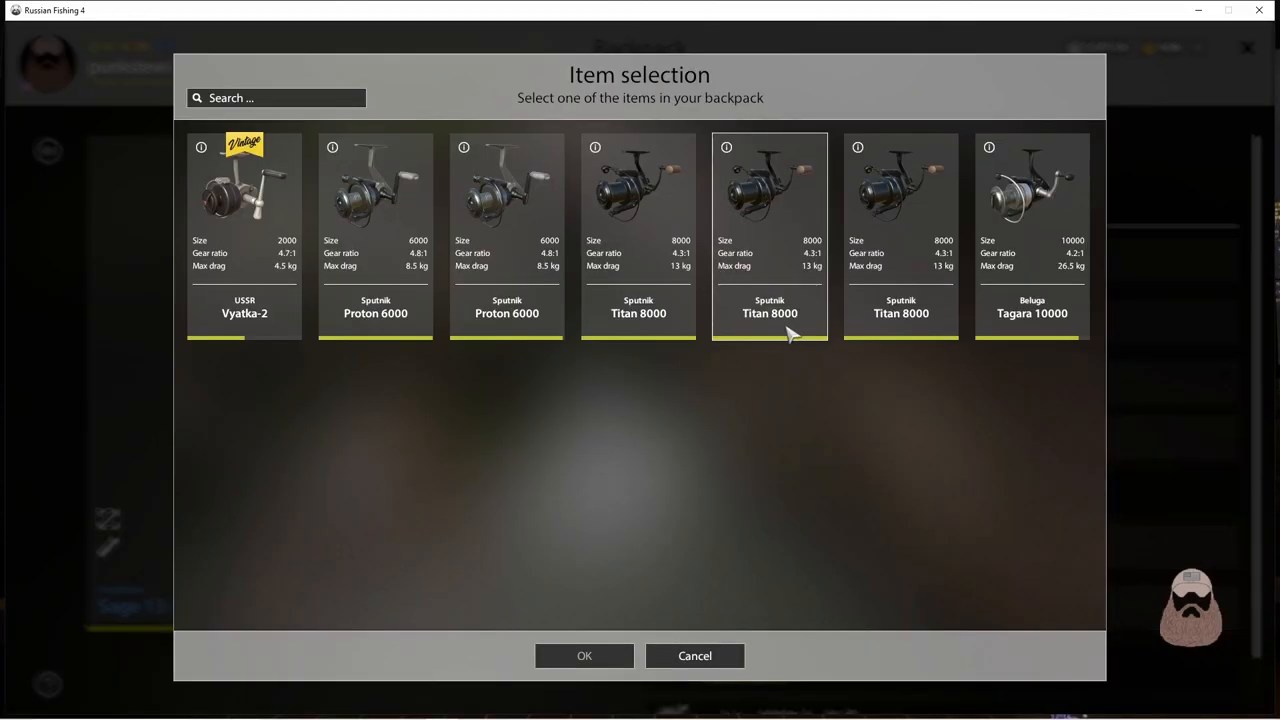
- Fit the Beluga Tagara 10000 reel and Snake Ultra Braid 128 LB GRN 300m line (58 kg)
click(584, 656)
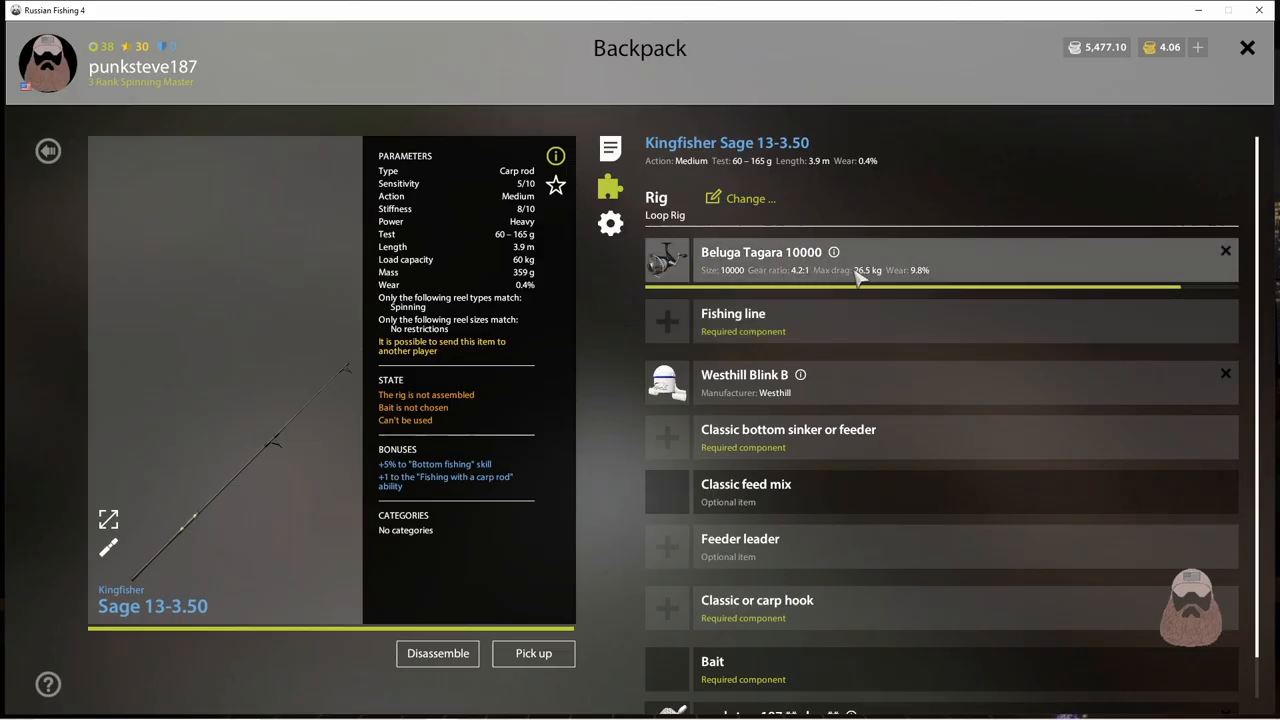
mouse_move(800, 270)
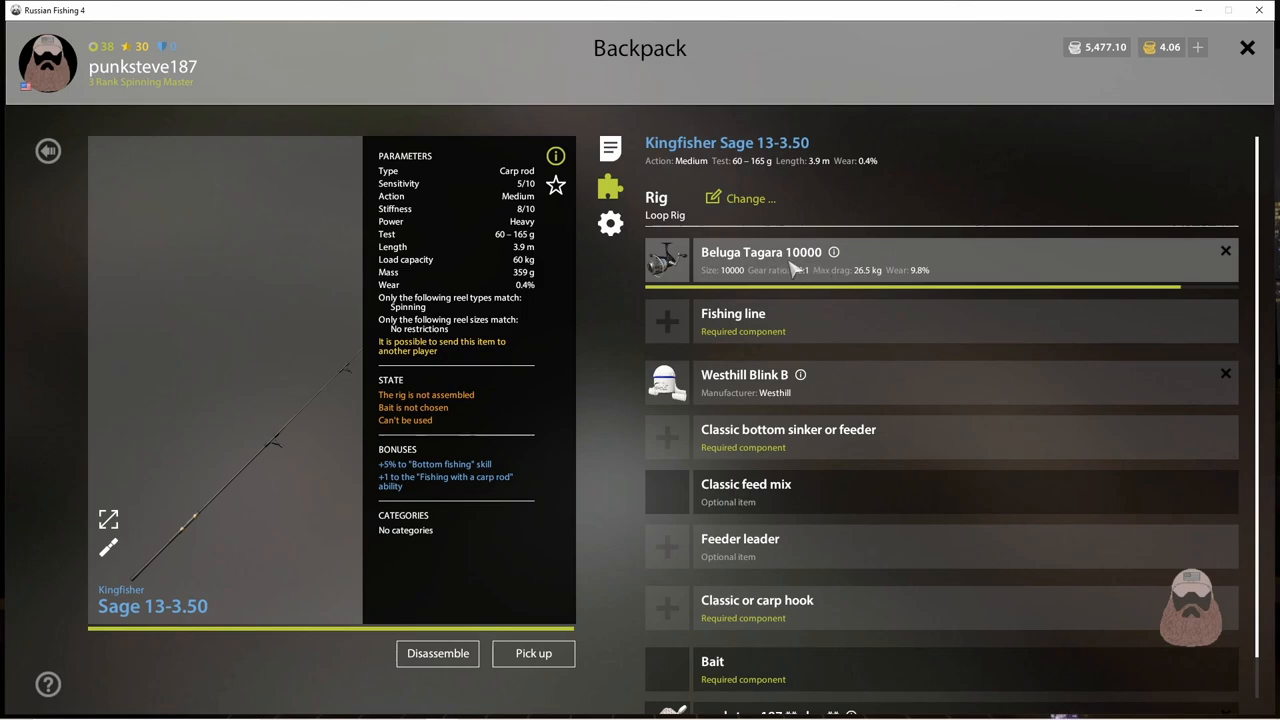
mouse_move(836, 270)
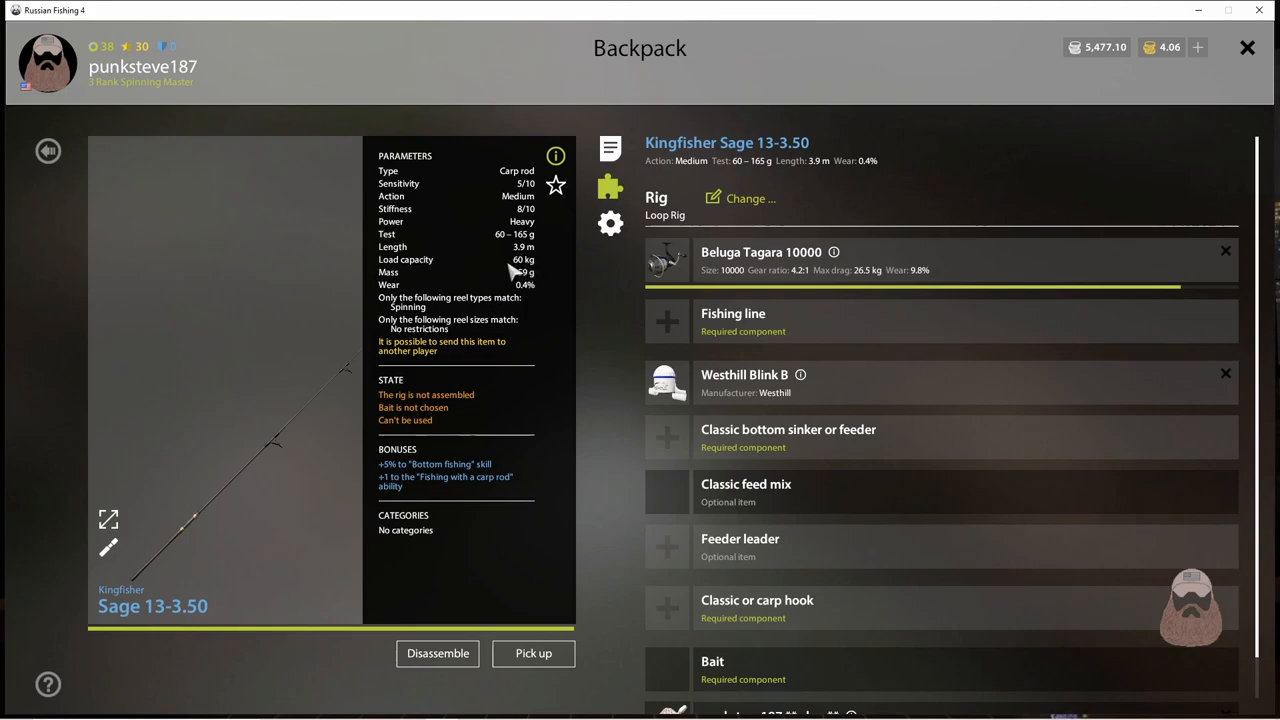
mouse_move(690, 316)
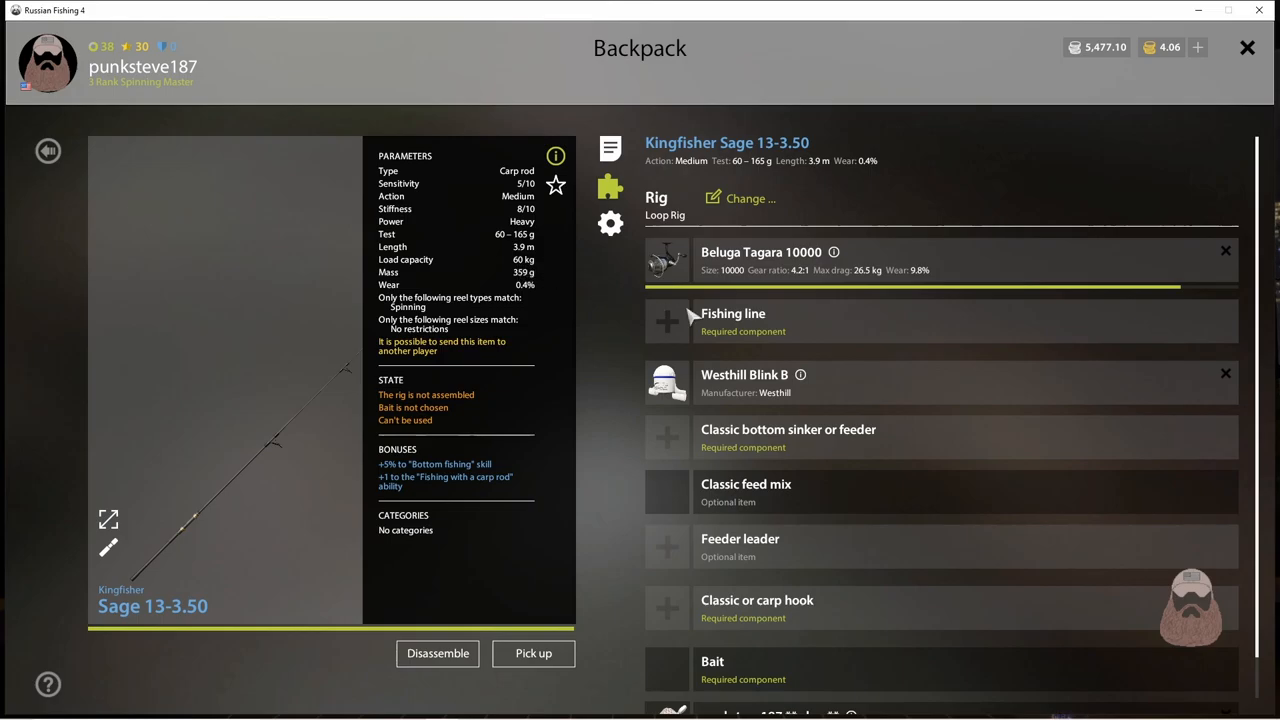
click(668, 320)
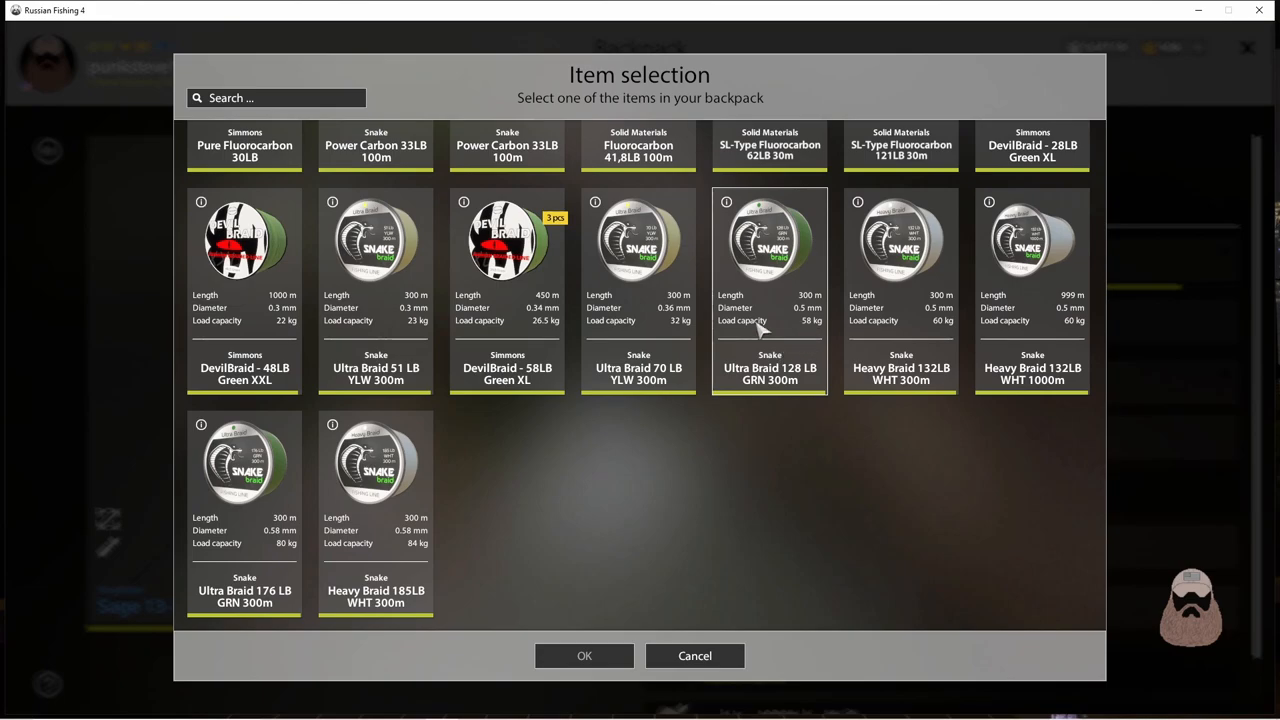
mouse_move(796, 350)
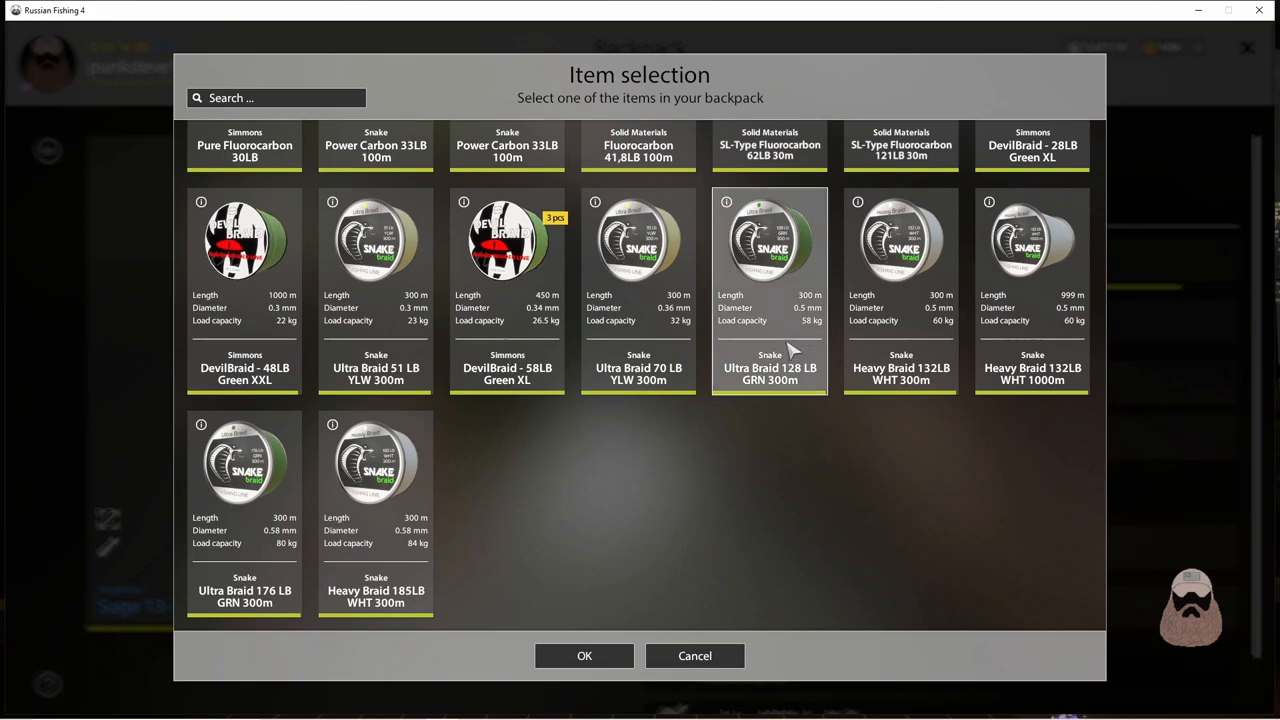
click(584, 656)
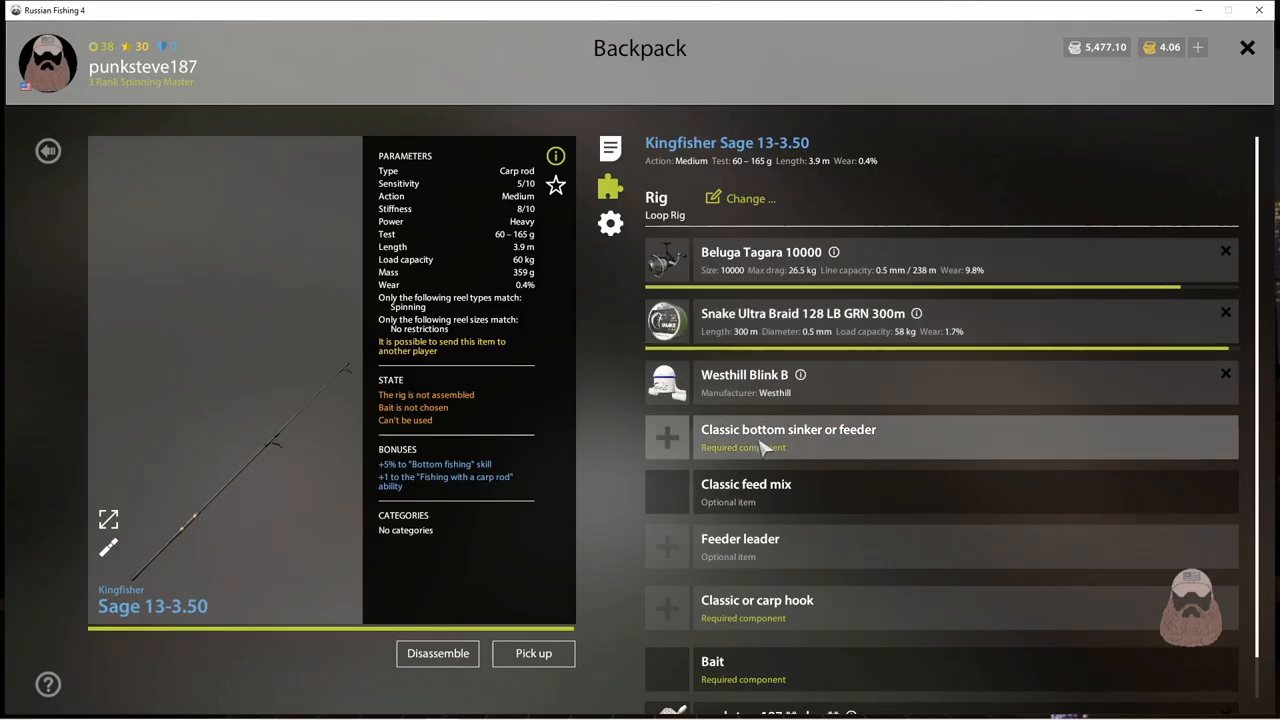
click(788, 428)
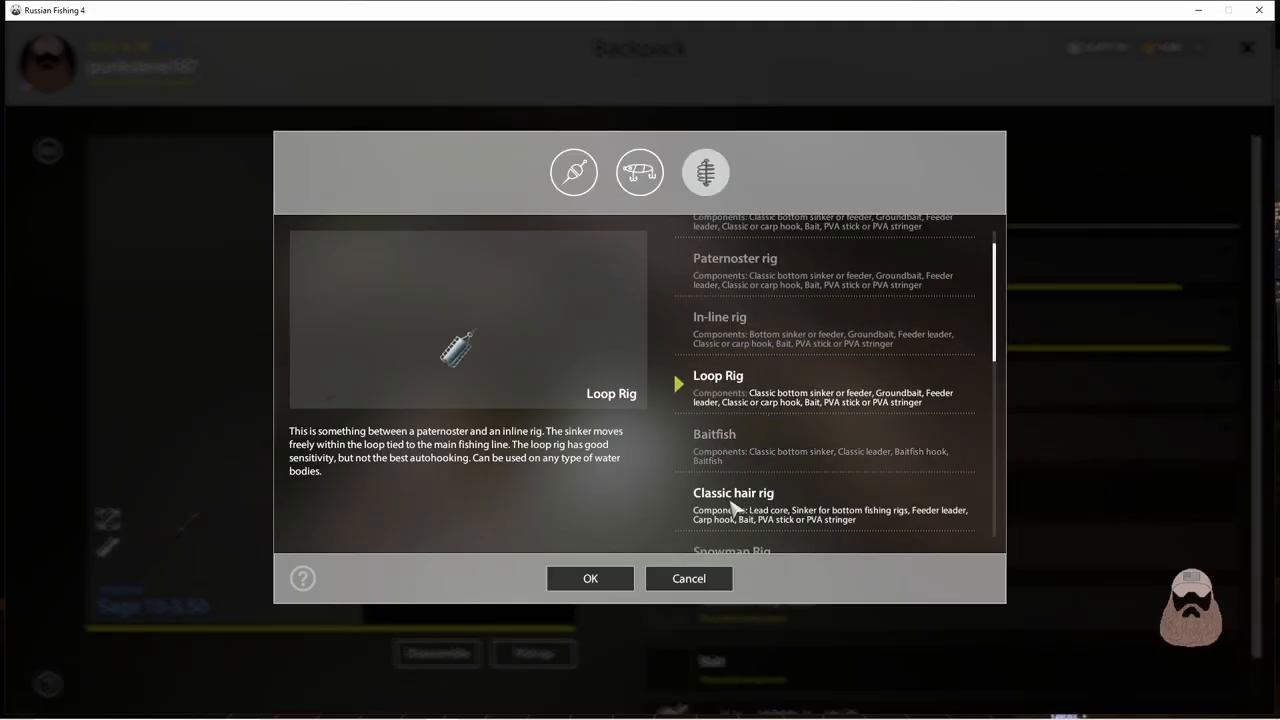
- Switch the Kingfisher Sage rig to a classic hair rig and browse the leader choices
click(590, 578)
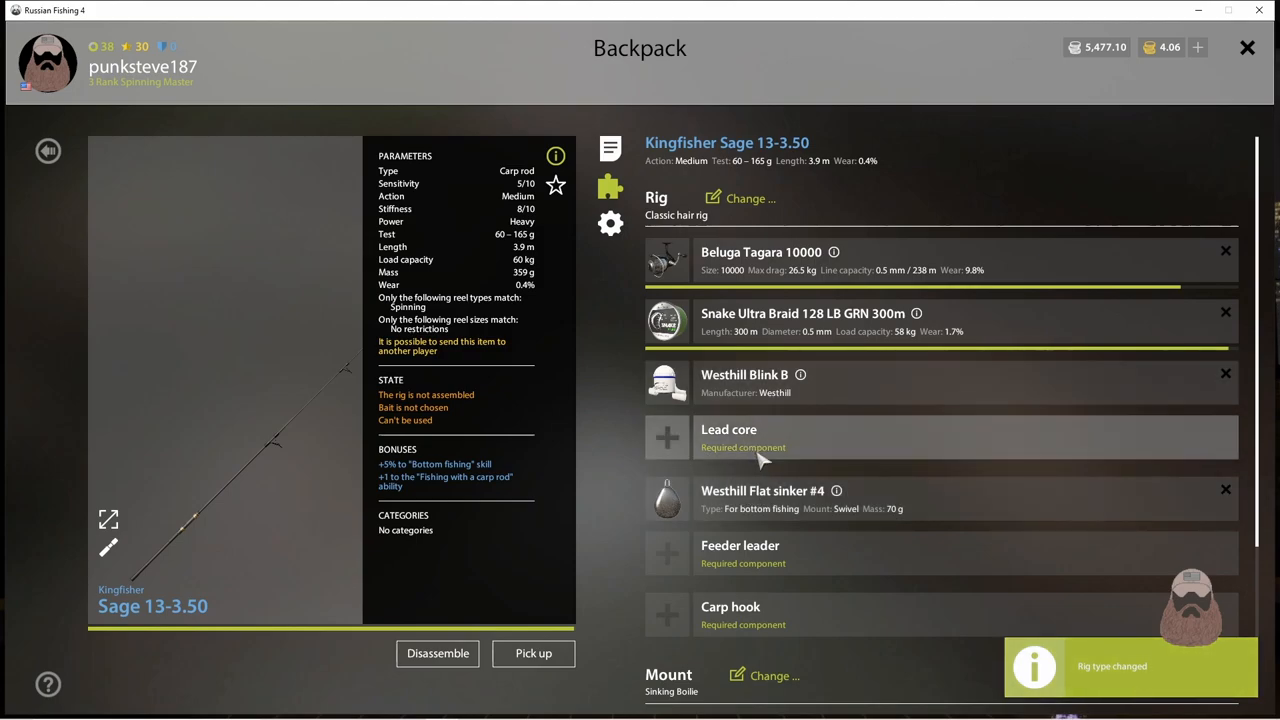
mouse_move(764, 456)
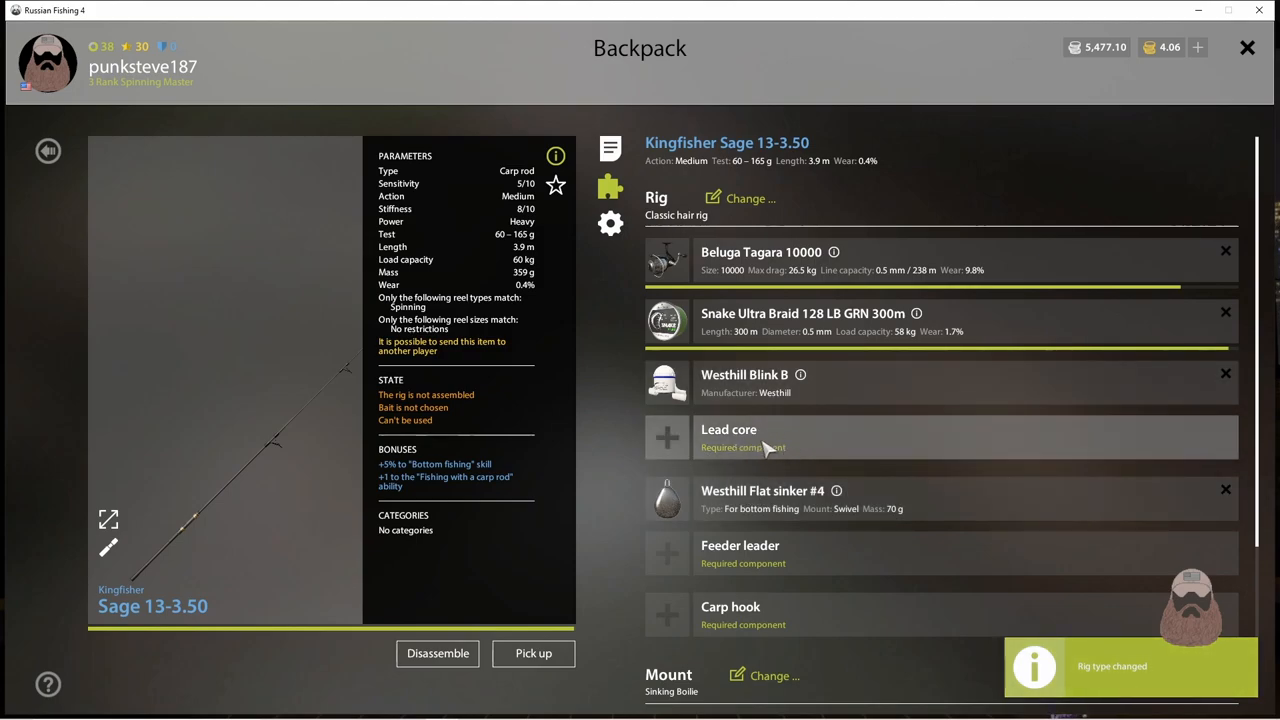
mouse_move(776, 450)
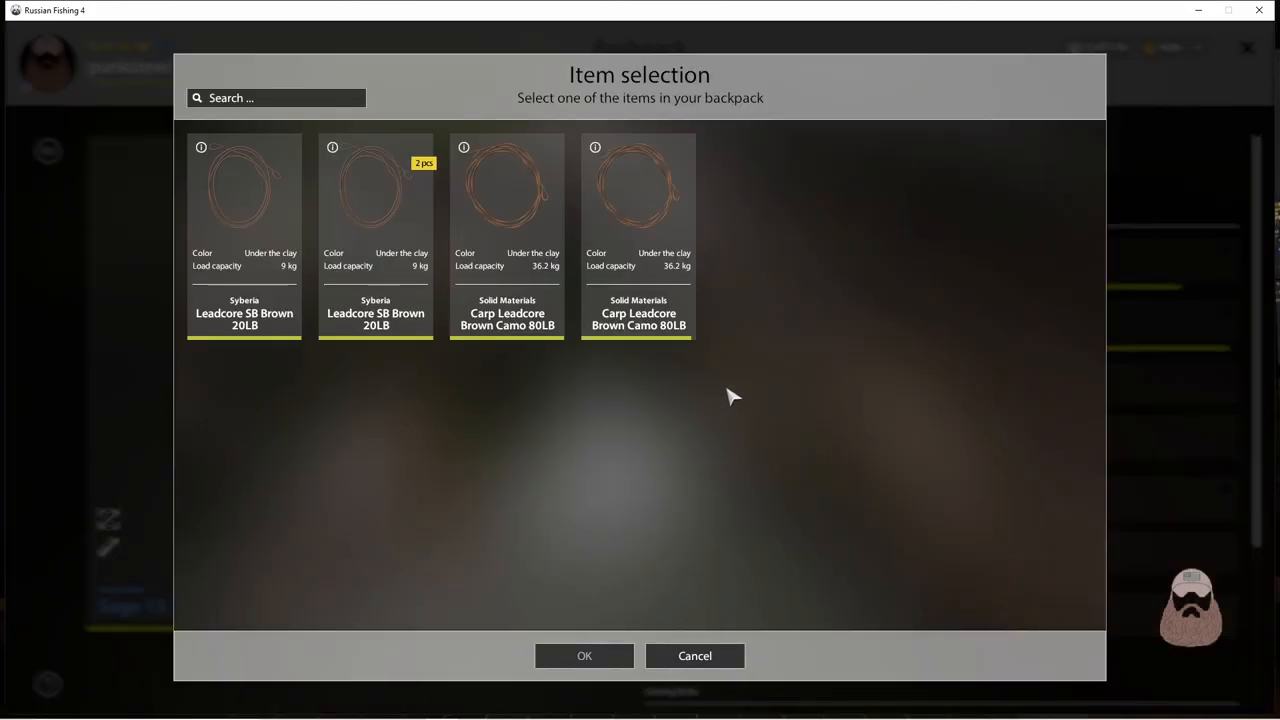
mouse_move(676, 284)
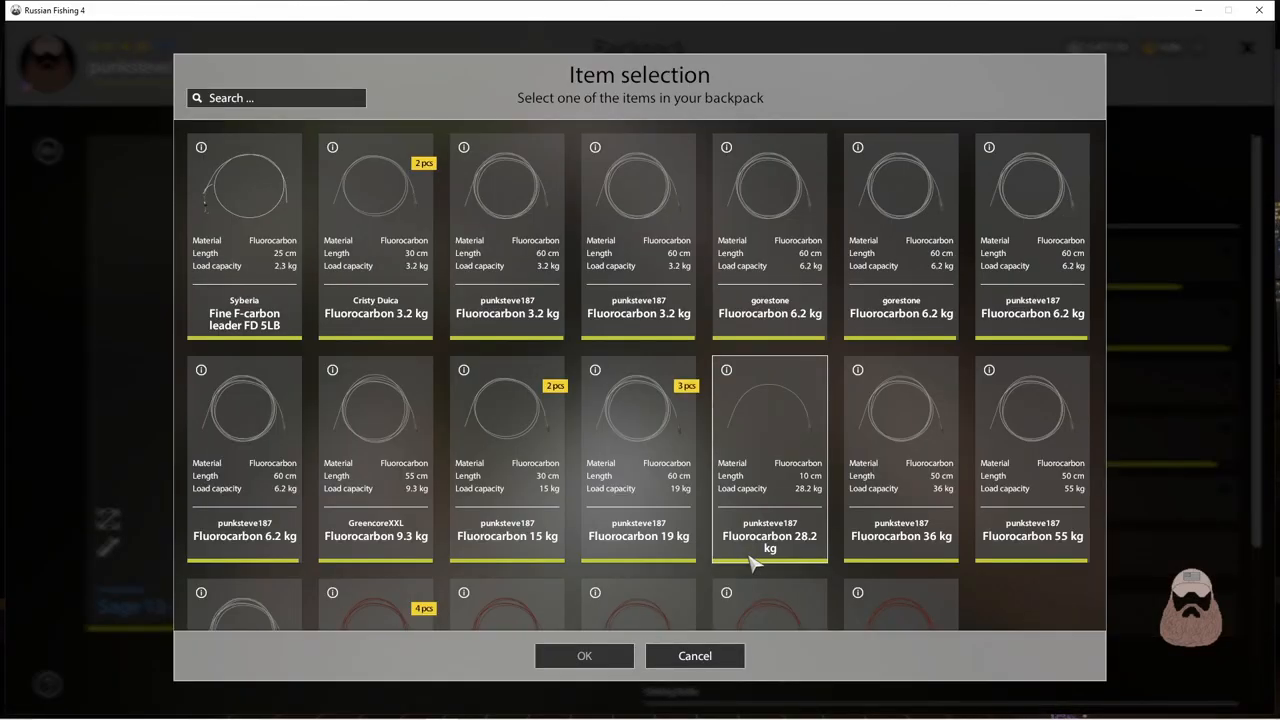
scroll(down, 3)
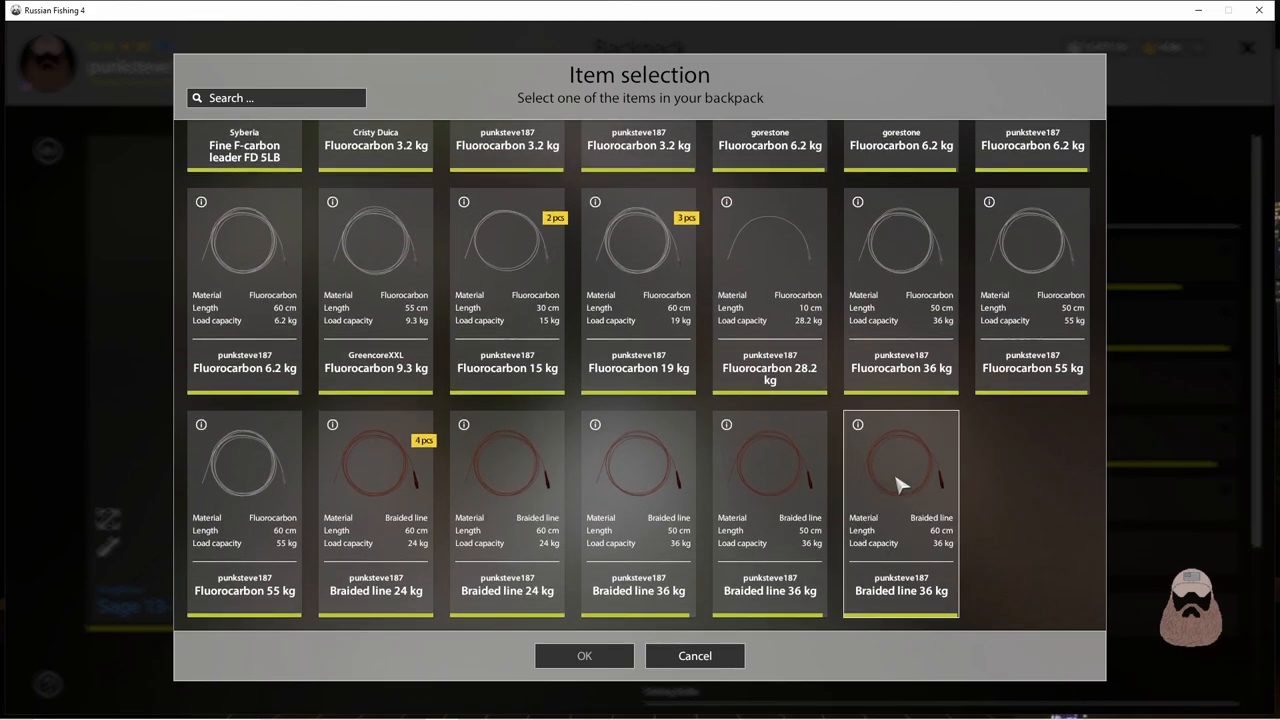
mouse_move(936, 556)
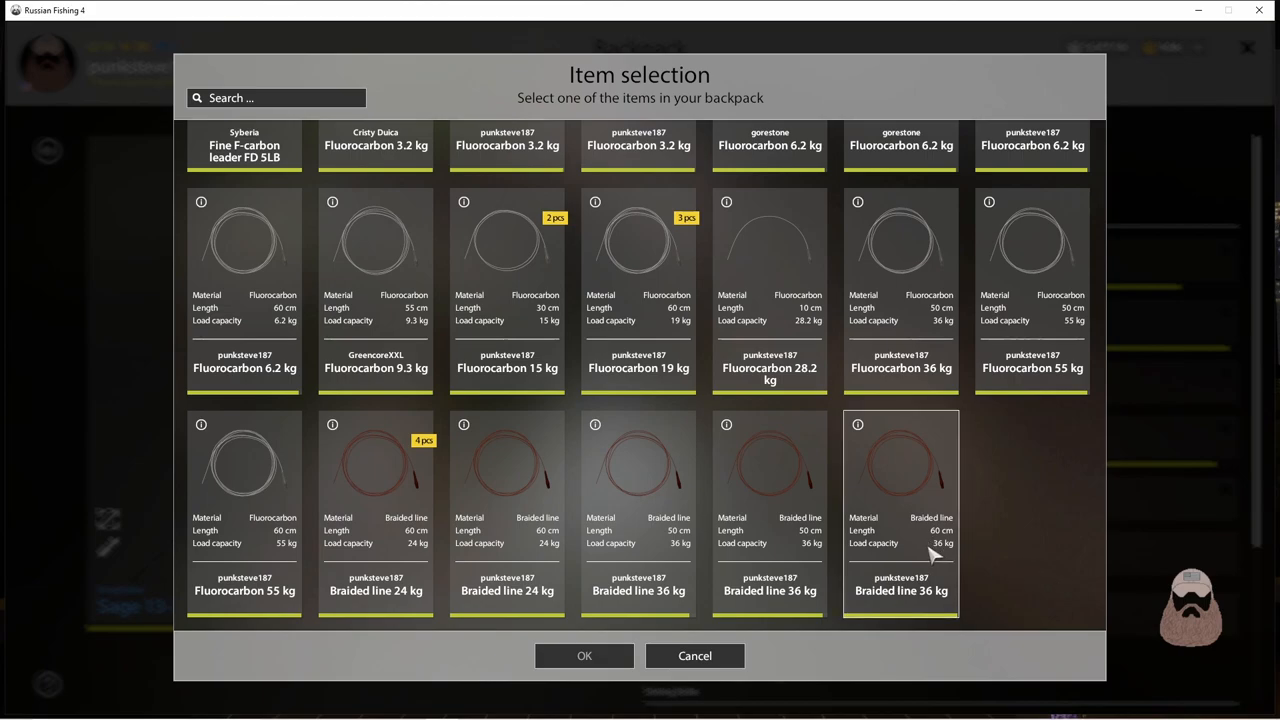
mouse_move(916, 556)
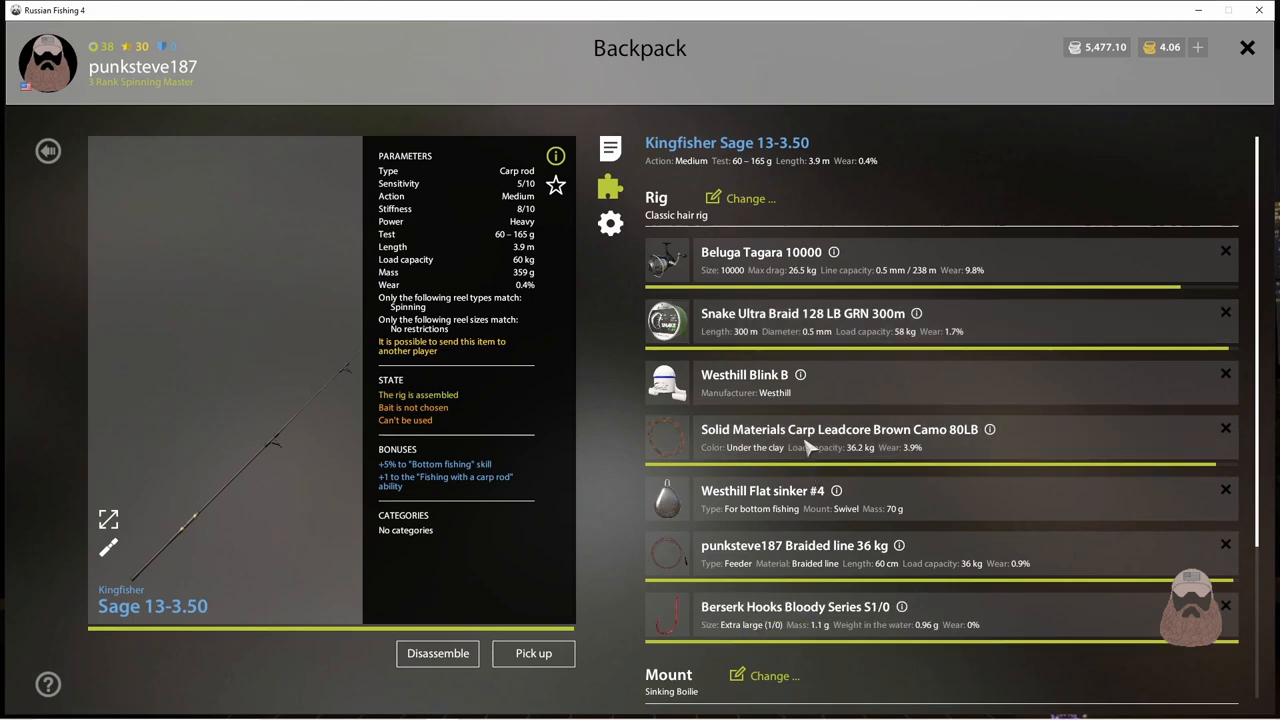
mouse_move(540, 264)
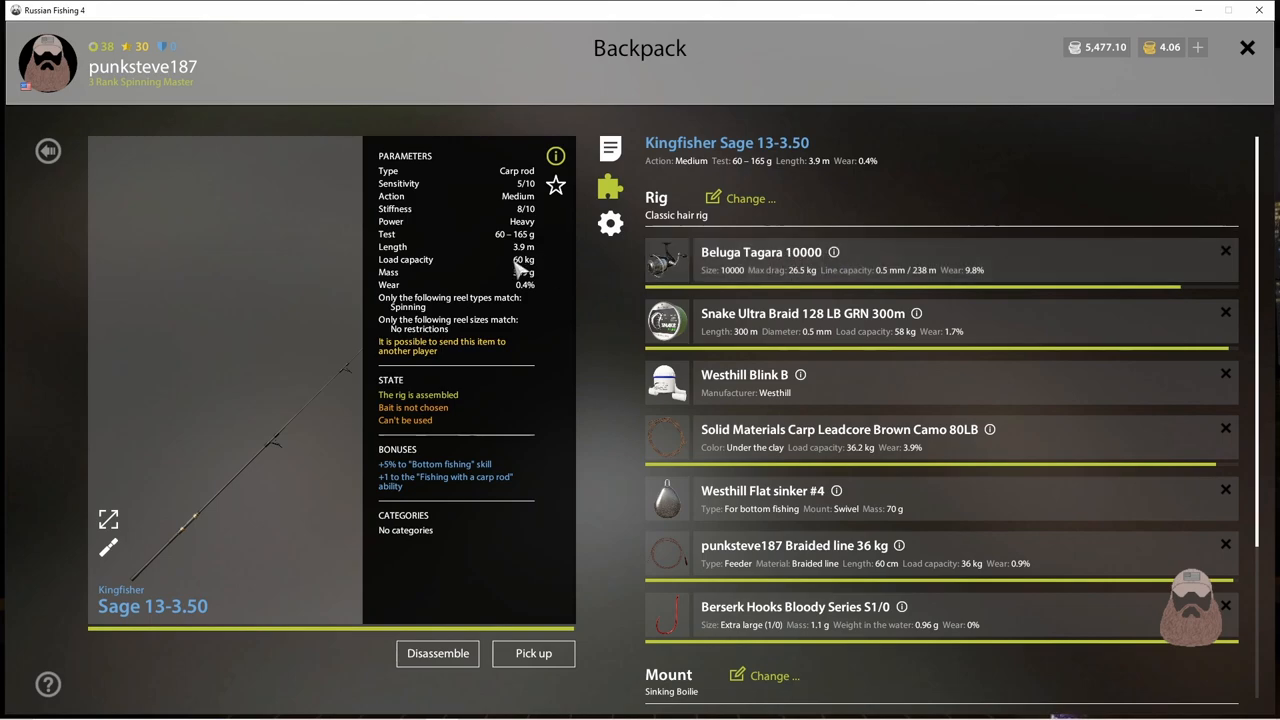
mouse_move(512, 270)
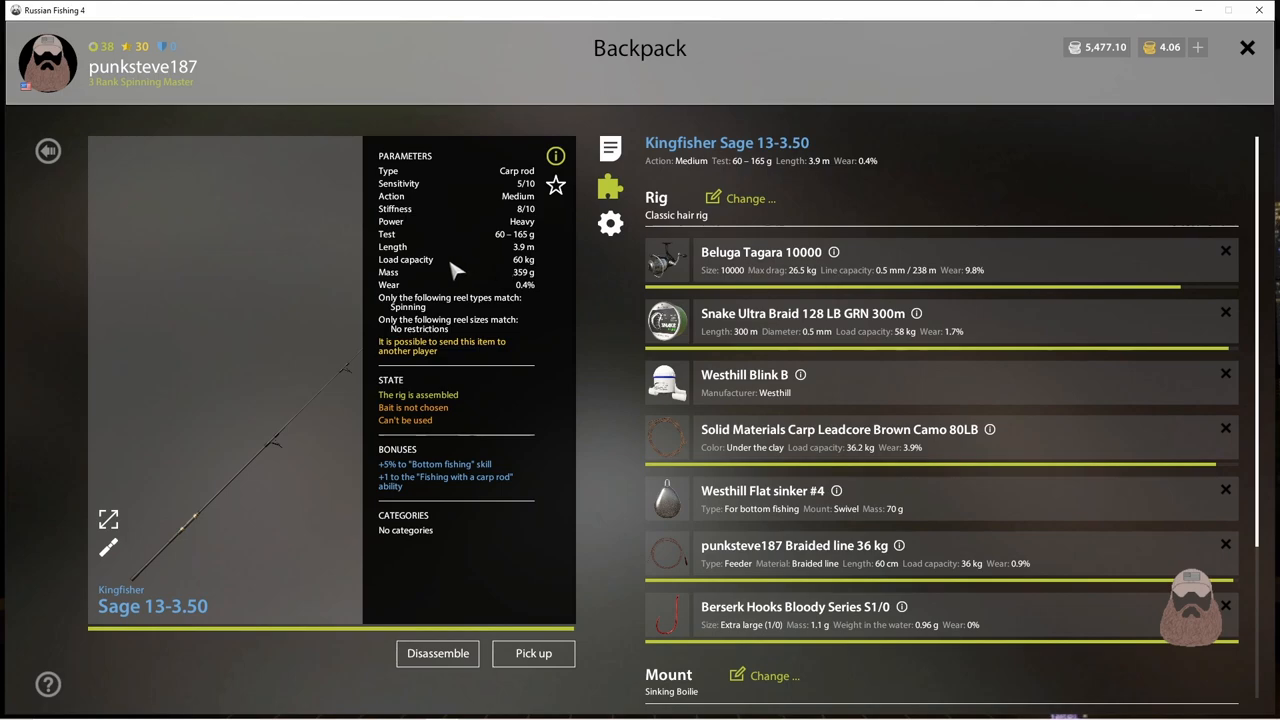
mouse_move(524, 272)
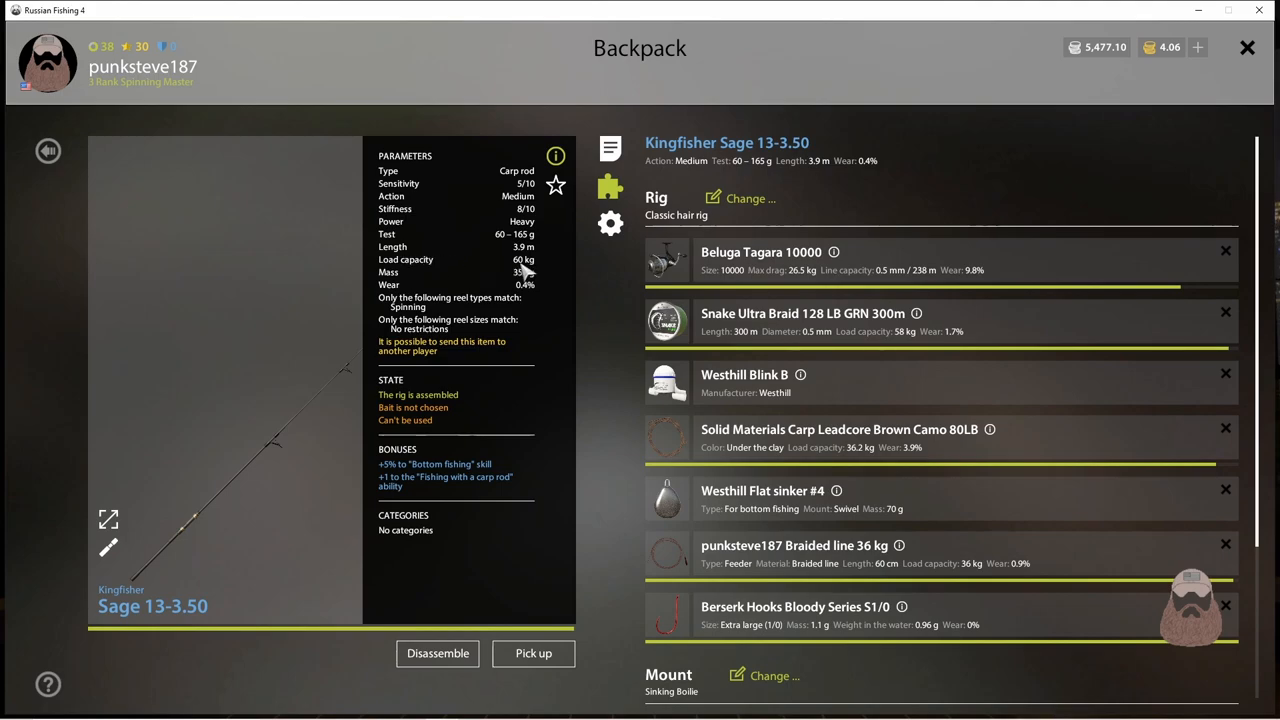
mouse_move(524, 272)
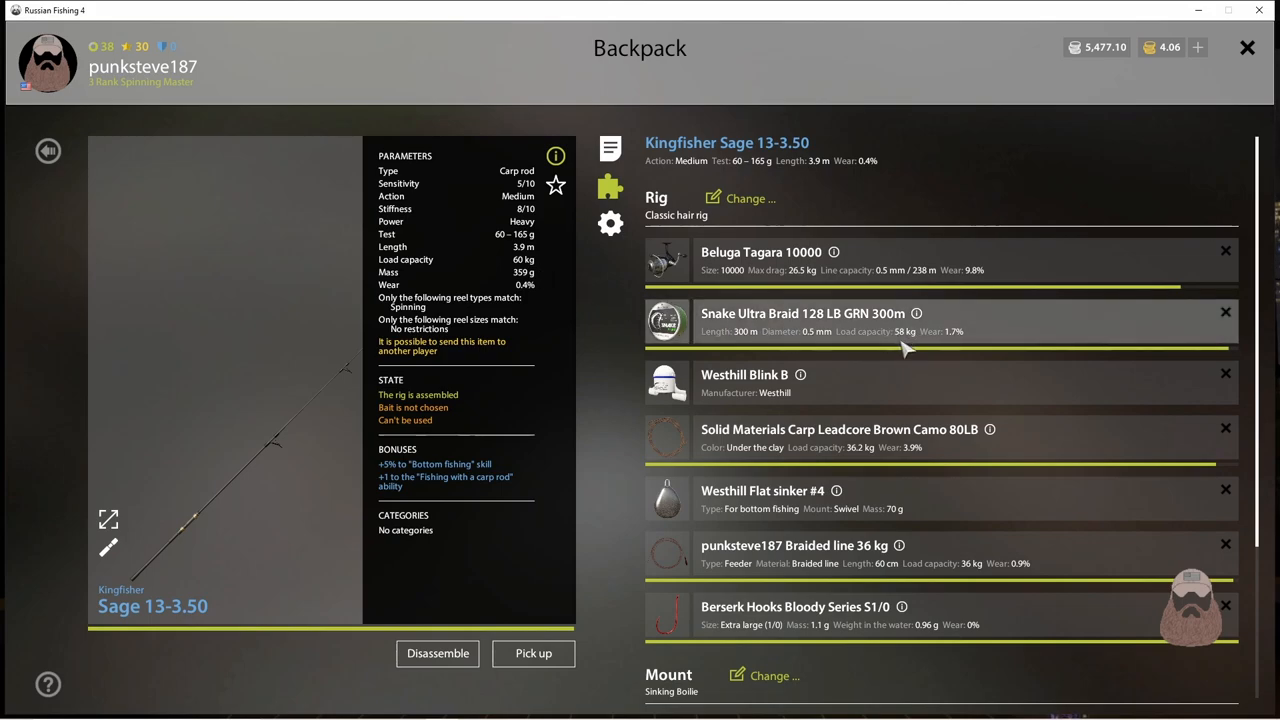
mouse_move(824, 448)
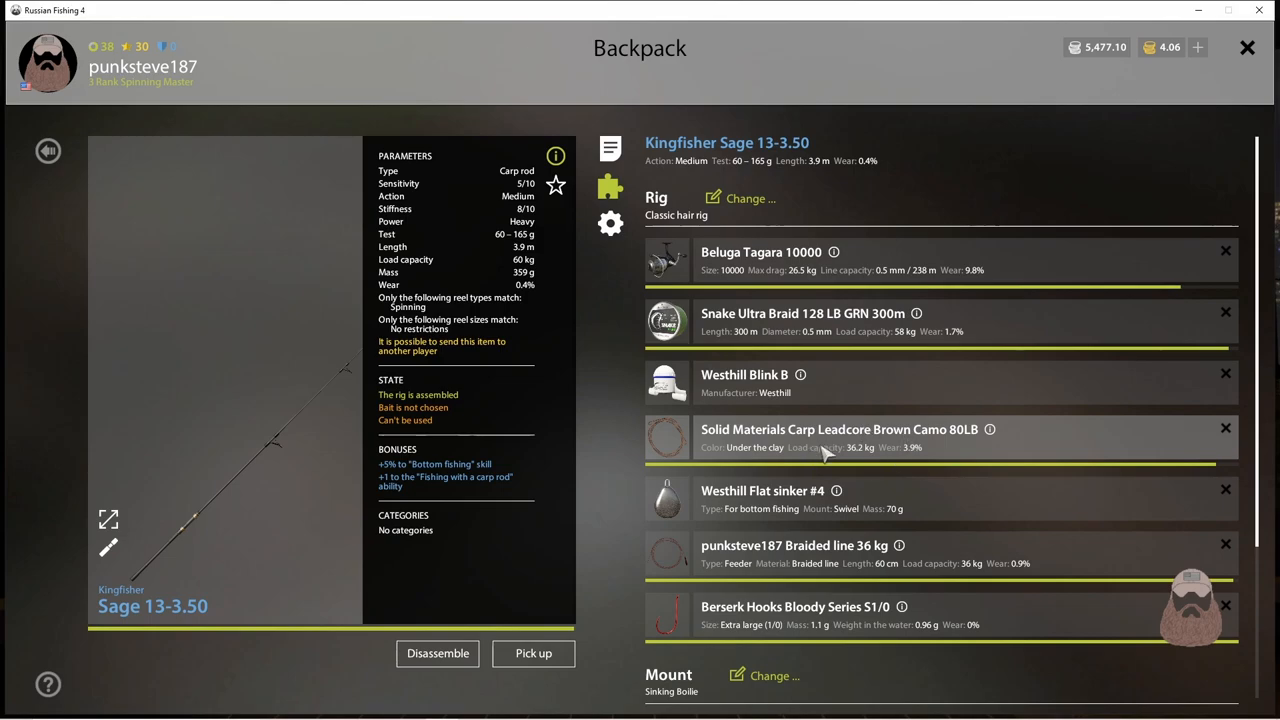
mouse_move(868, 460)
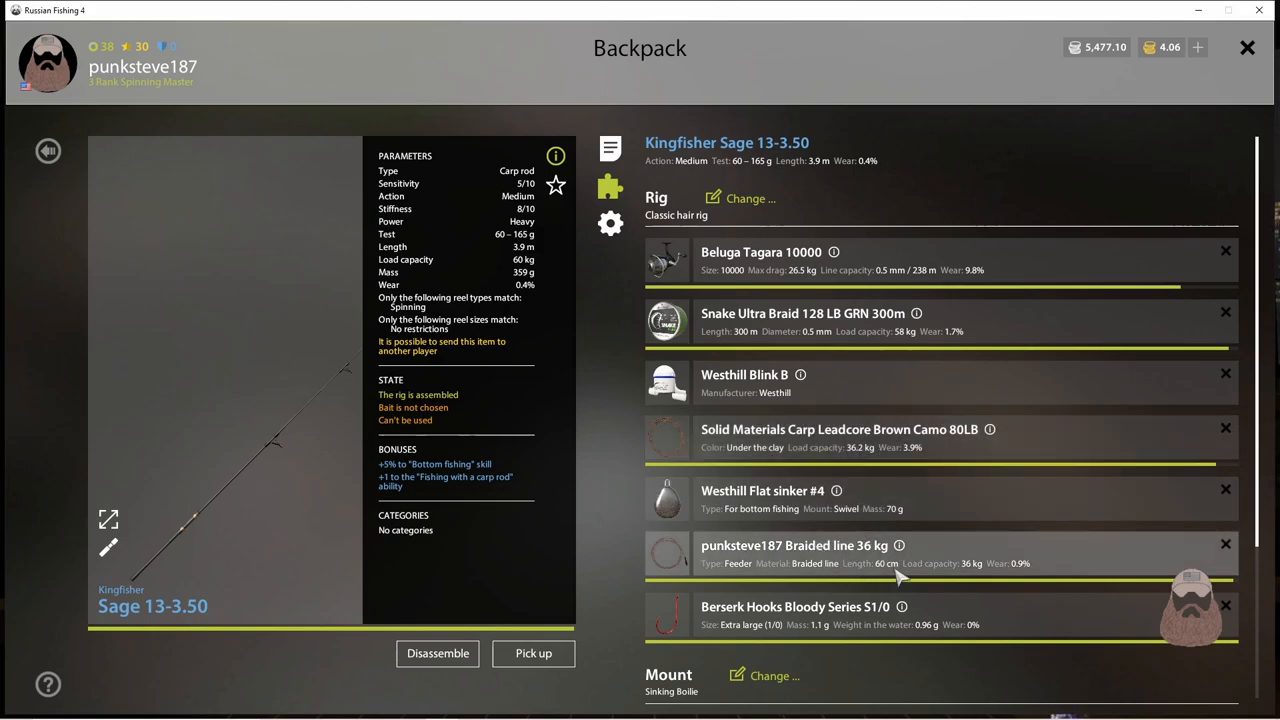
mouse_move(976, 580)
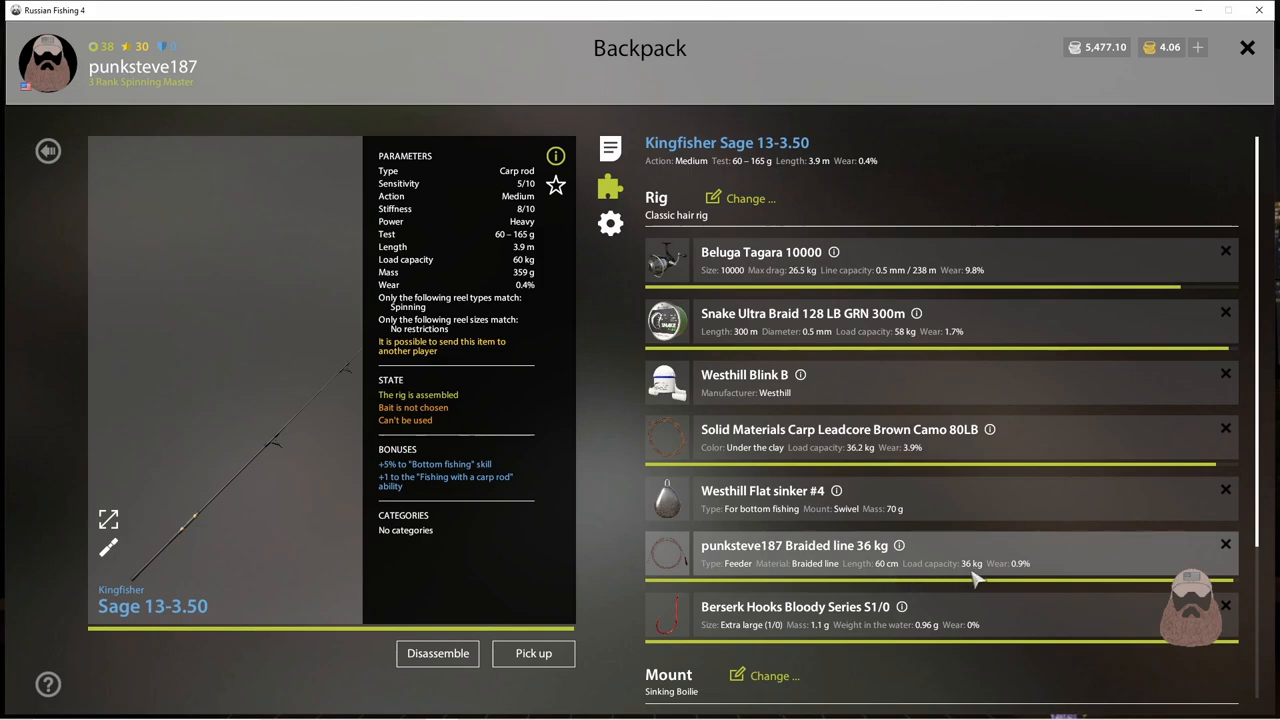
mouse_move(970, 578)
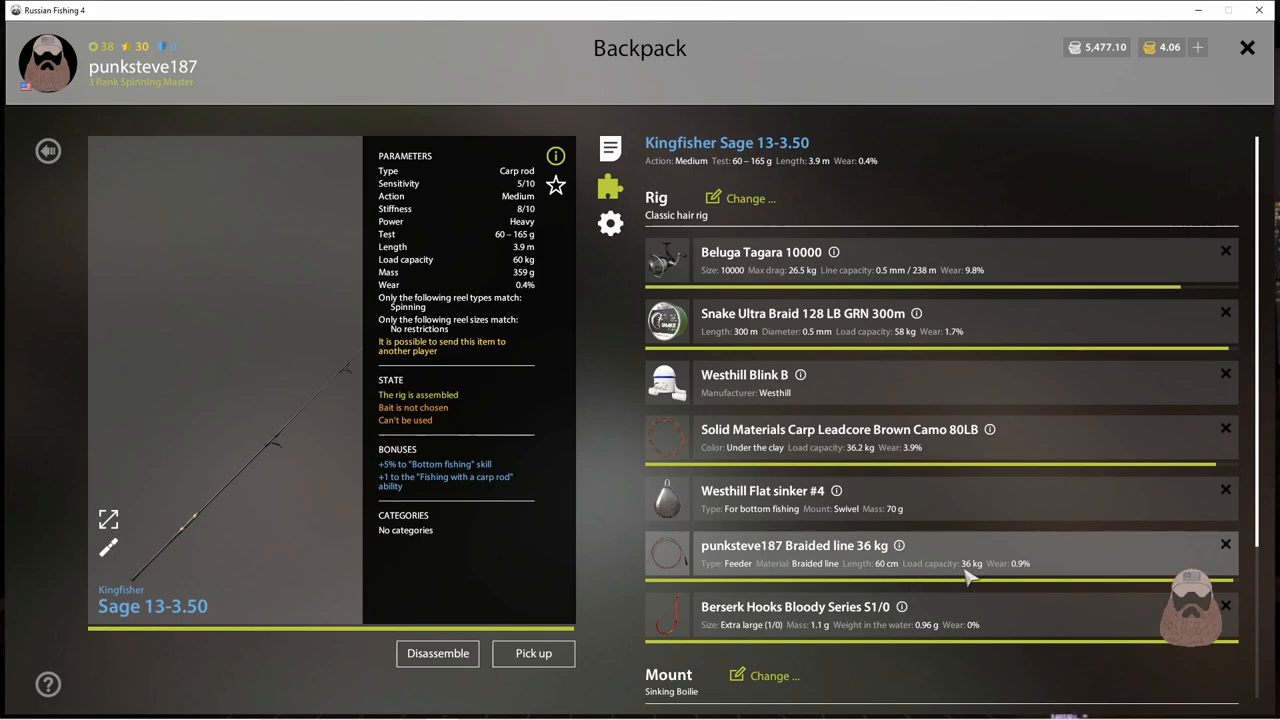
mouse_move(868, 588)
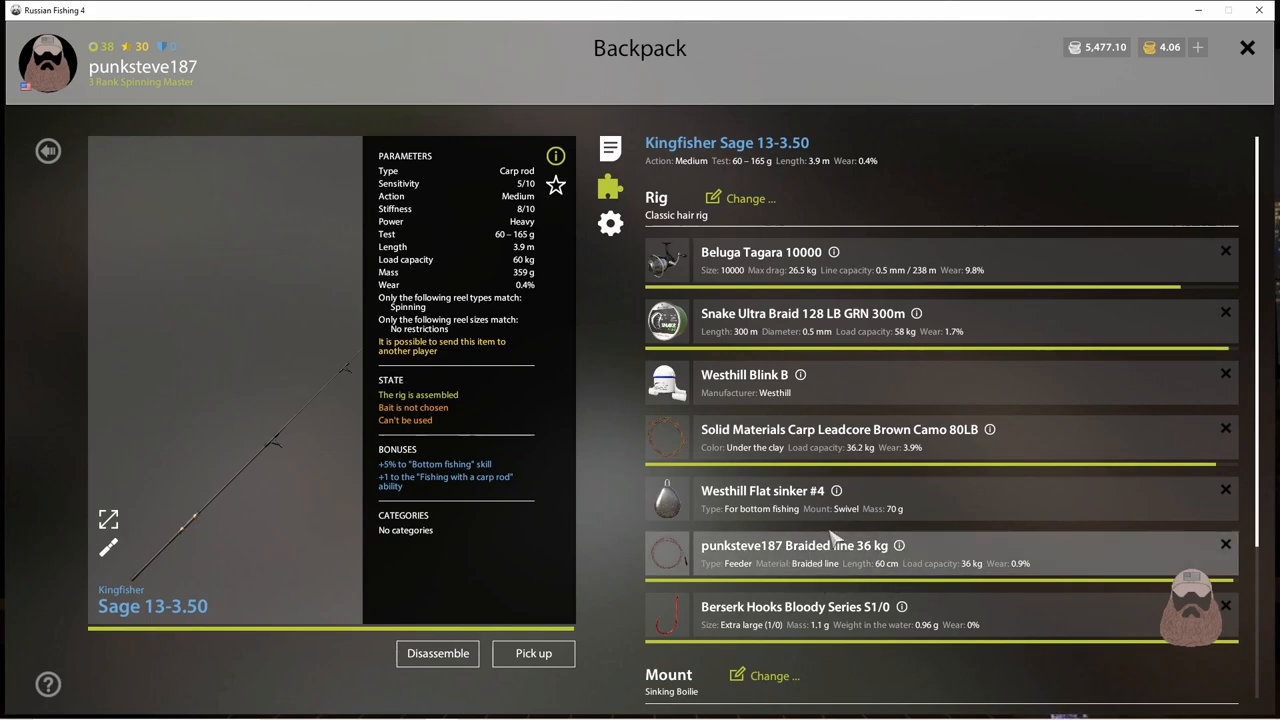
mouse_move(880, 548)
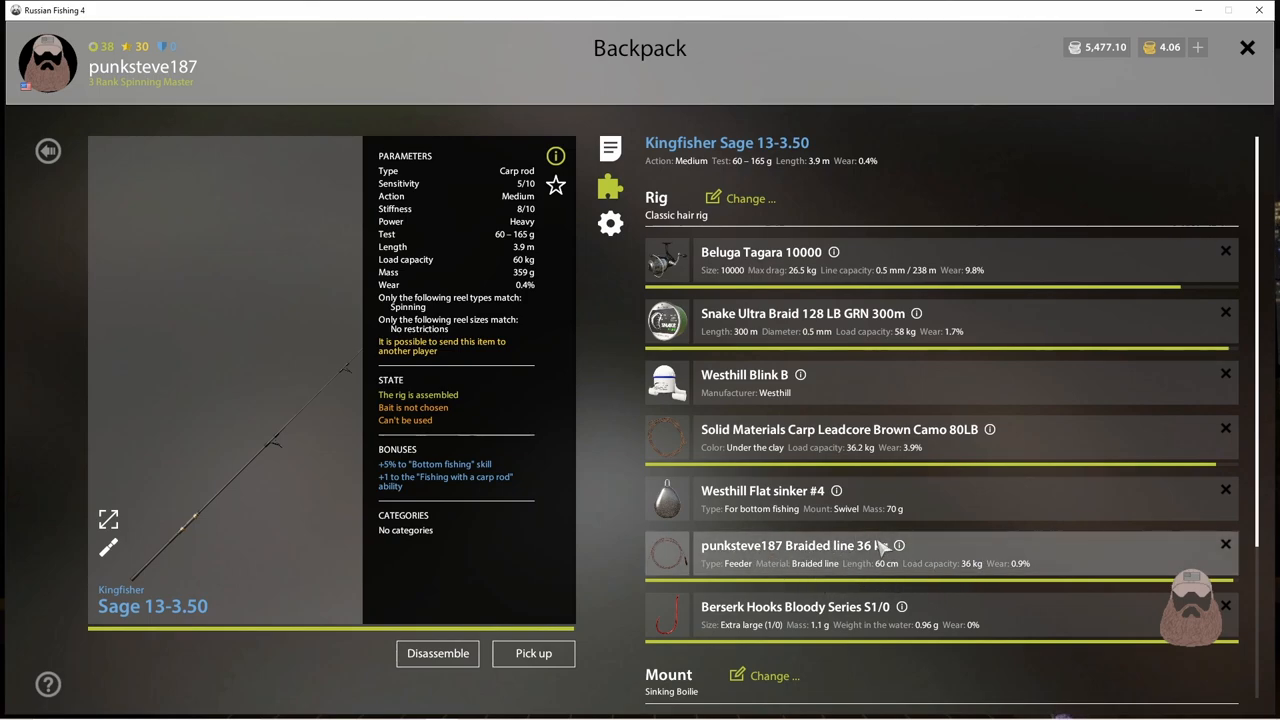
mouse_move(918, 558)
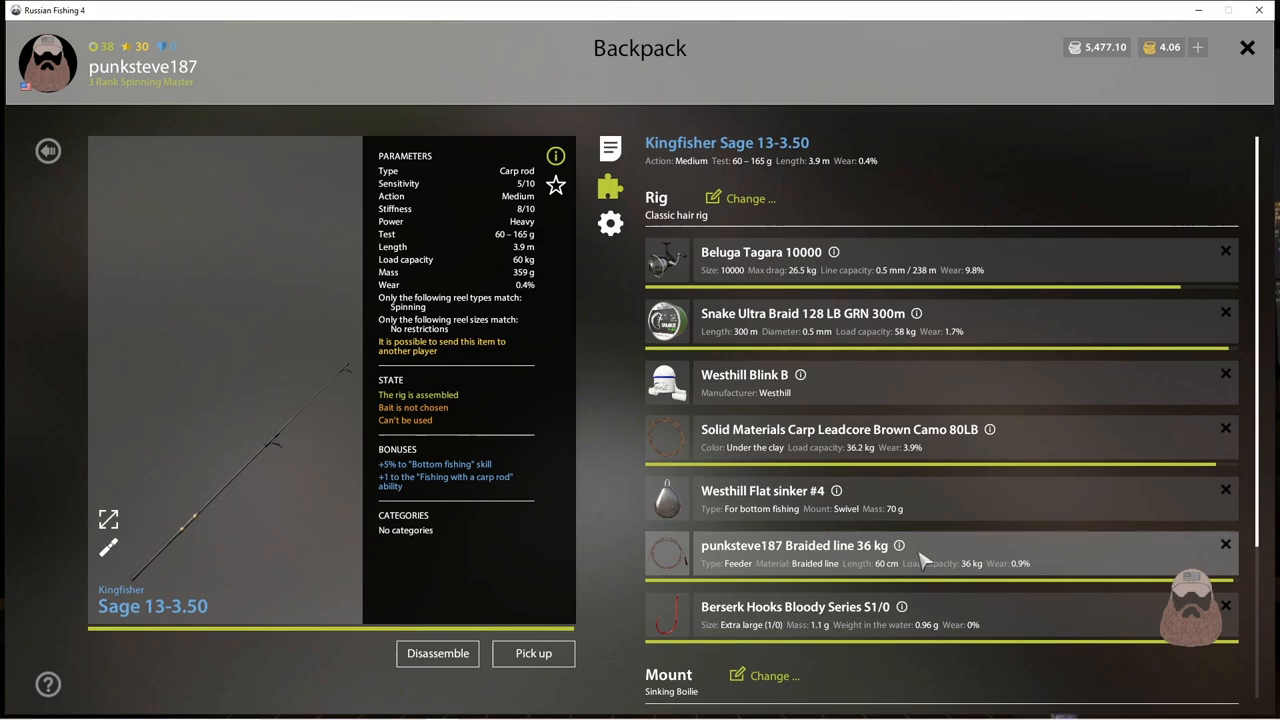
mouse_move(598, 408)
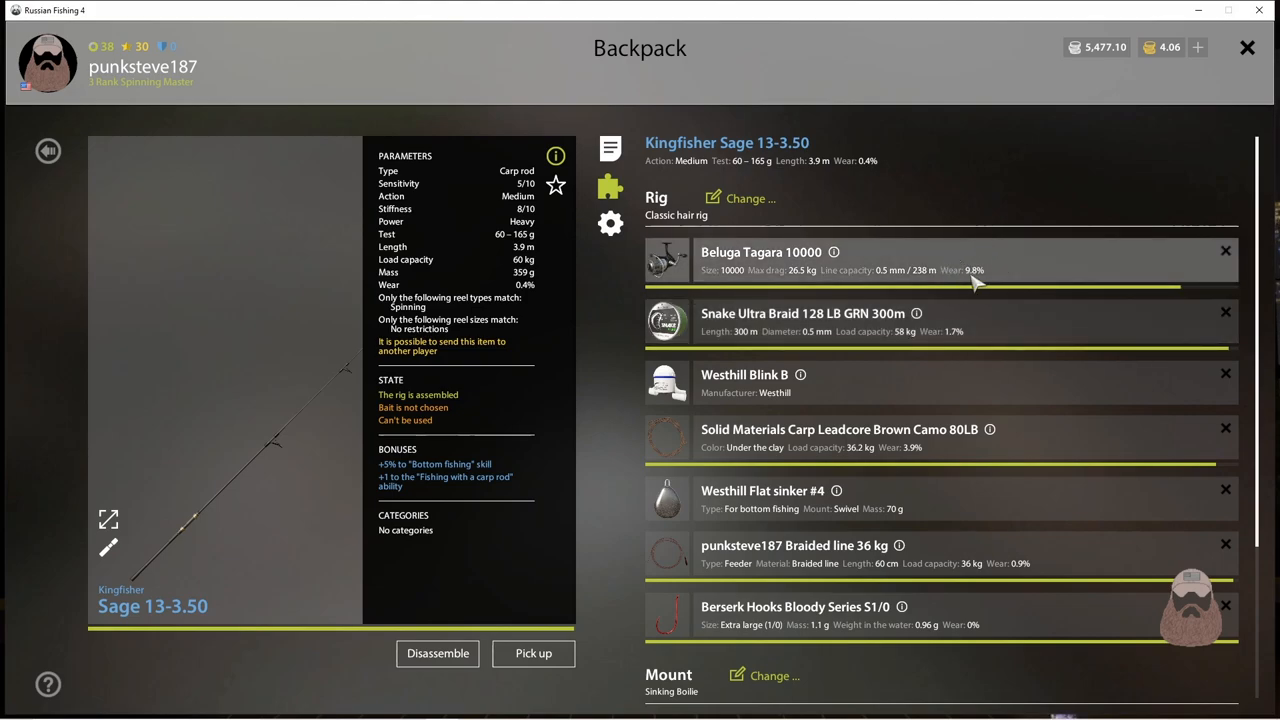
mouse_move(948, 472)
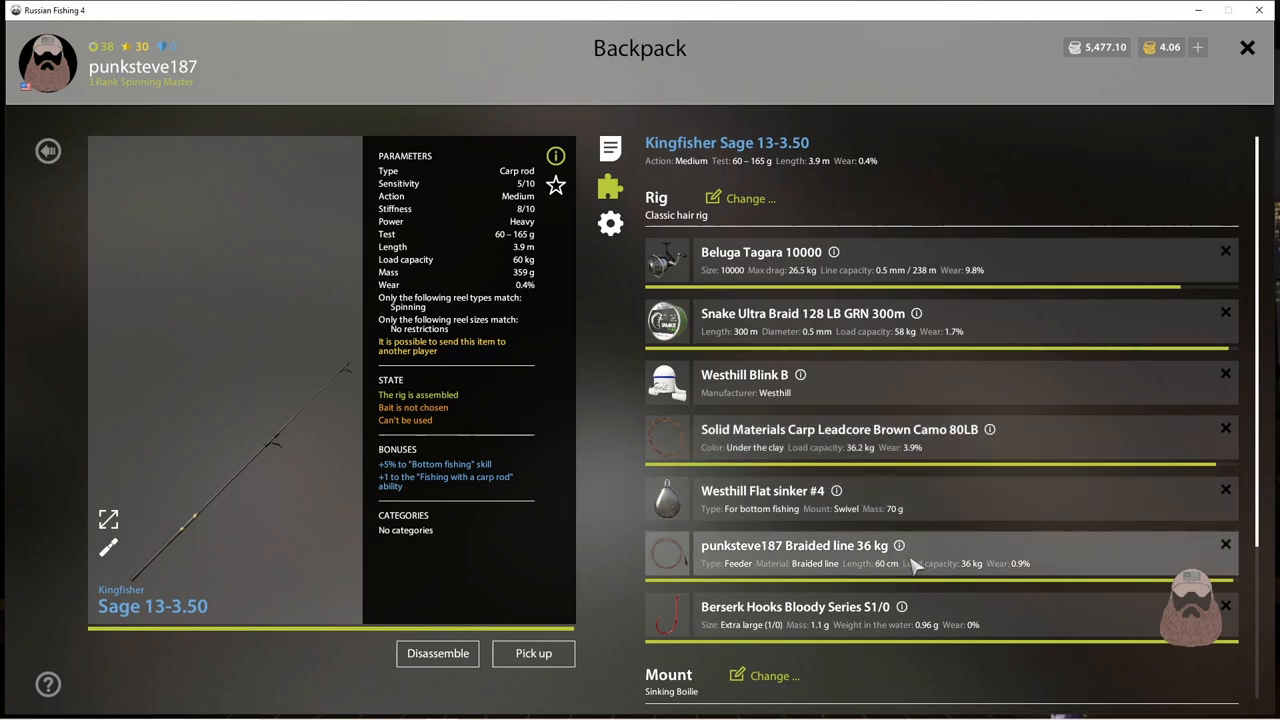
mouse_move(784, 320)
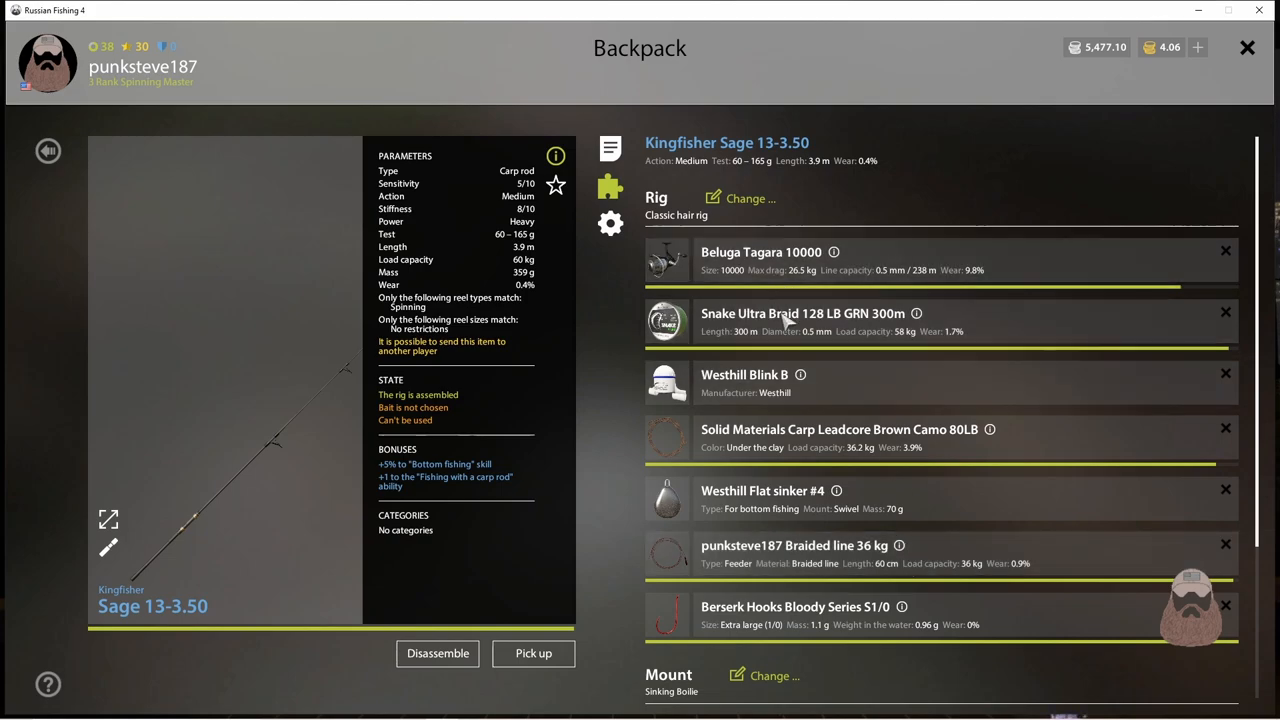
mouse_move(930, 280)
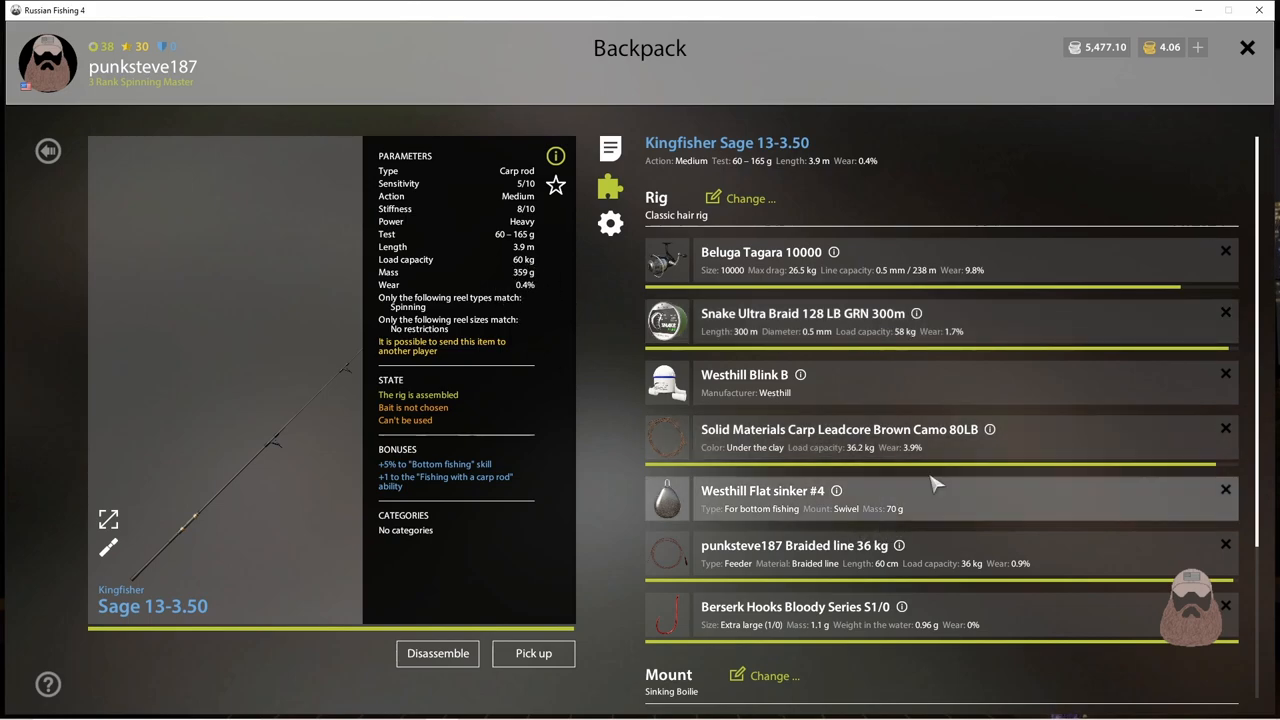
mouse_move(924, 556)
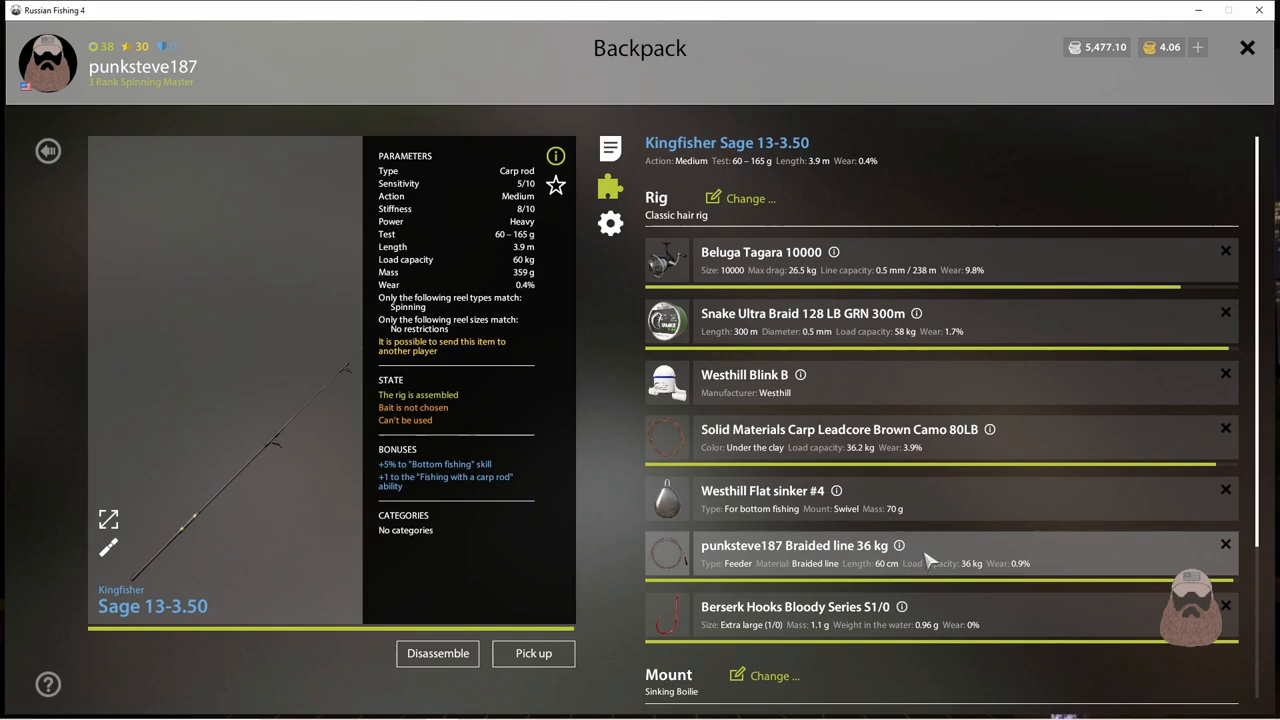
mouse_move(628, 290)
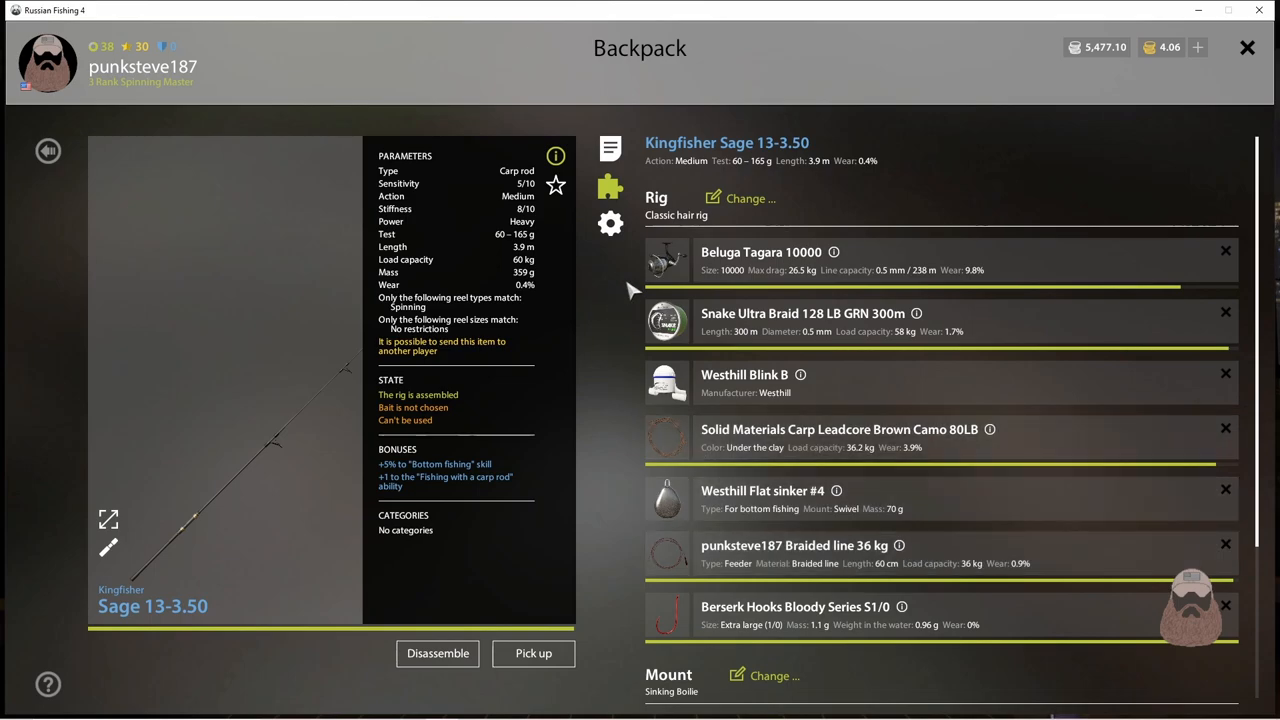
mouse_move(916, 322)
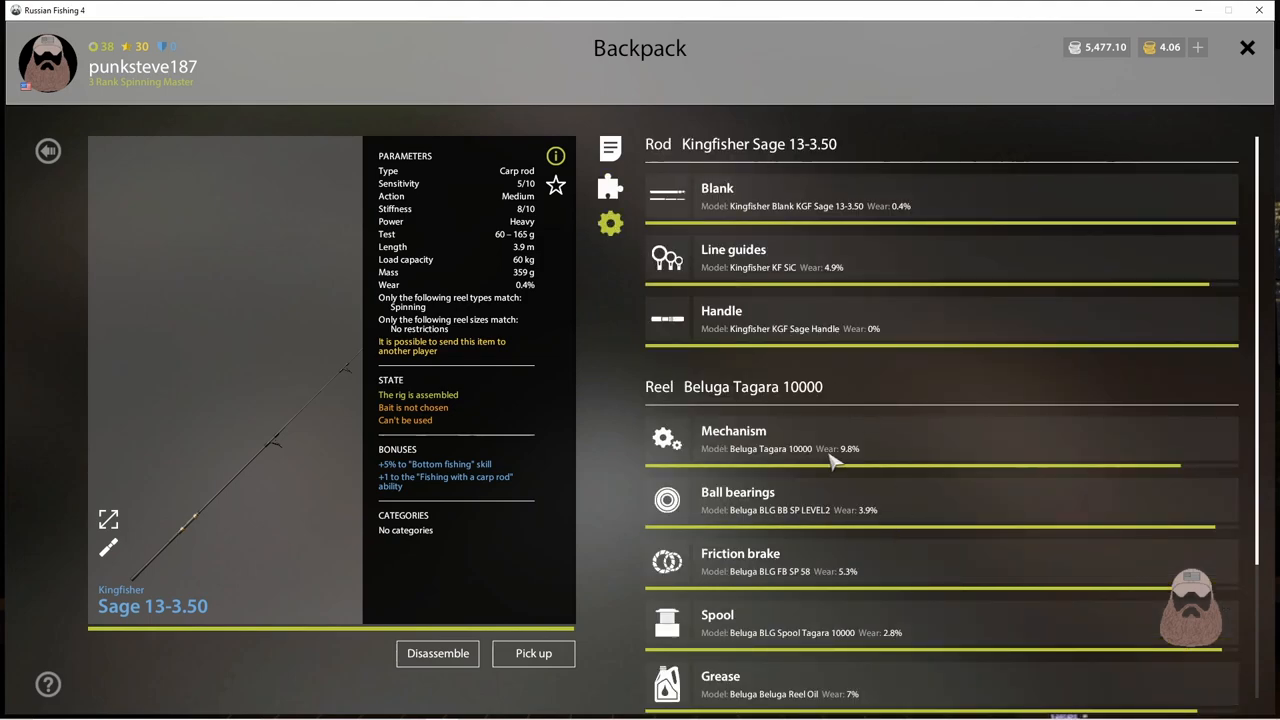
mouse_move(840, 456)
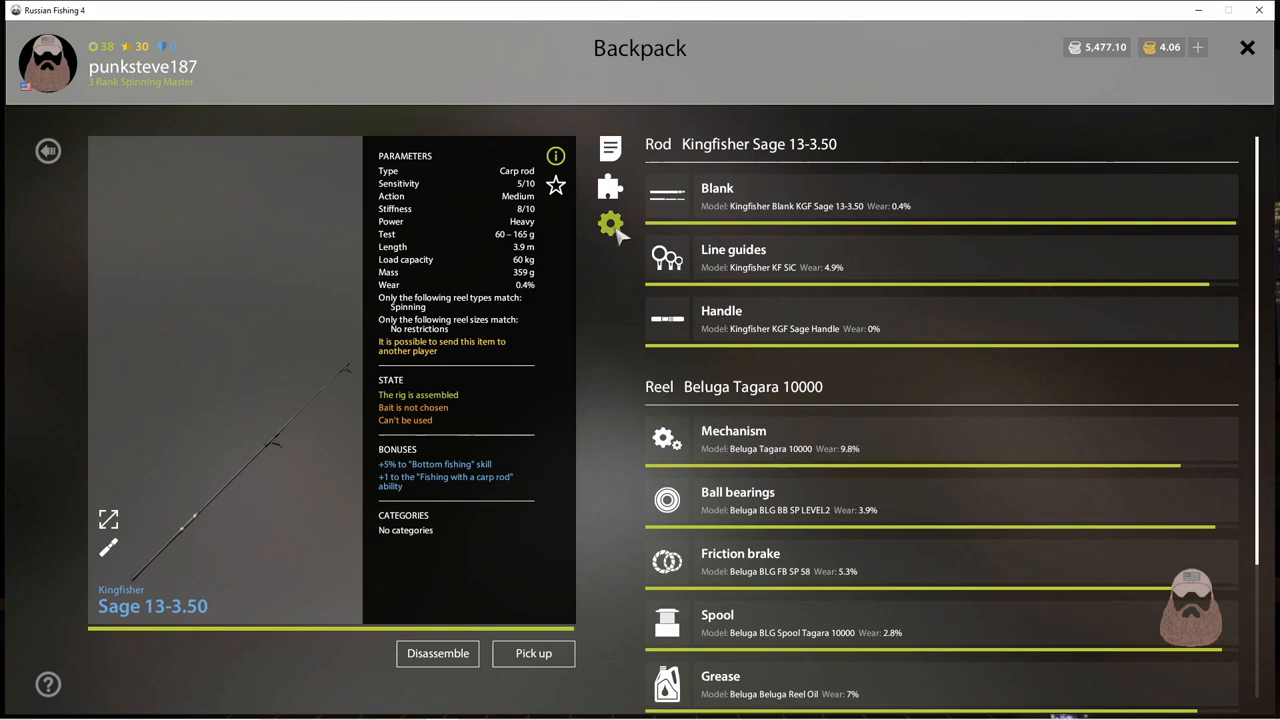
mouse_move(612, 224)
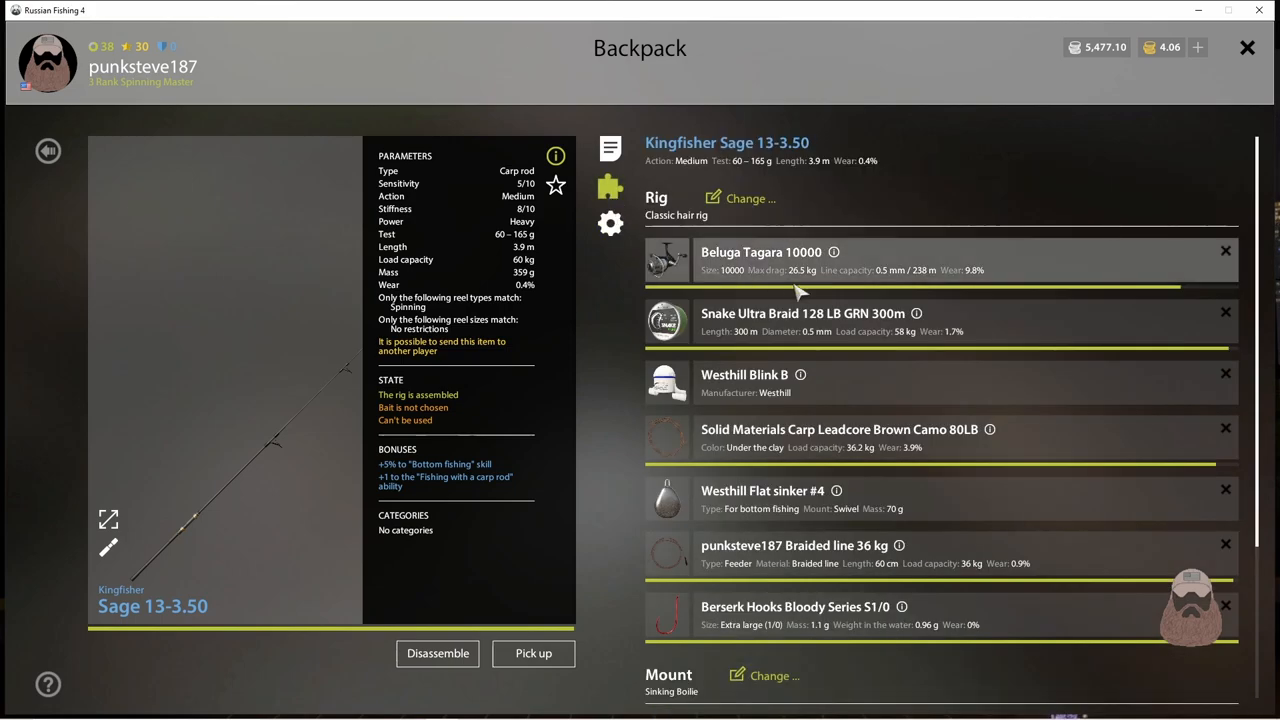
mouse_move(856, 278)
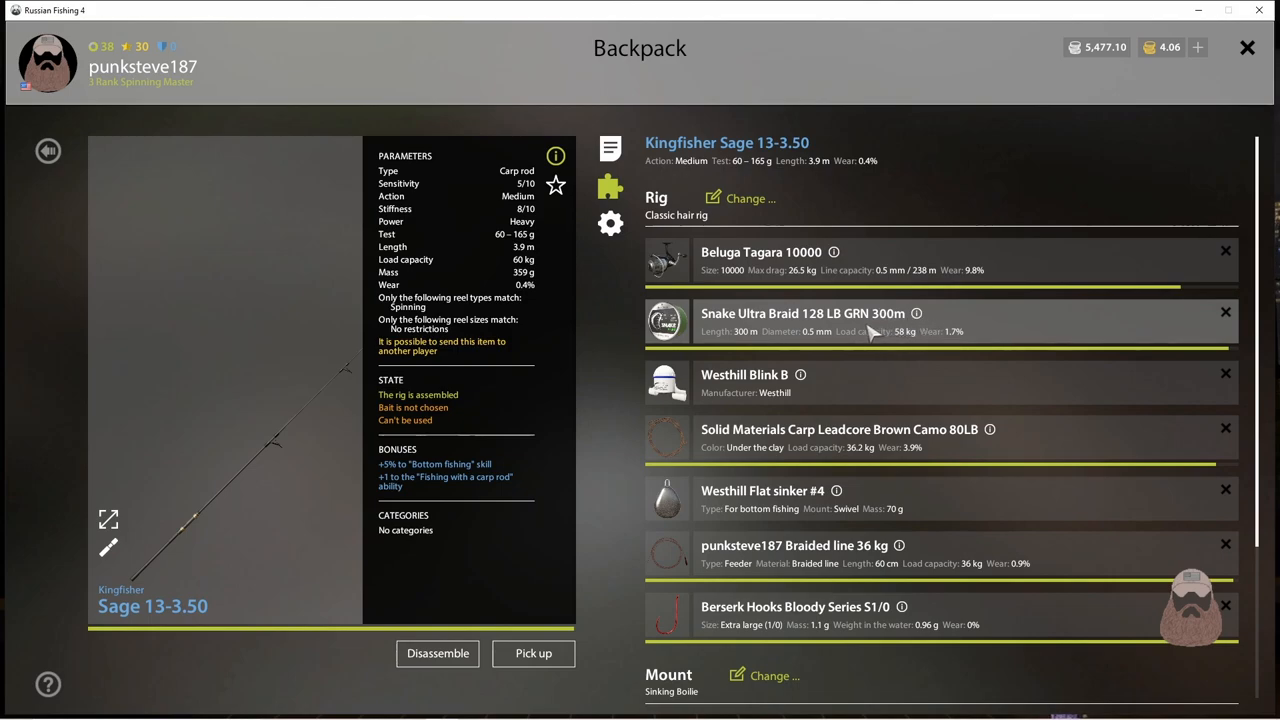
mouse_move(864, 332)
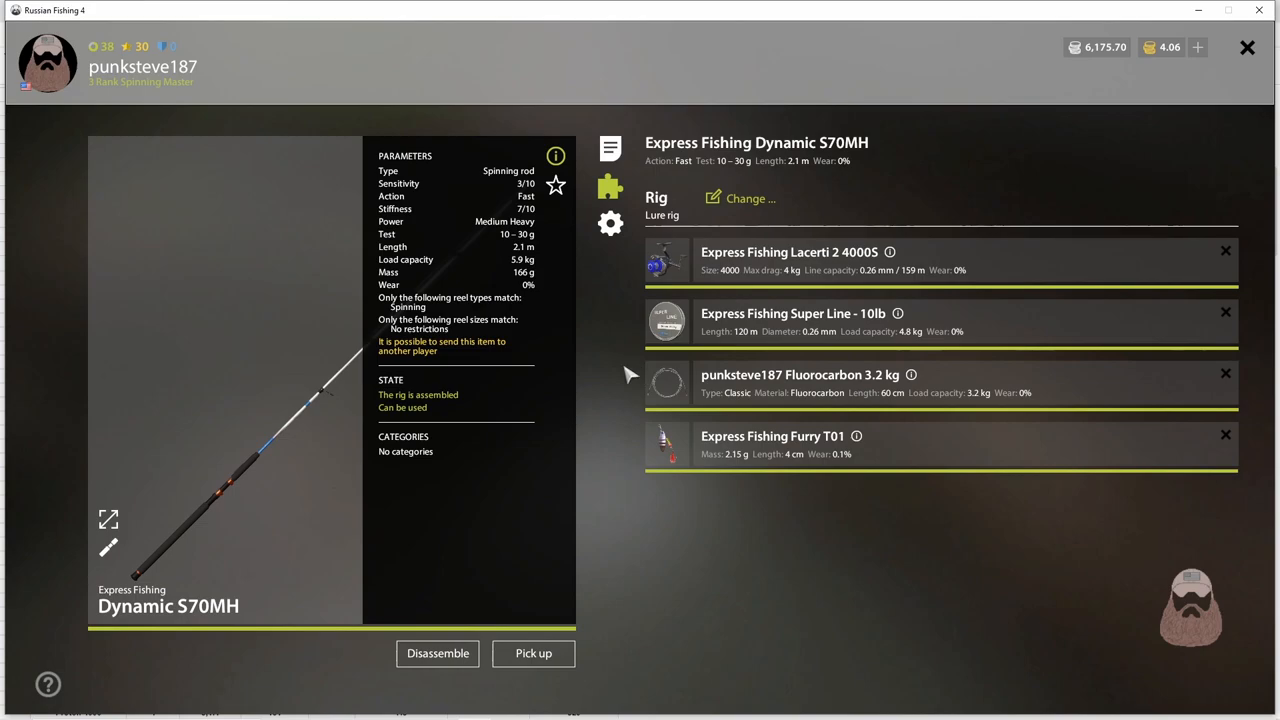
mouse_move(624, 348)
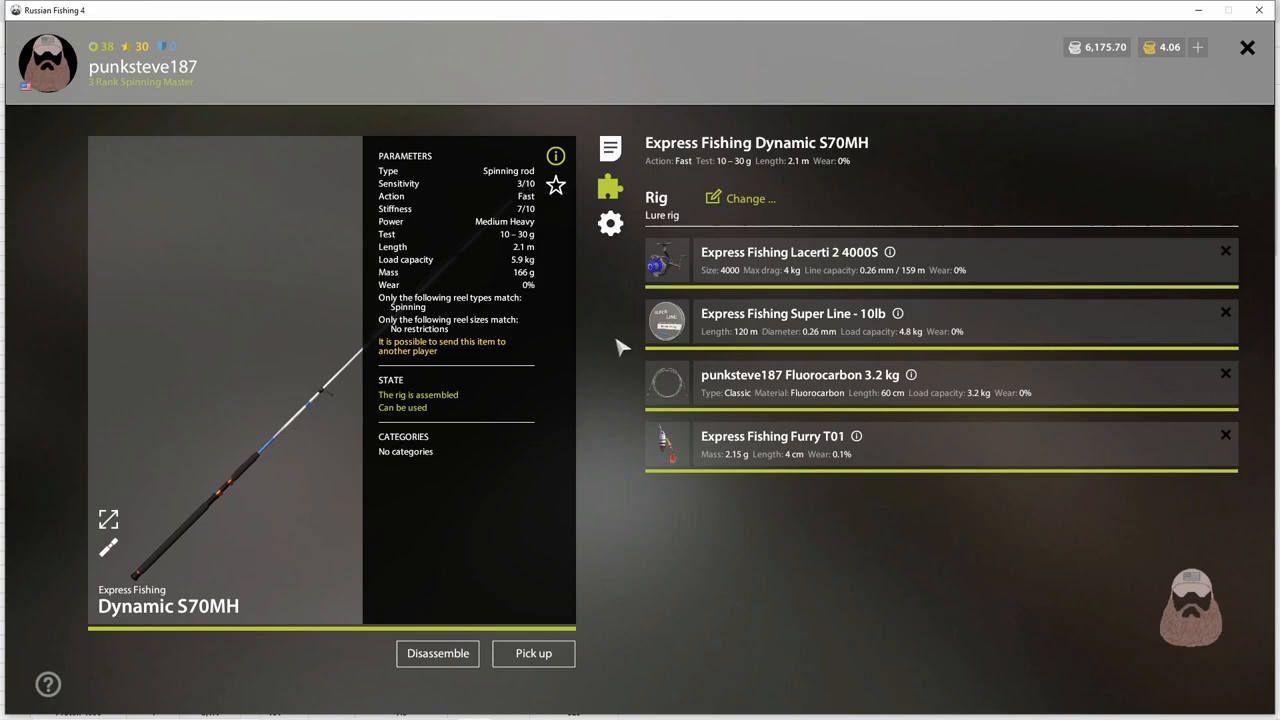
mouse_move(596, 330)
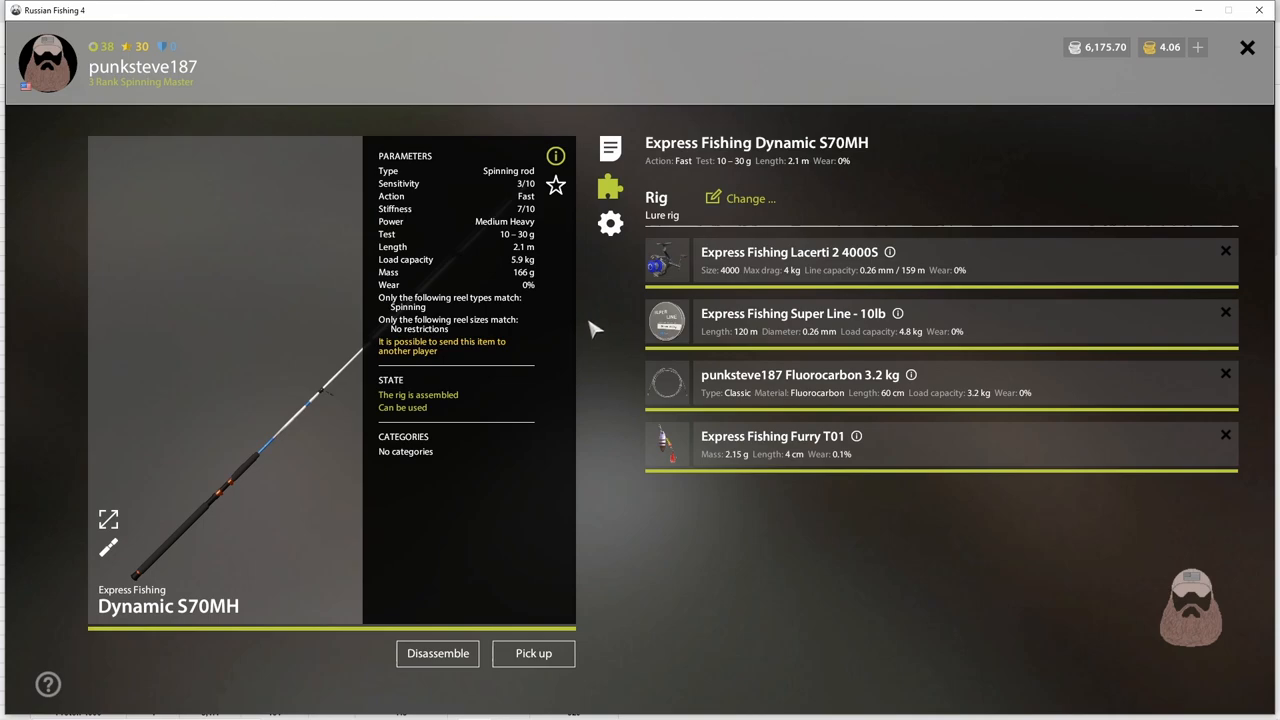
mouse_move(536, 272)
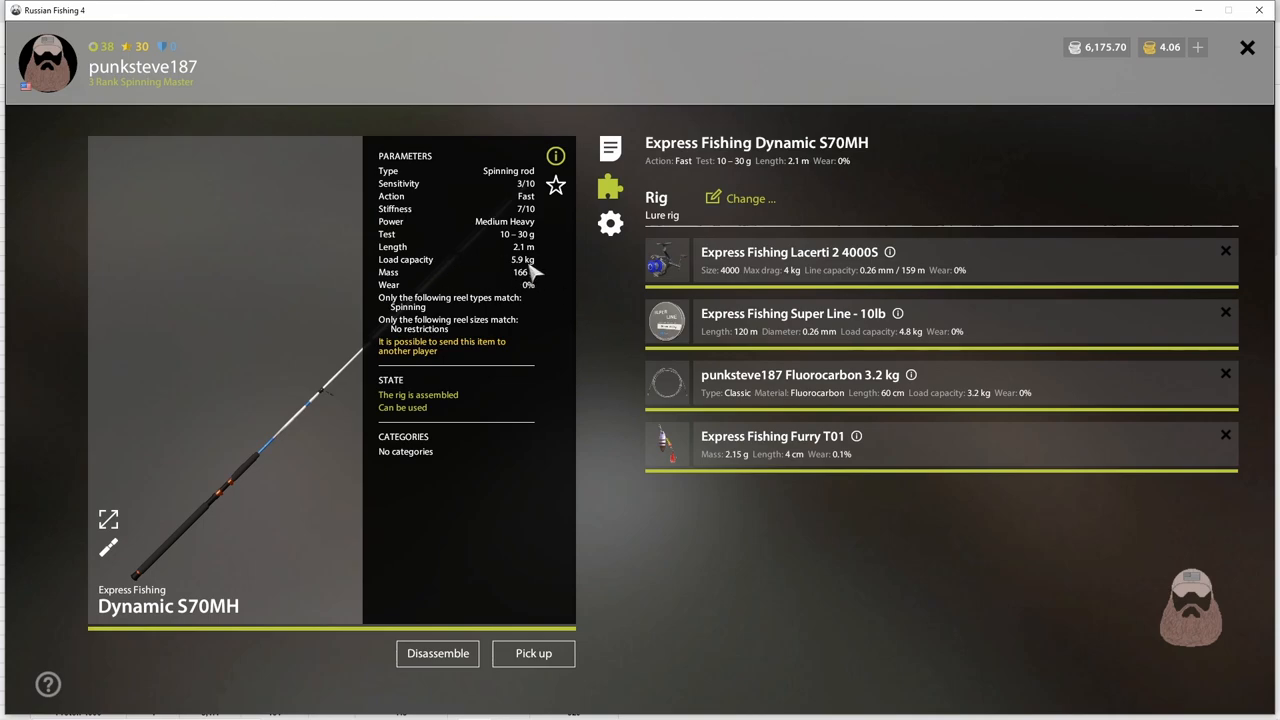
mouse_move(490, 252)
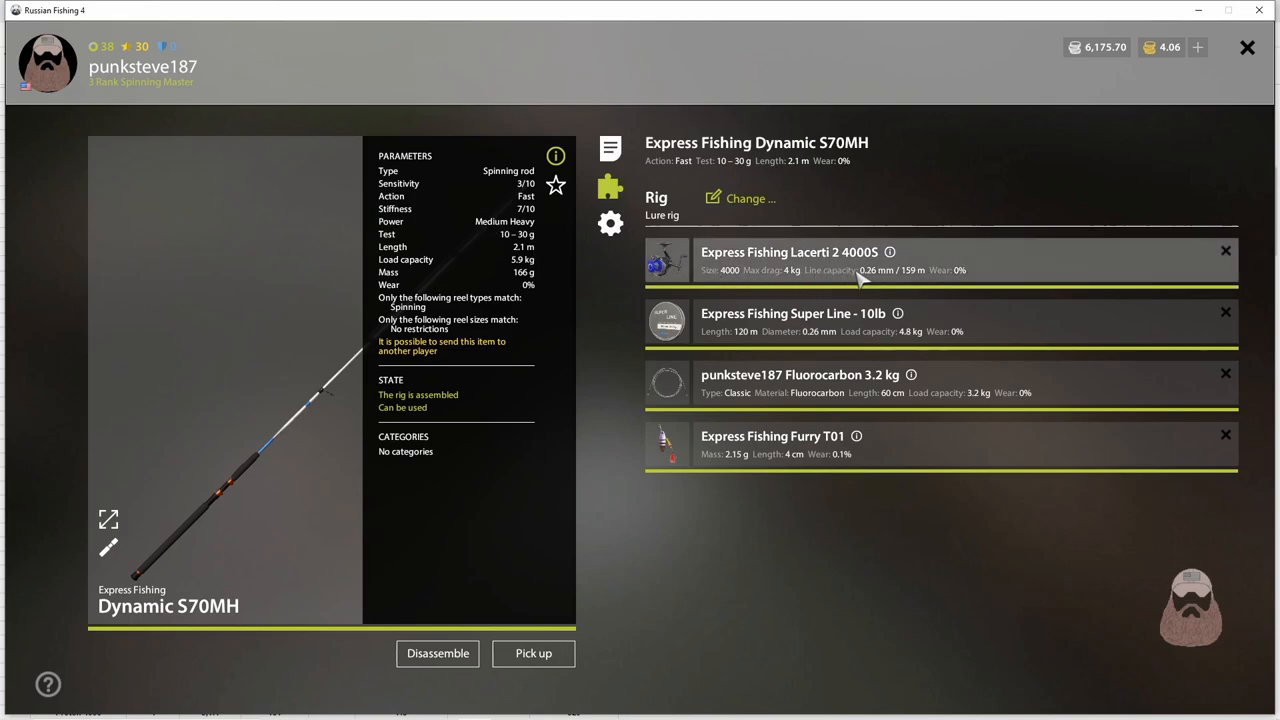
mouse_move(780, 284)
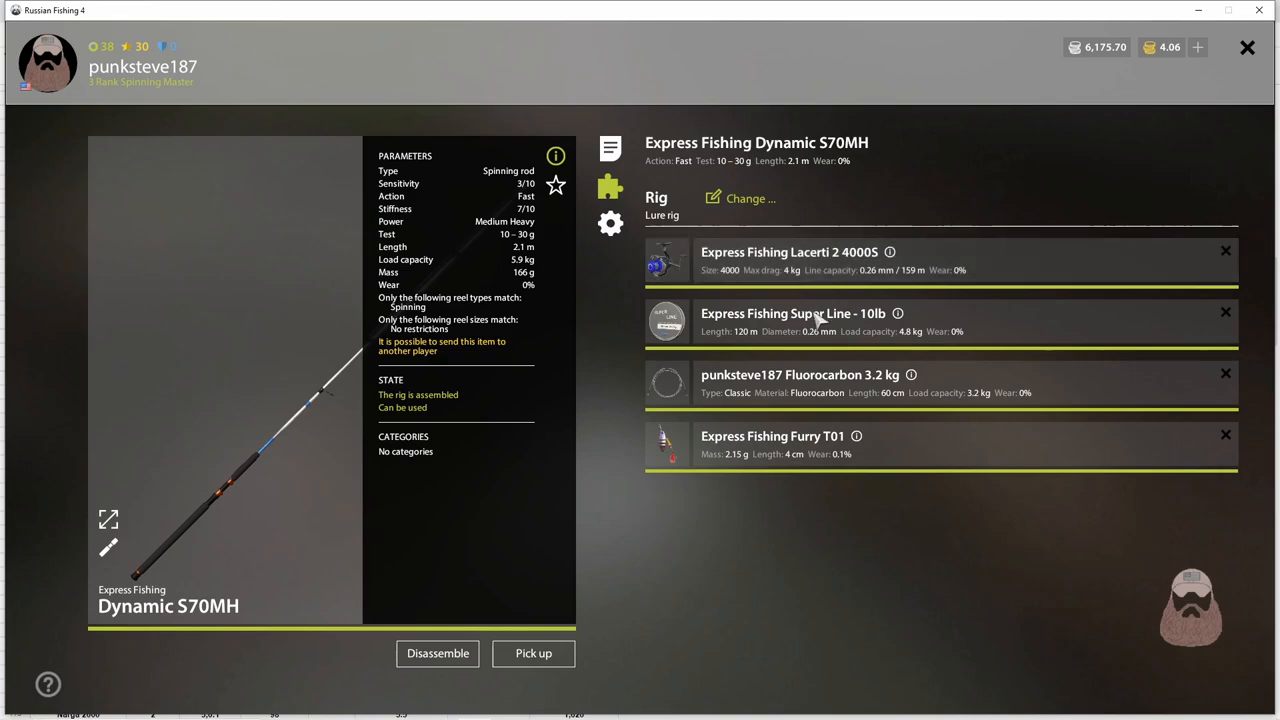
mouse_move(920, 344)
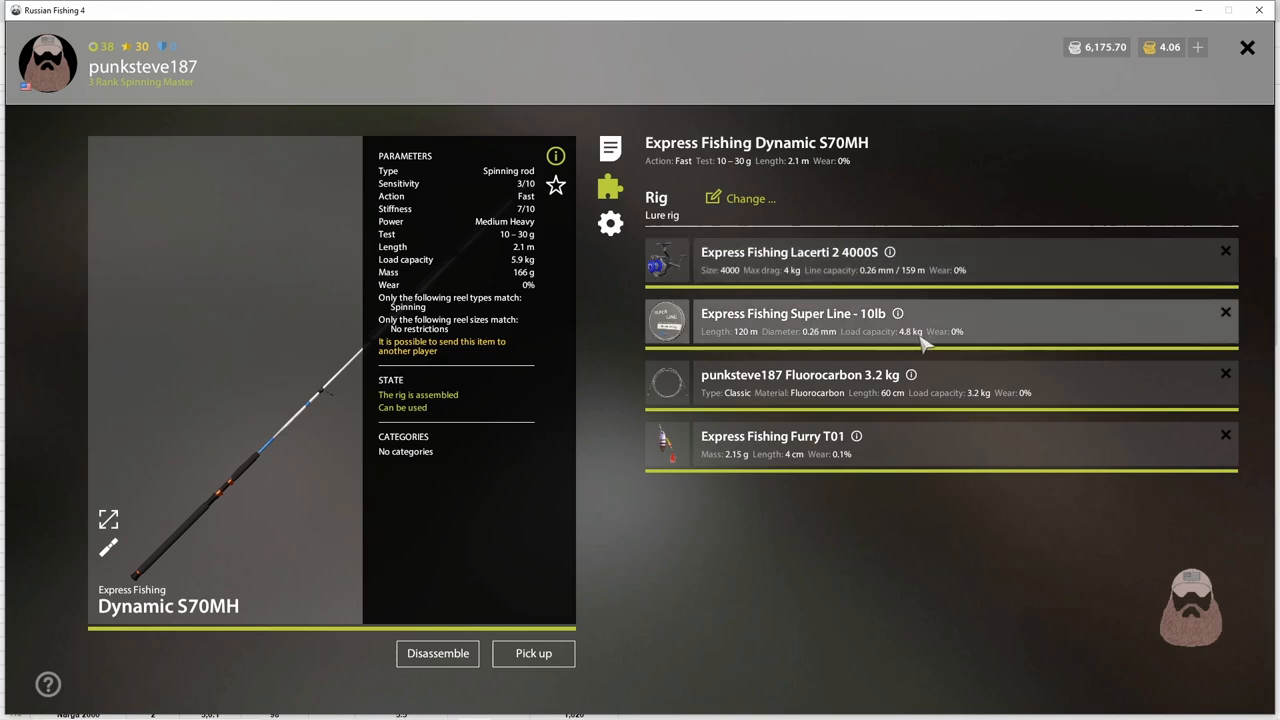
mouse_move(916, 344)
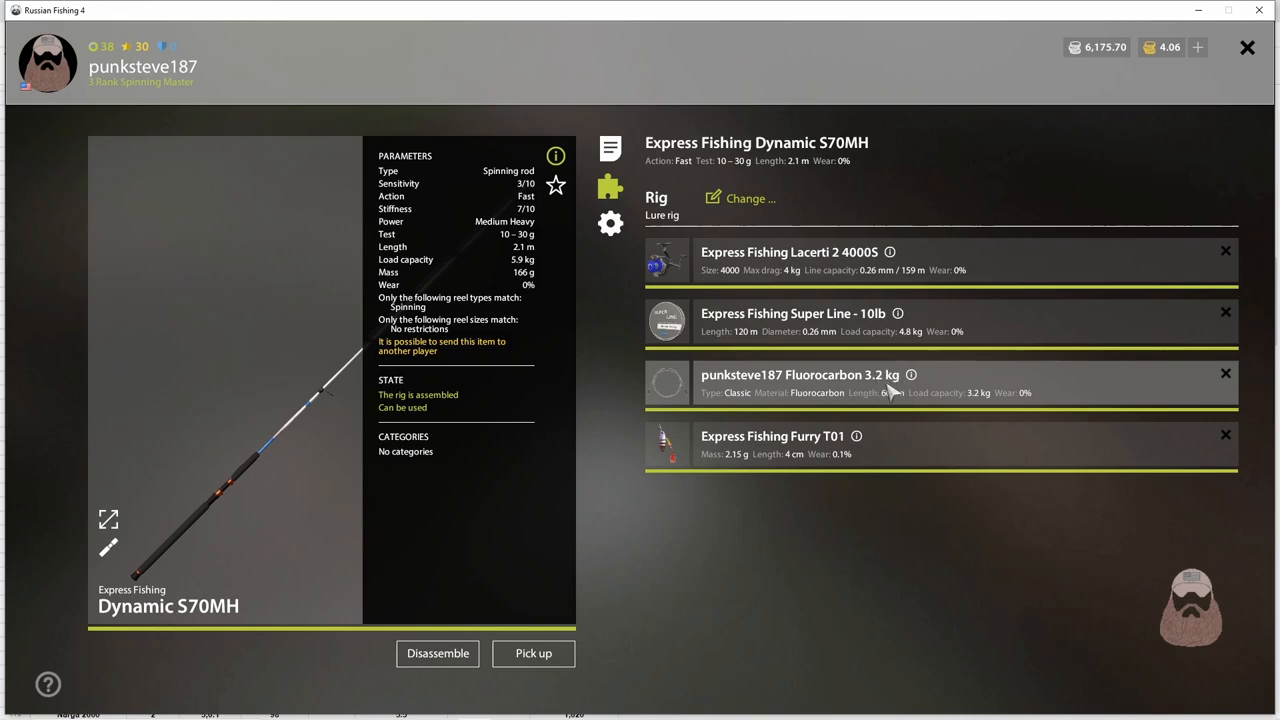
mouse_move(884, 390)
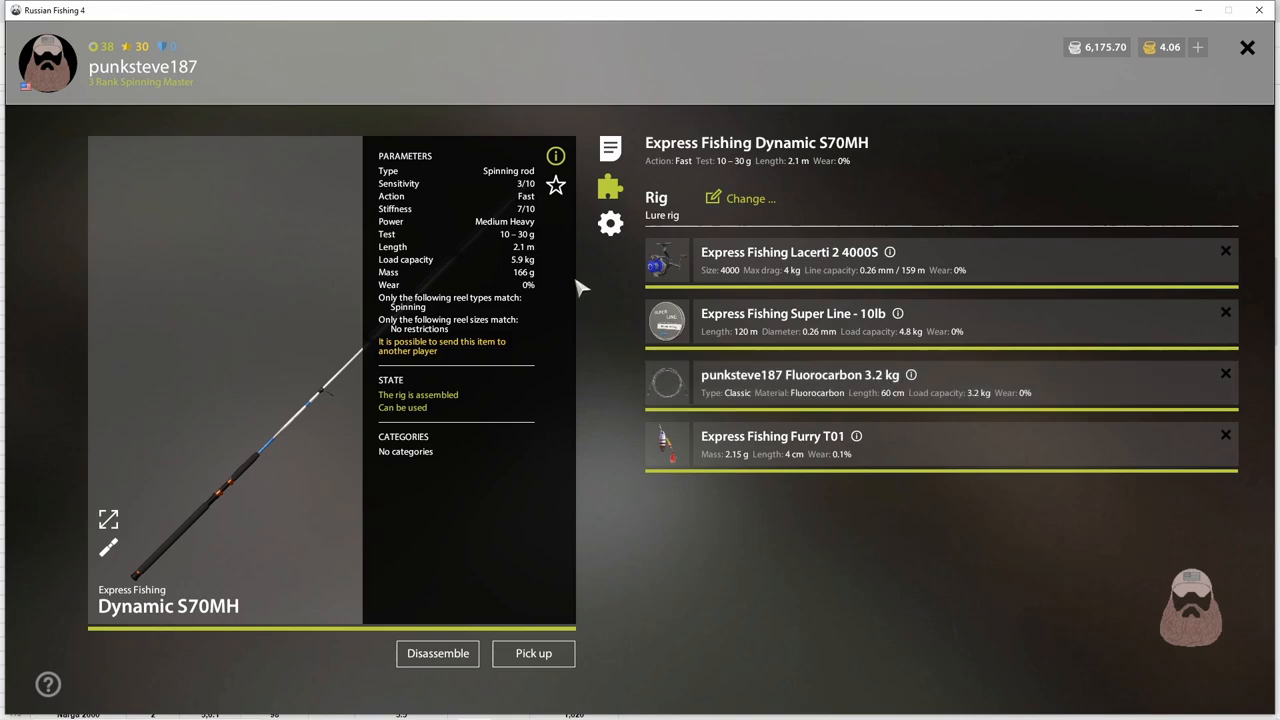
mouse_move(780, 332)
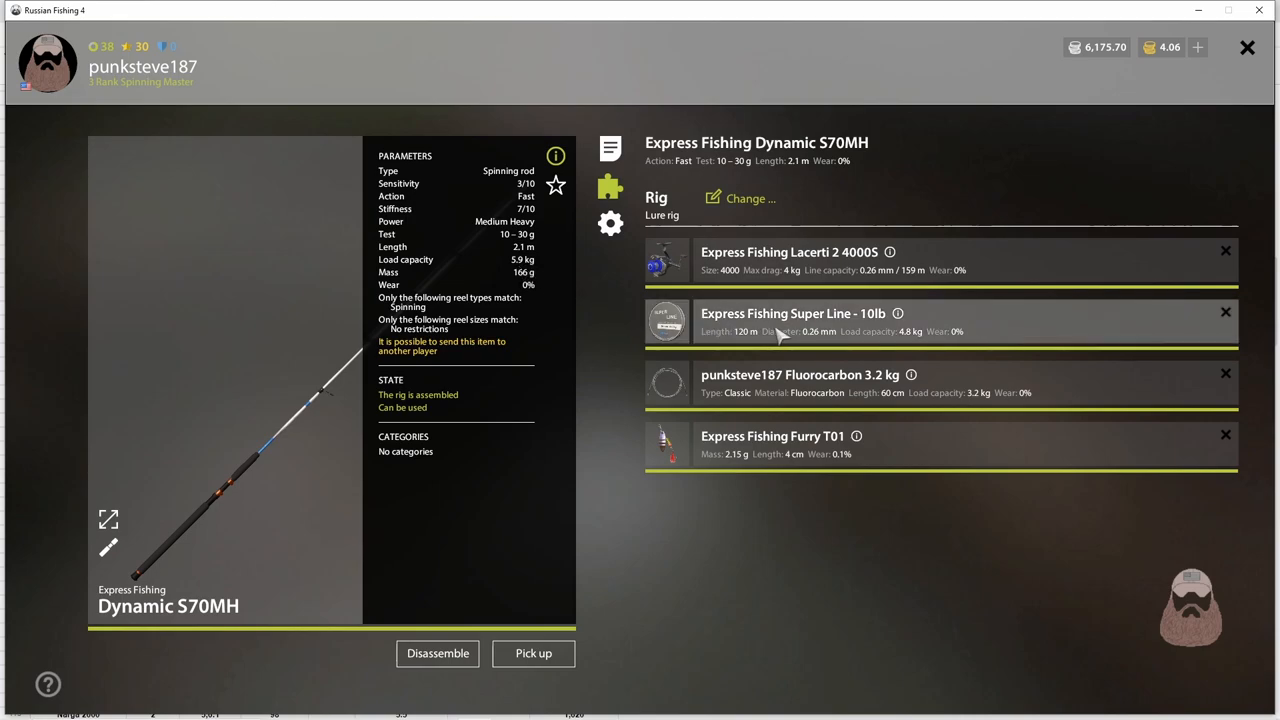
mouse_move(844, 392)
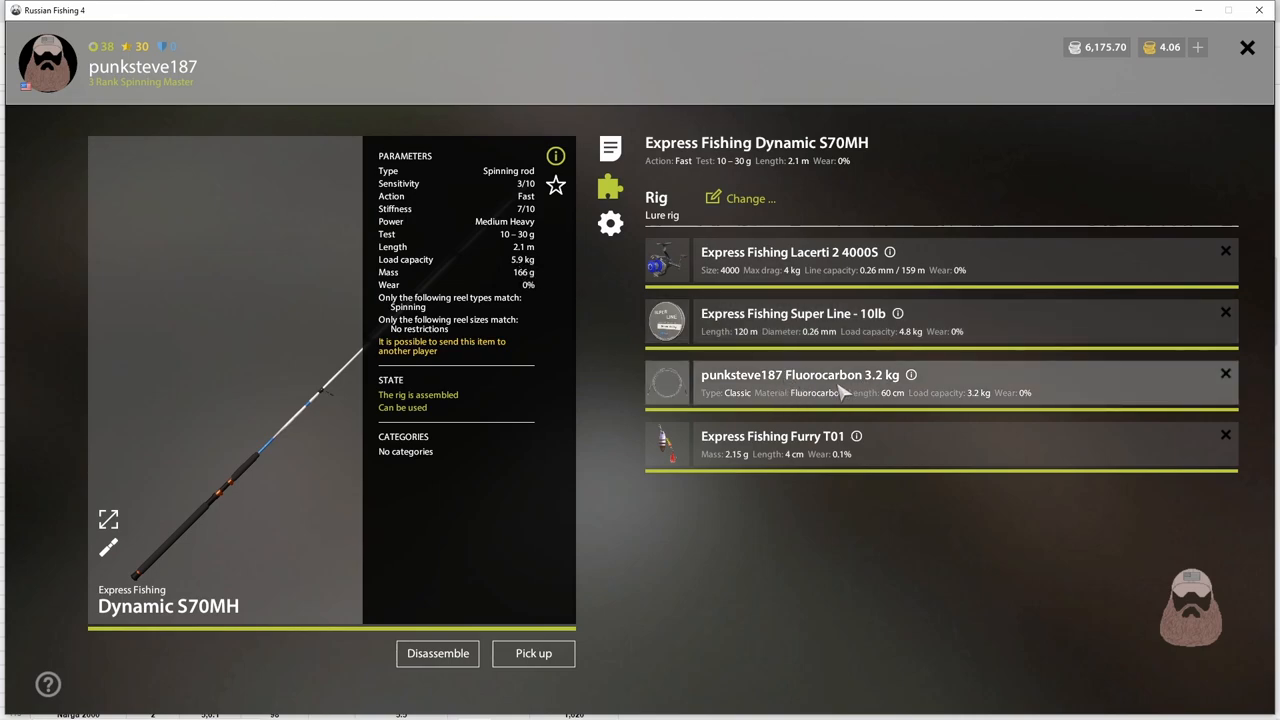
mouse_move(472, 268)
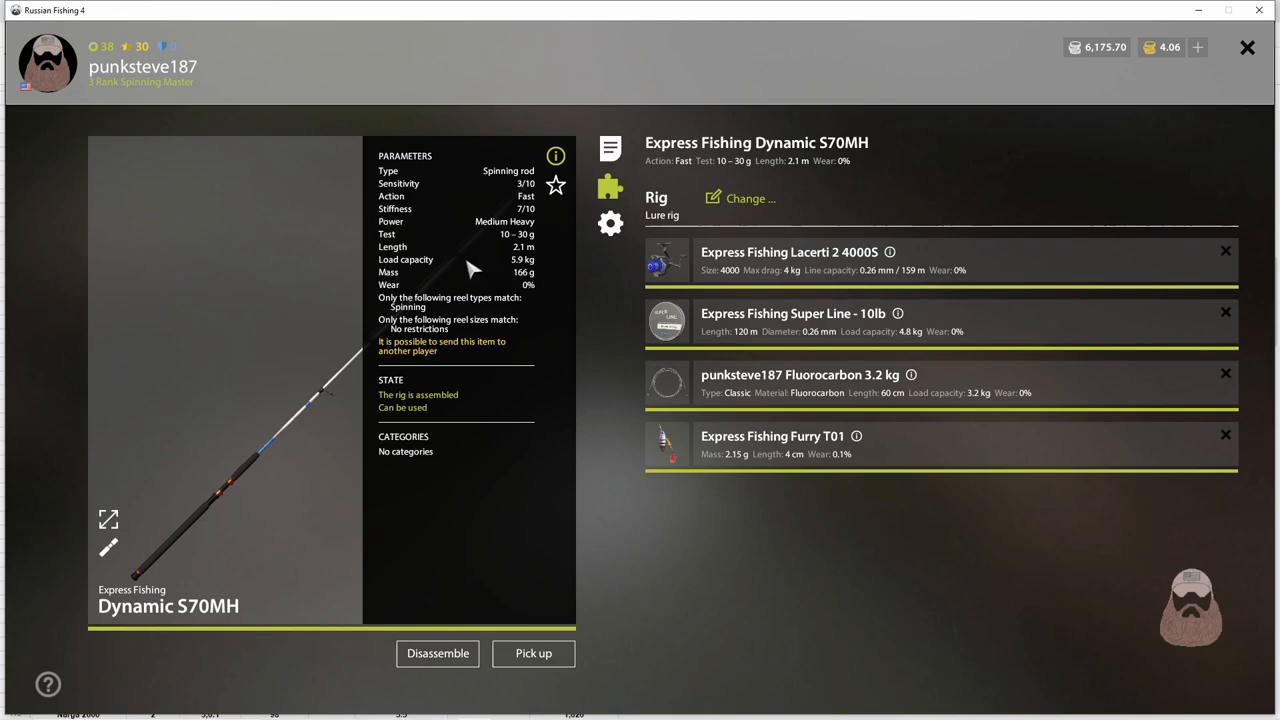
mouse_move(536, 268)
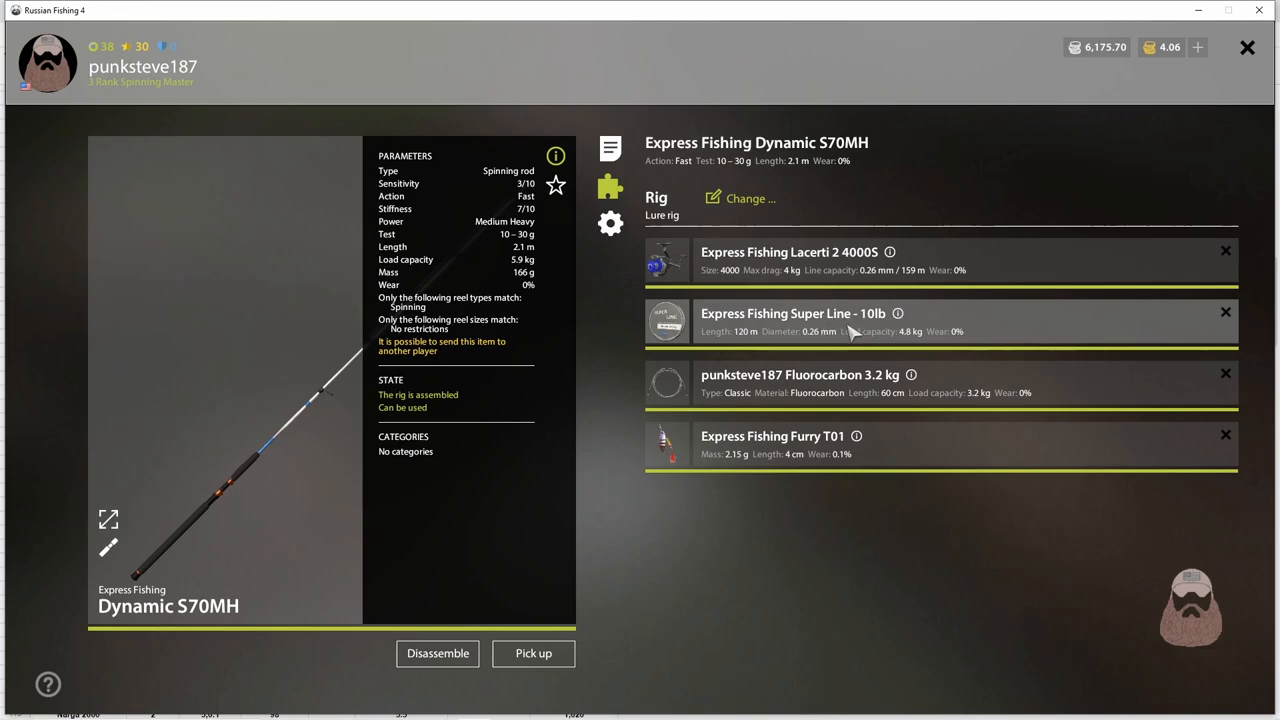
mouse_move(848, 340)
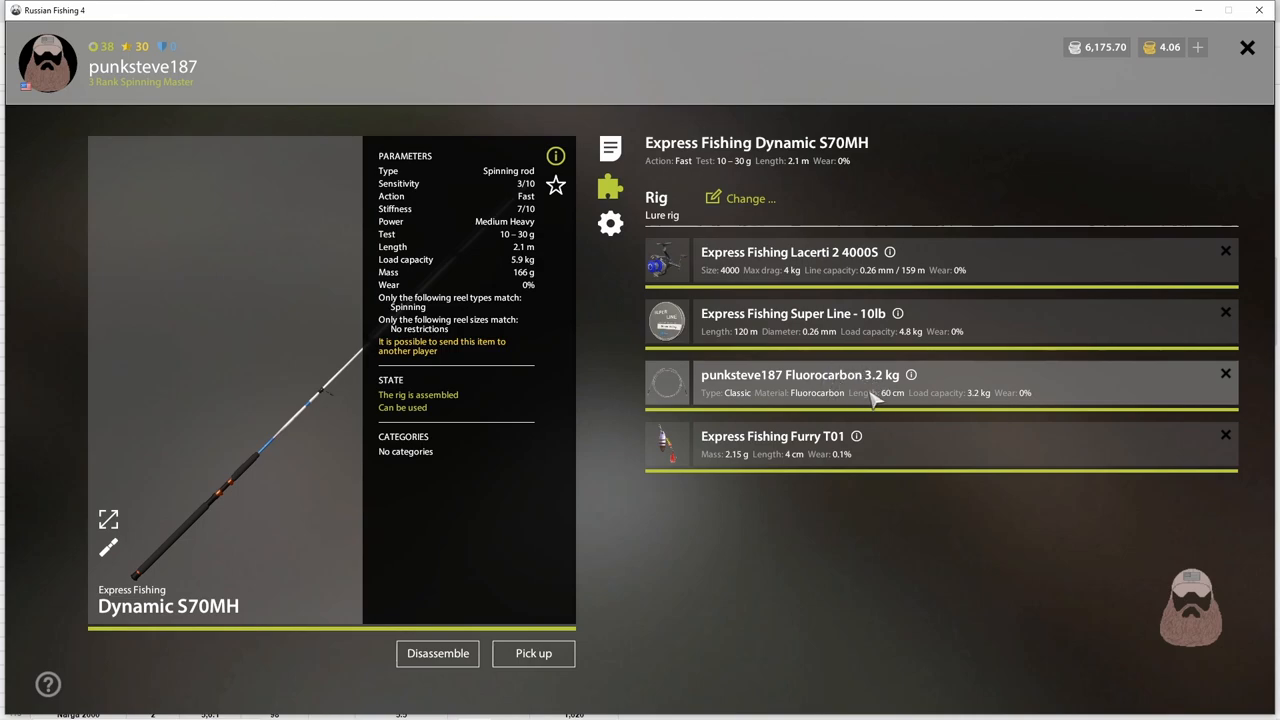
mouse_move(444, 268)
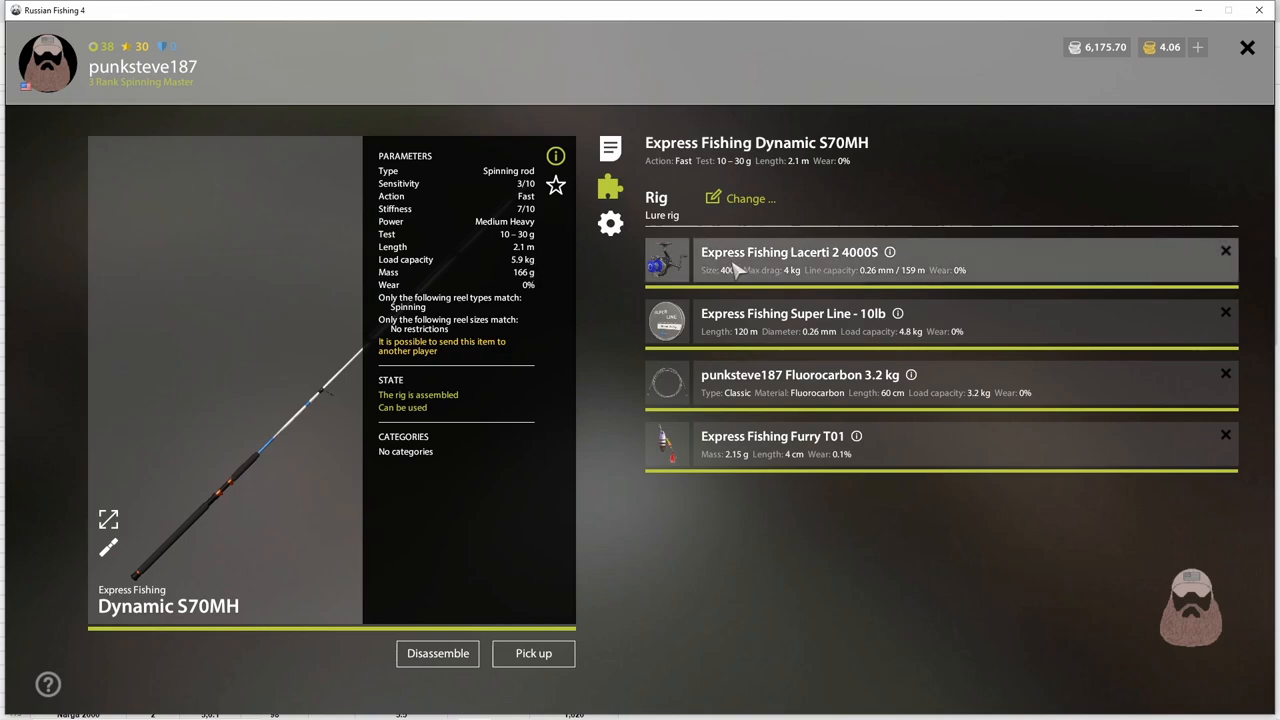
mouse_move(800, 340)
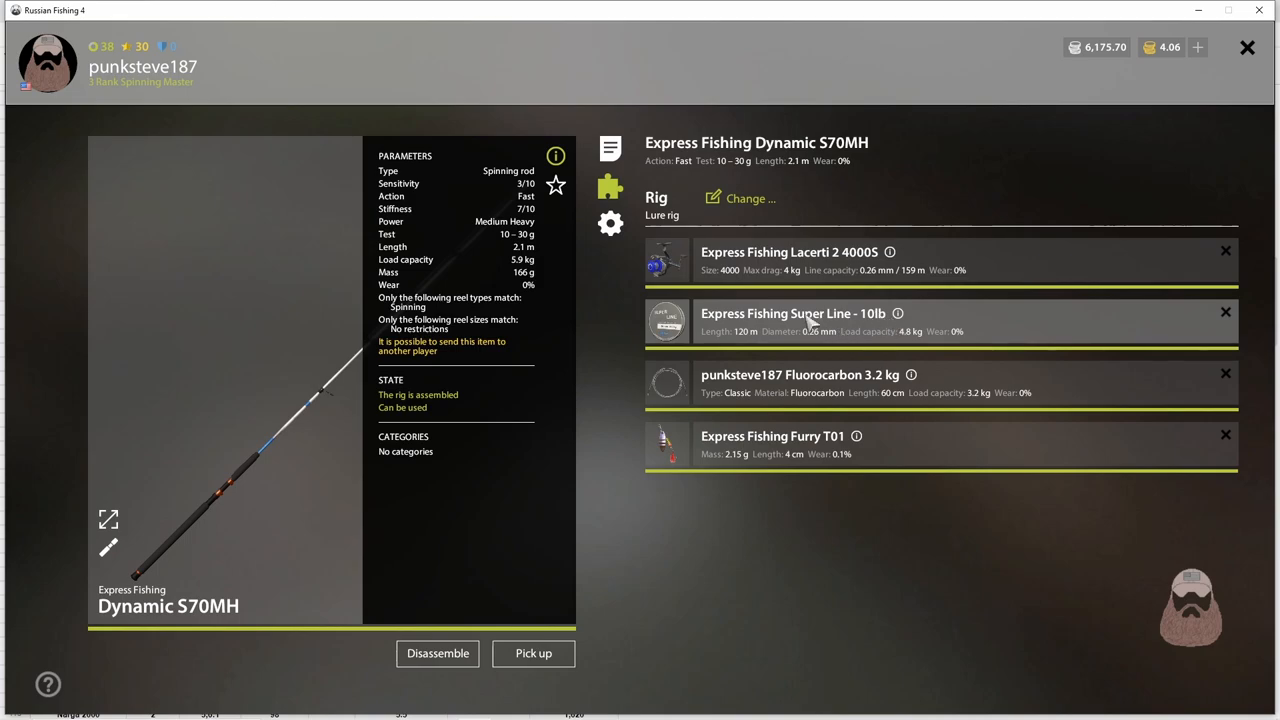
mouse_move(918, 376)
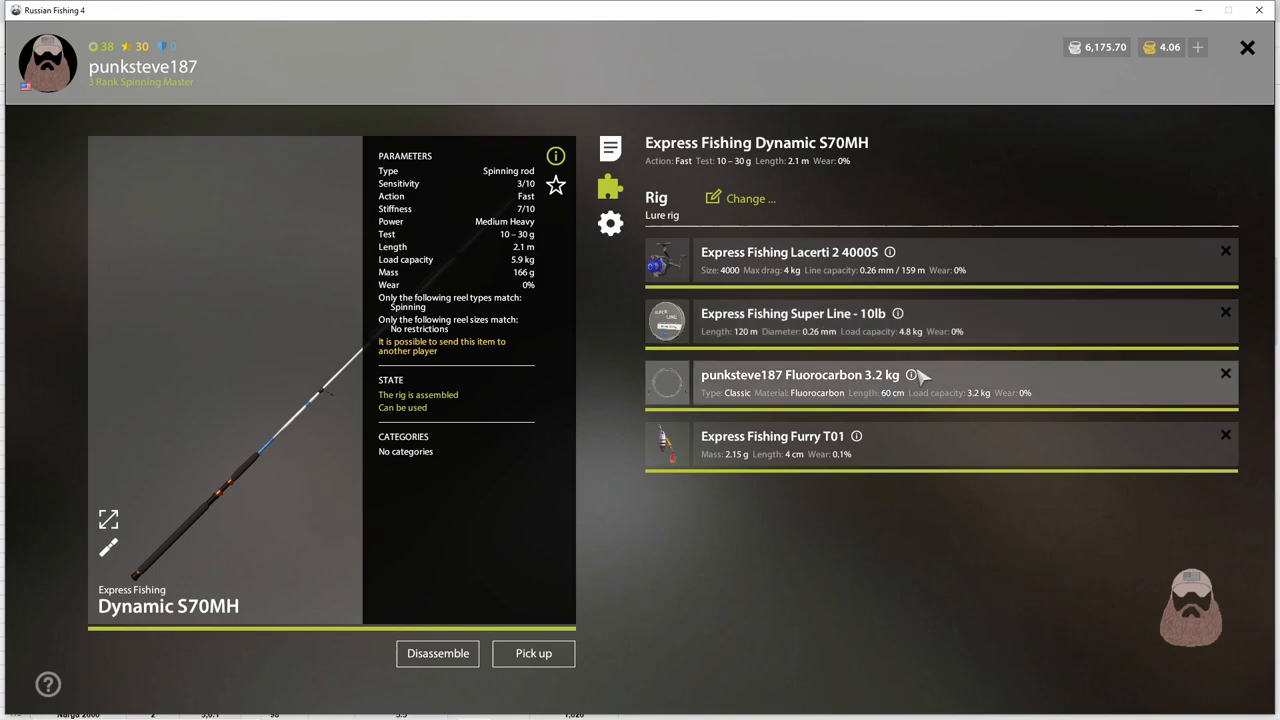
mouse_move(568, 392)
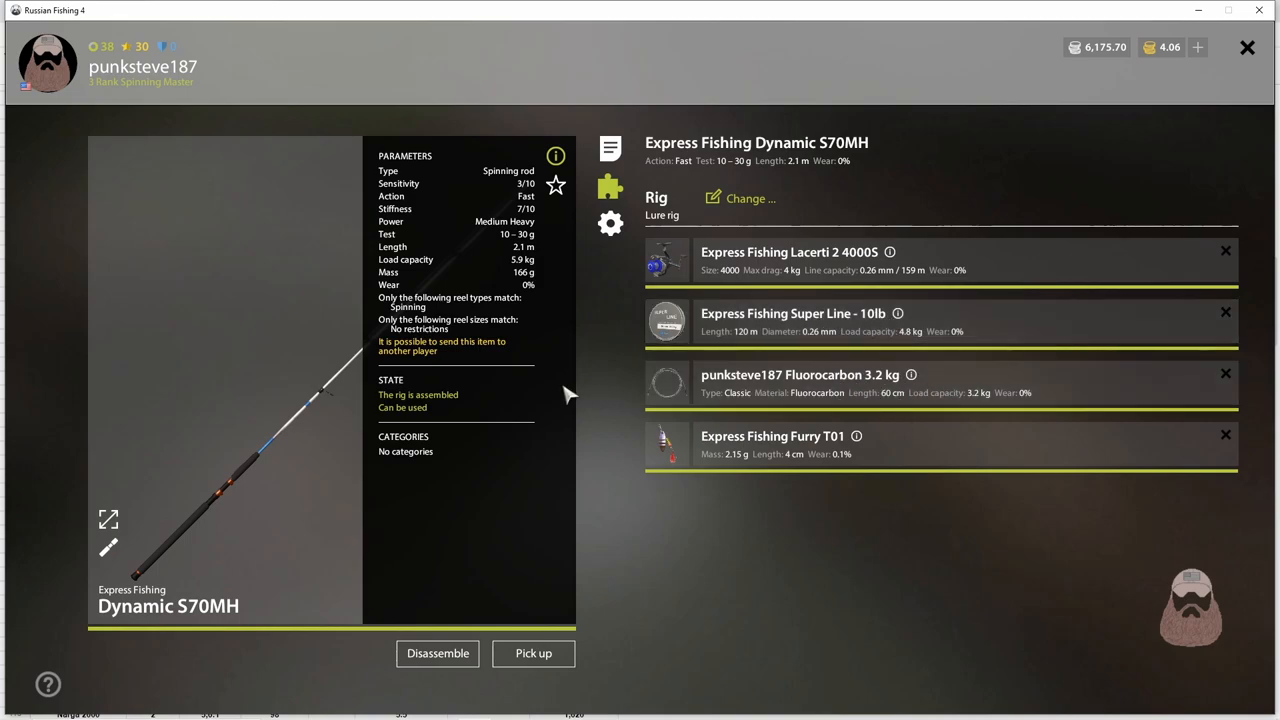
- Close the backpack and return to the lakeside fishing spot
click(1248, 48)
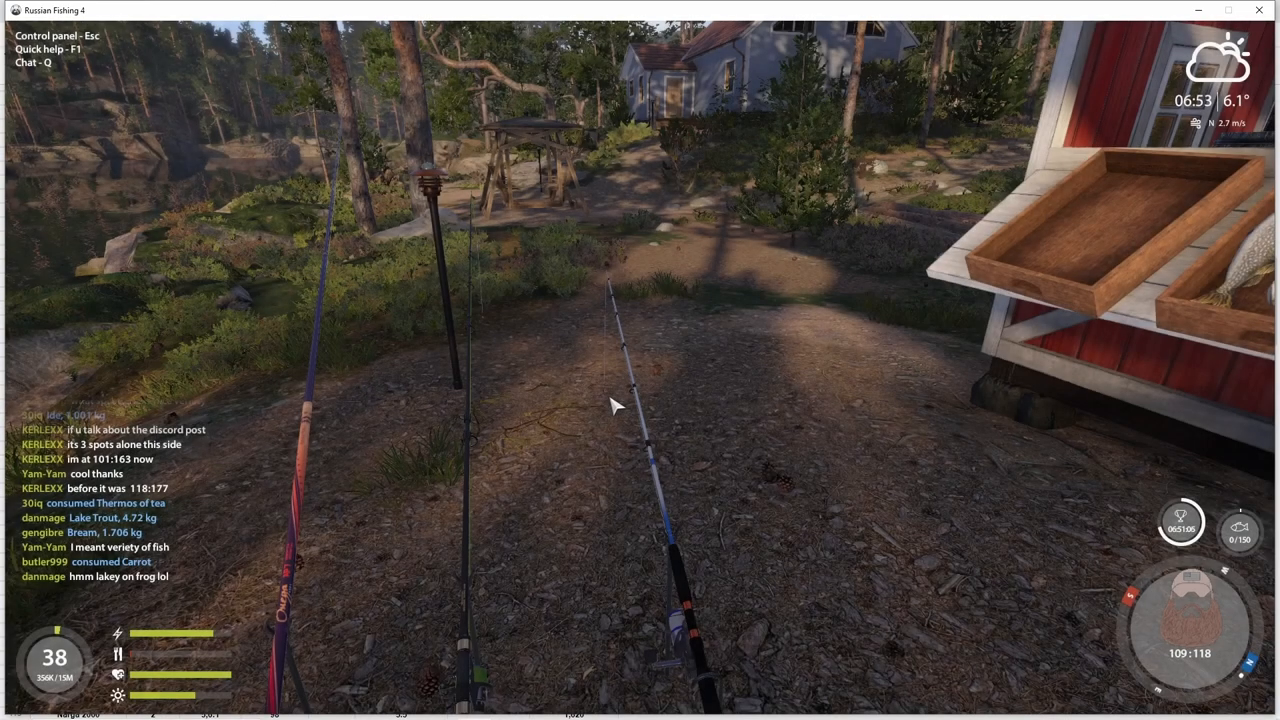